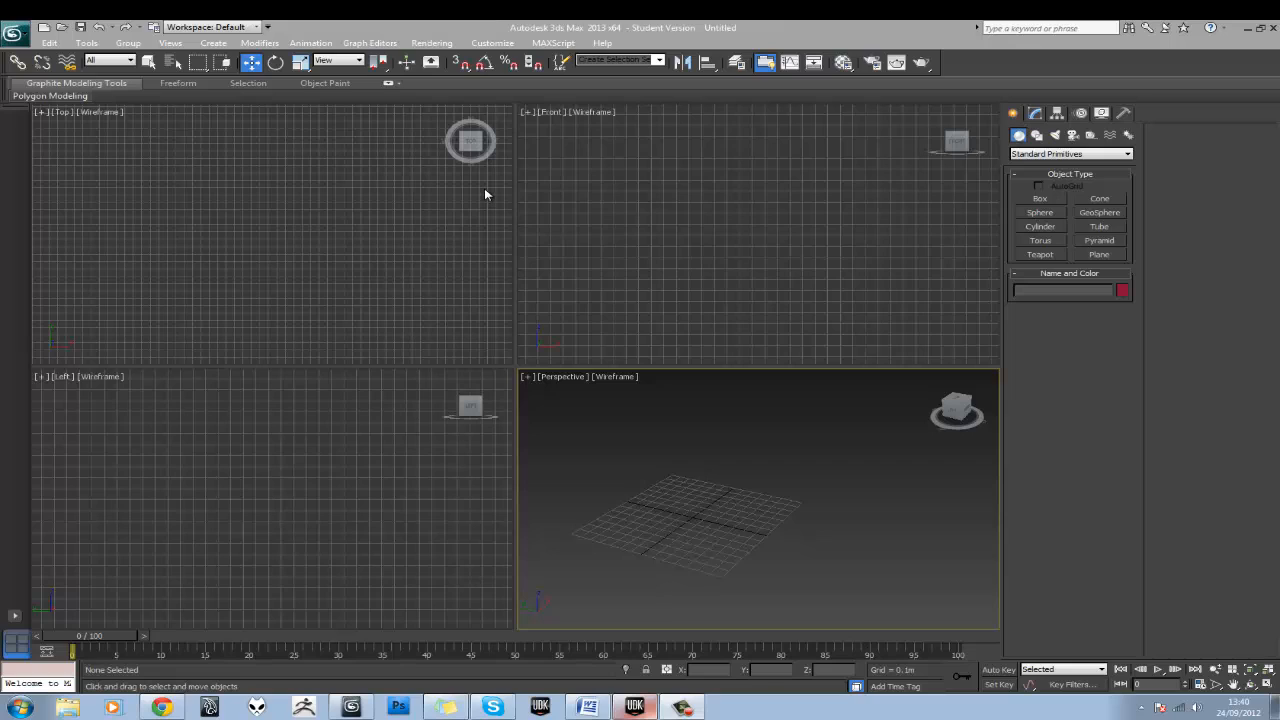
{"action": "mouse_move", "coordinate": [578, 320]}
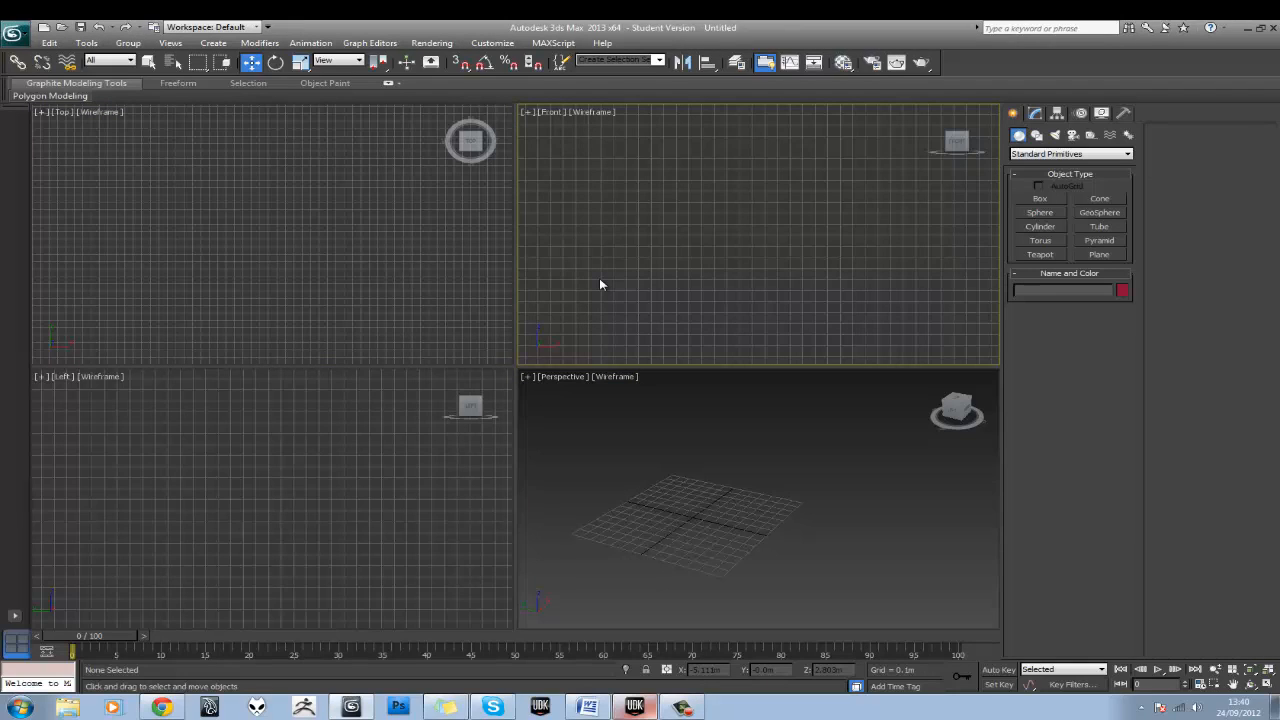
{"action": "mouse_move", "coordinate": [624, 328]}
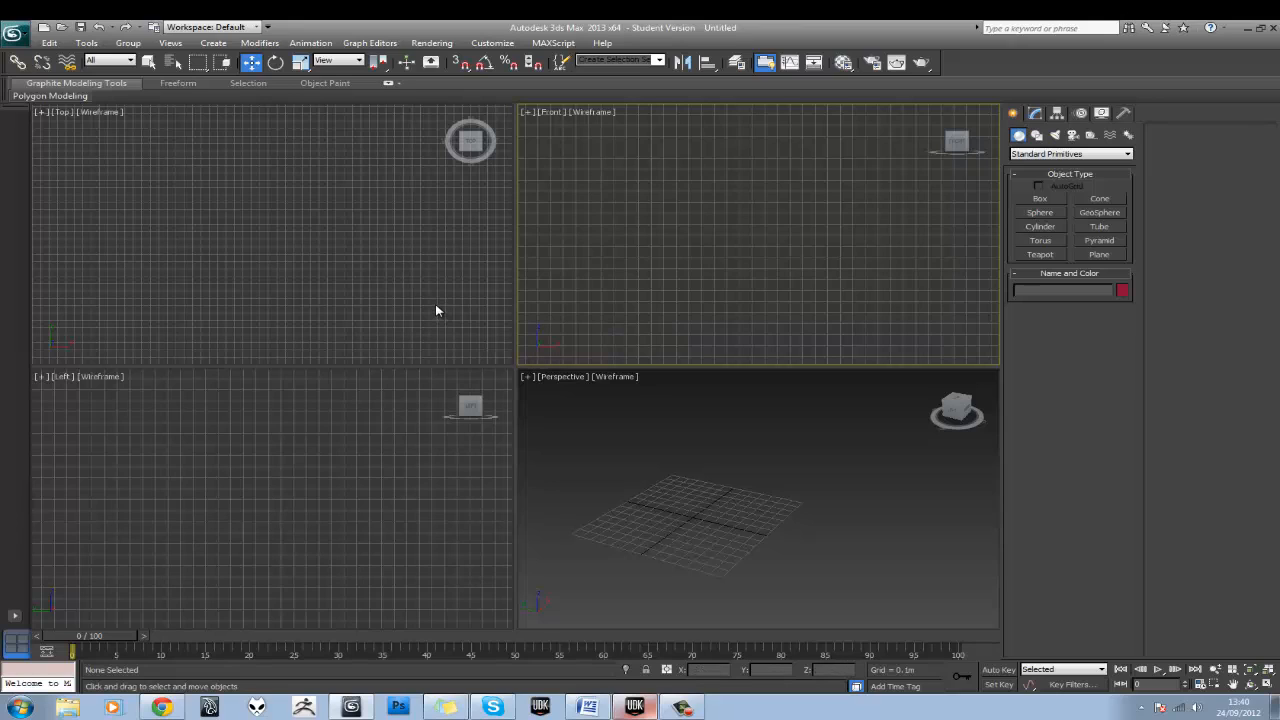
{"action": "mouse_move", "coordinate": [258, 240]}
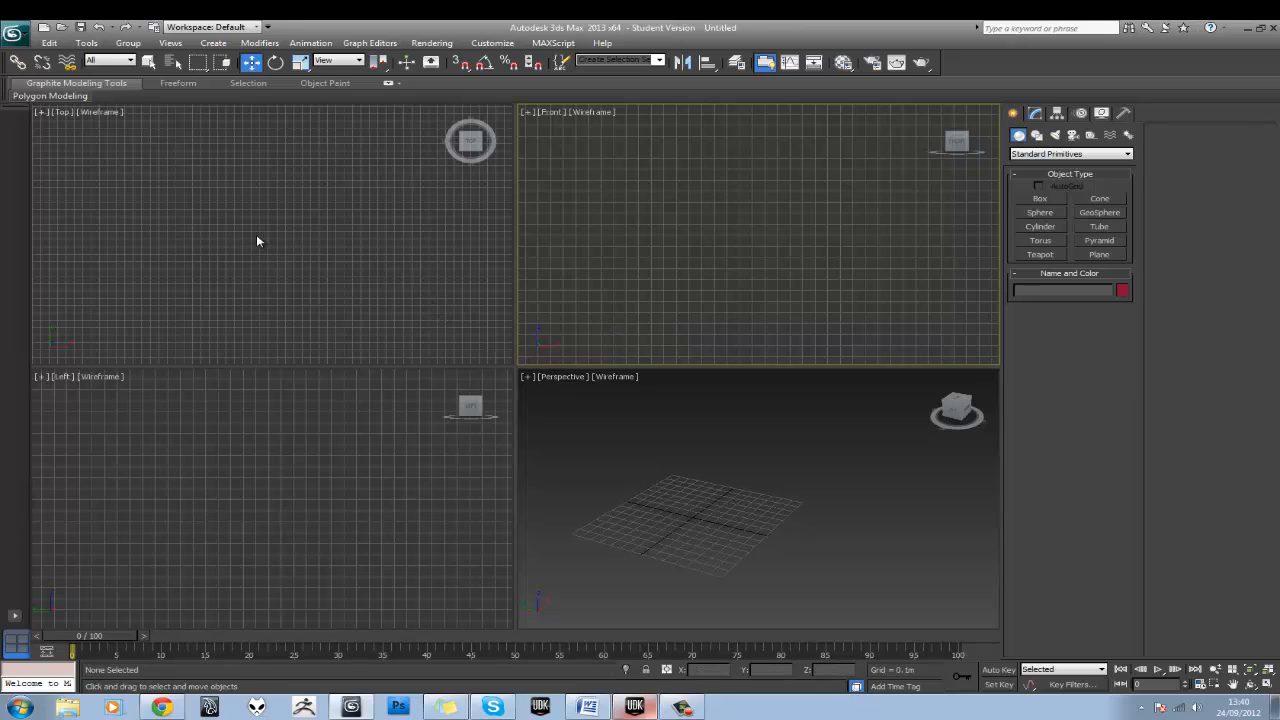
{"action": "mouse_move", "coordinate": [62, 78]}
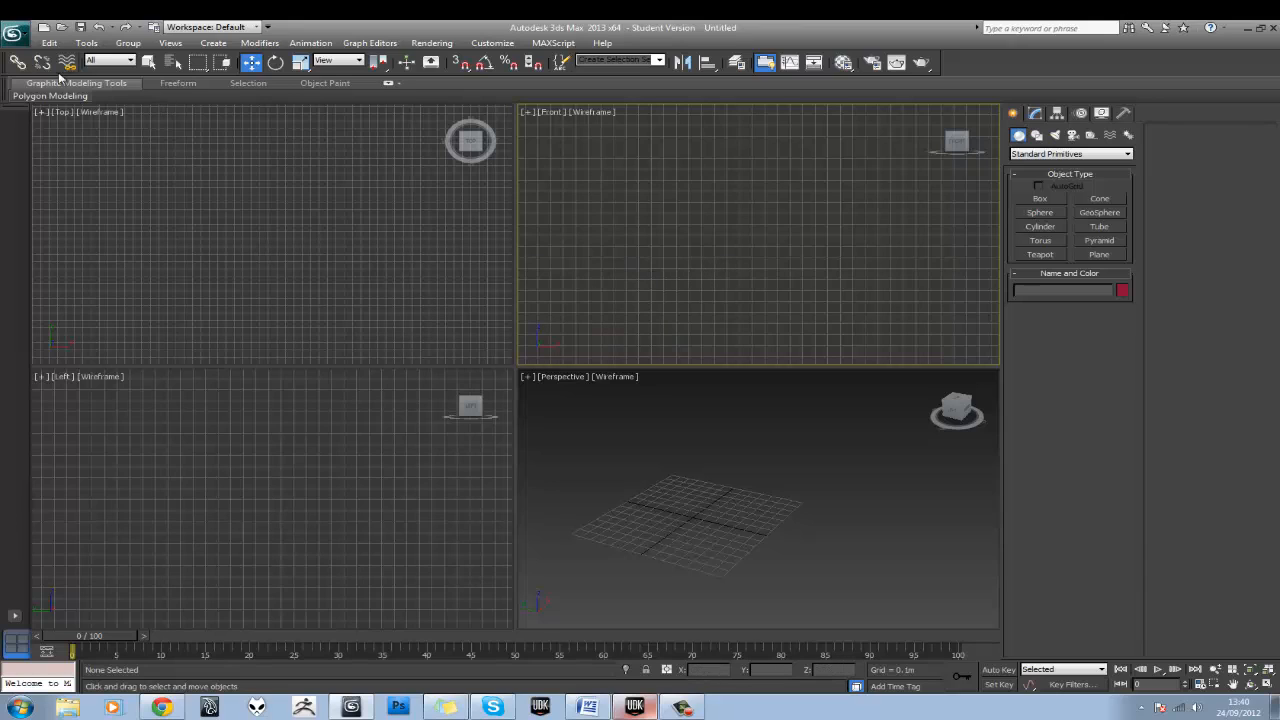
Start setting the project folder and browse to the C drive as its location
{"action": "left_click", "coordinate": [50, 96]}
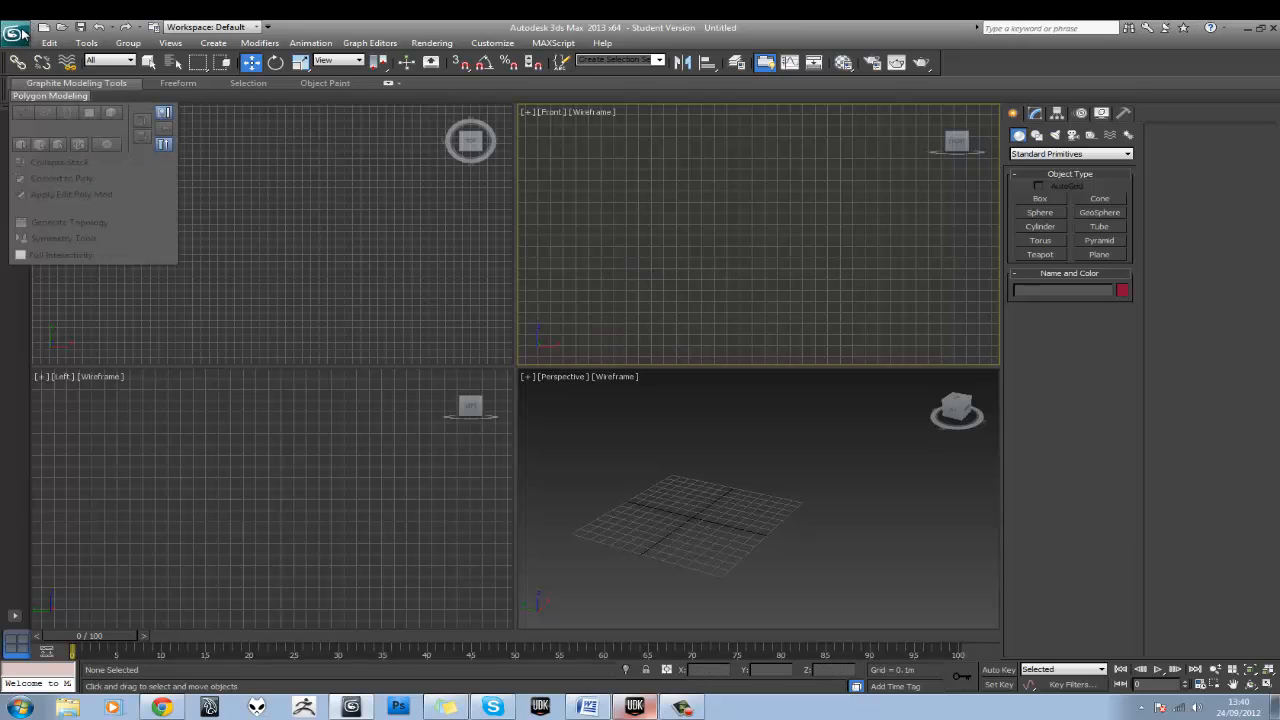
{"action": "left_click", "coordinate": [16, 36]}
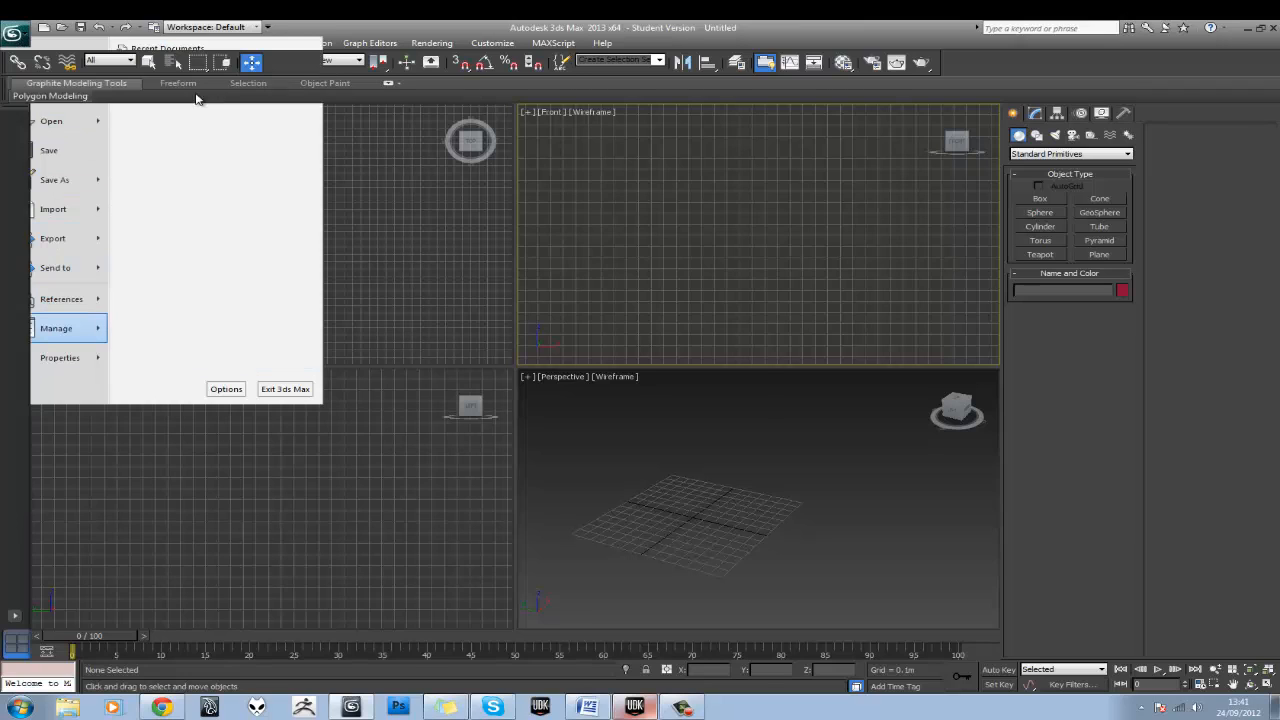
{"action": "left_click", "coordinate": [56, 328]}
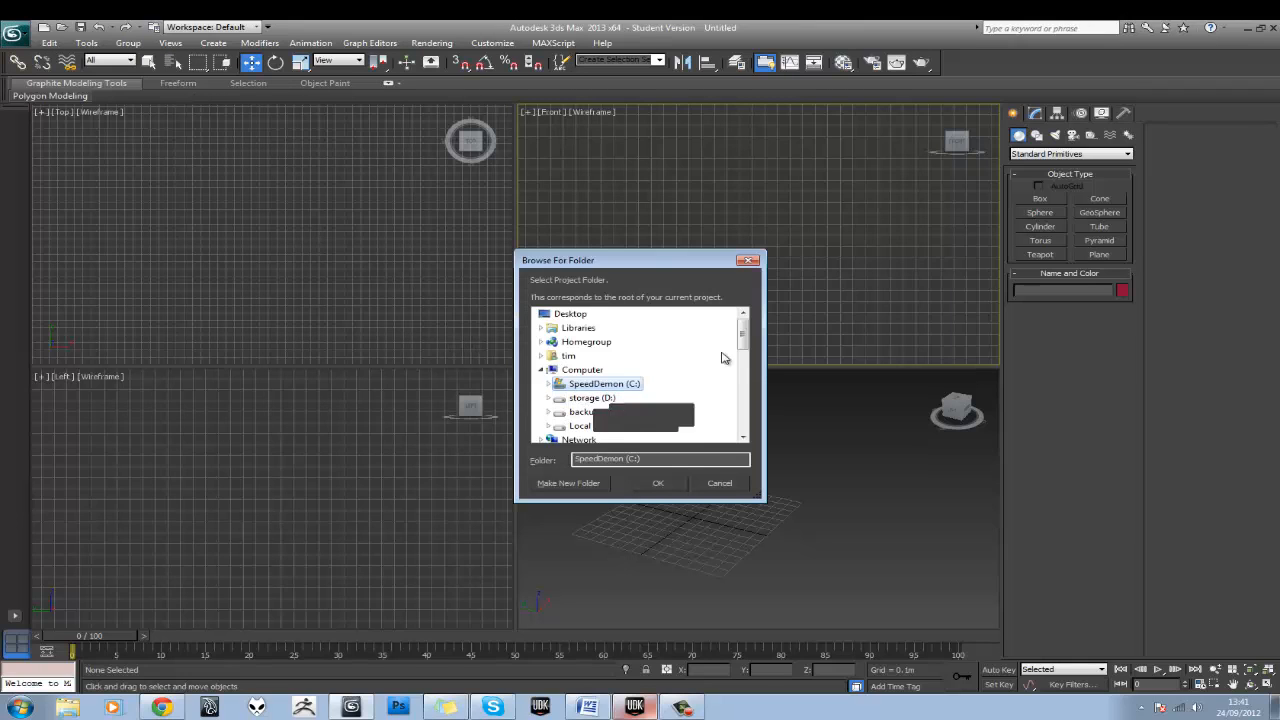
{"action": "left_click", "coordinate": [548, 384]}
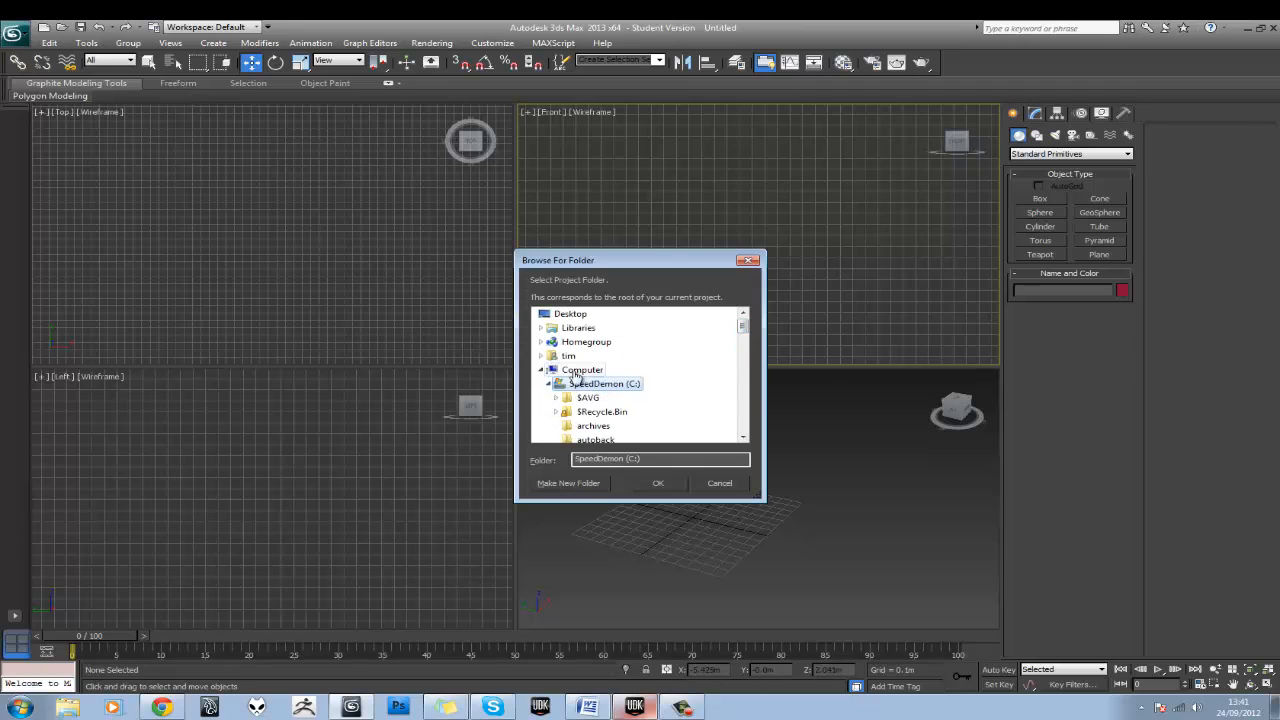
{"action": "mouse_move", "coordinate": [600, 384]}
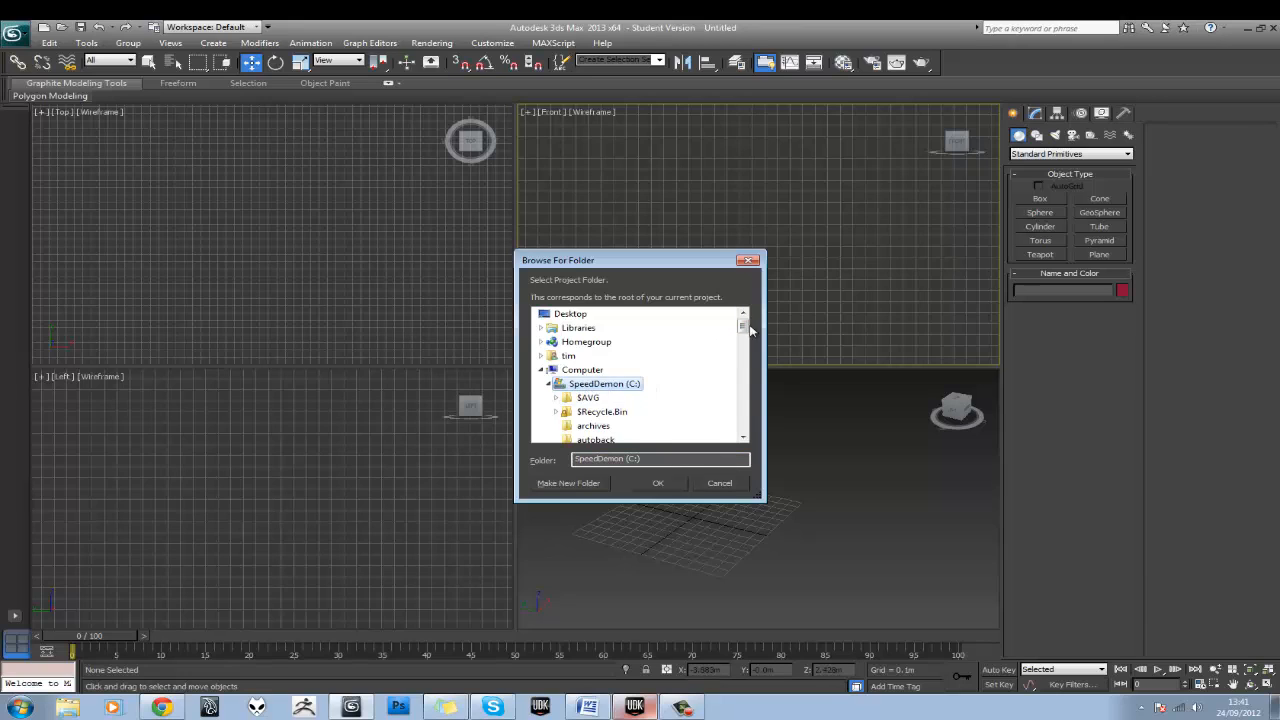
{"action": "scroll", "scroll_direction": "down", "scroll_amount": 3}
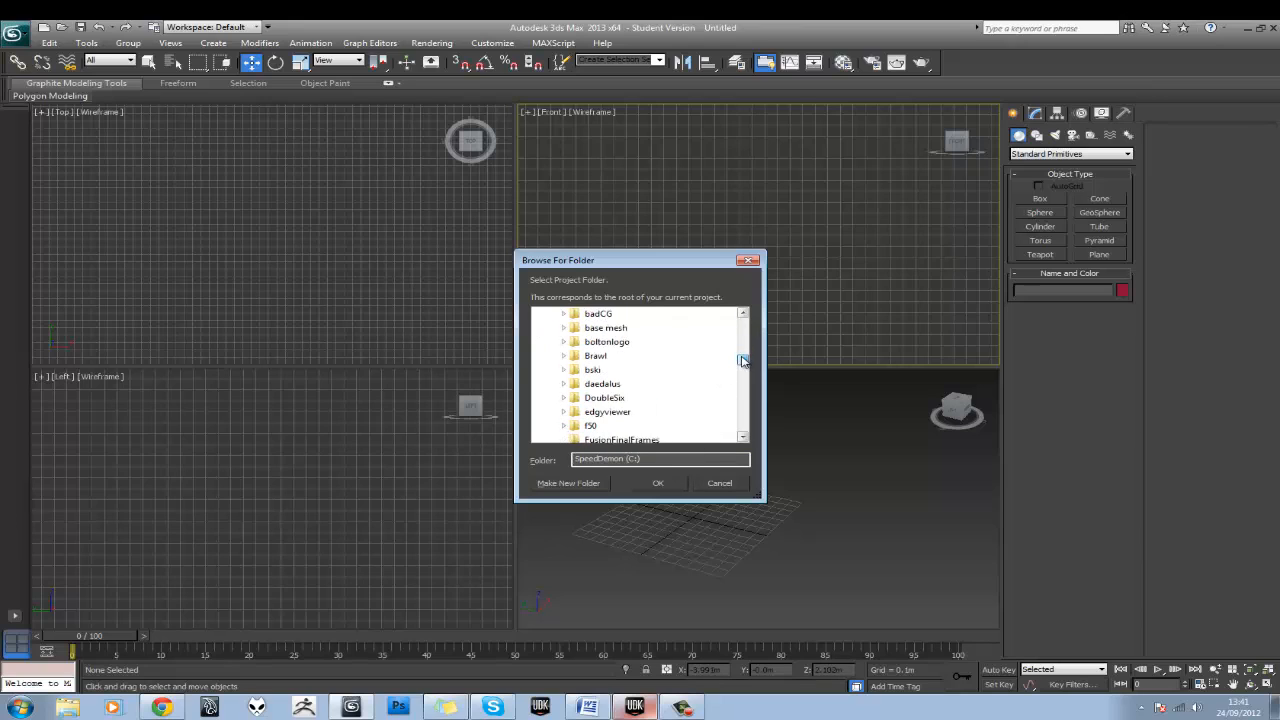
{"action": "scroll", "scroll_direction": "down", "scroll_amount": 3}
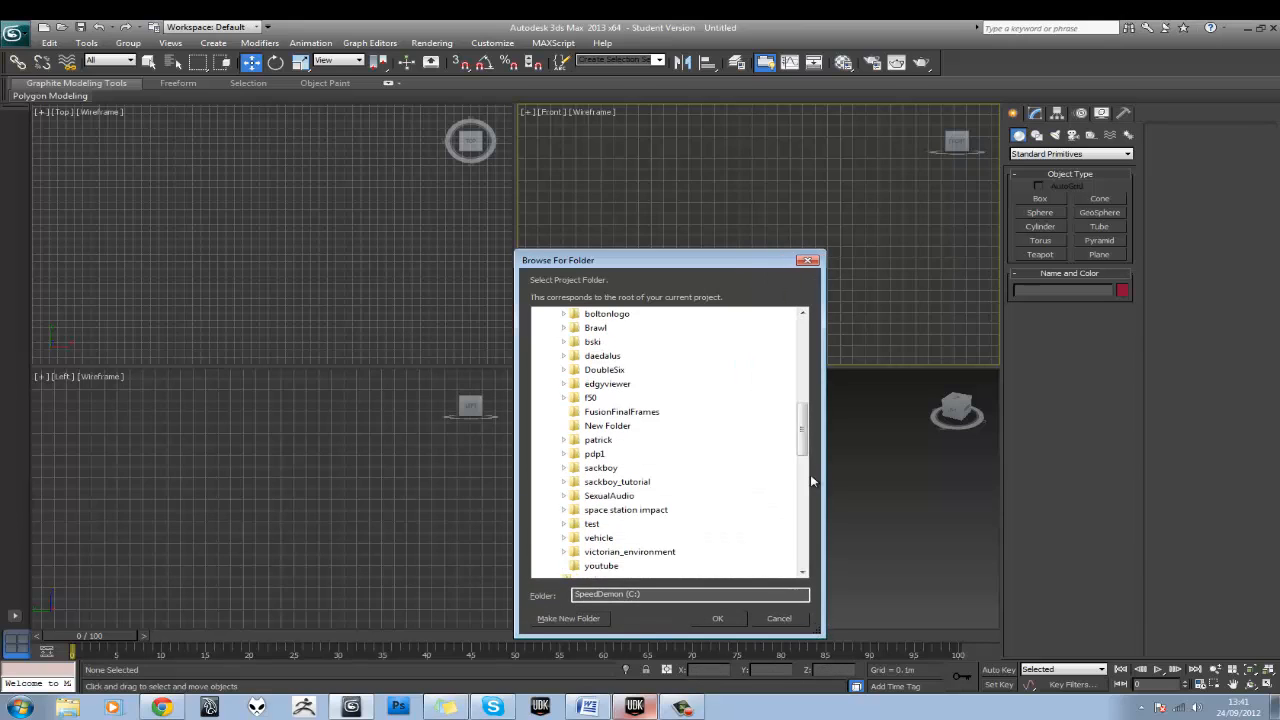
{"action": "left_click", "coordinate": [604, 384]}
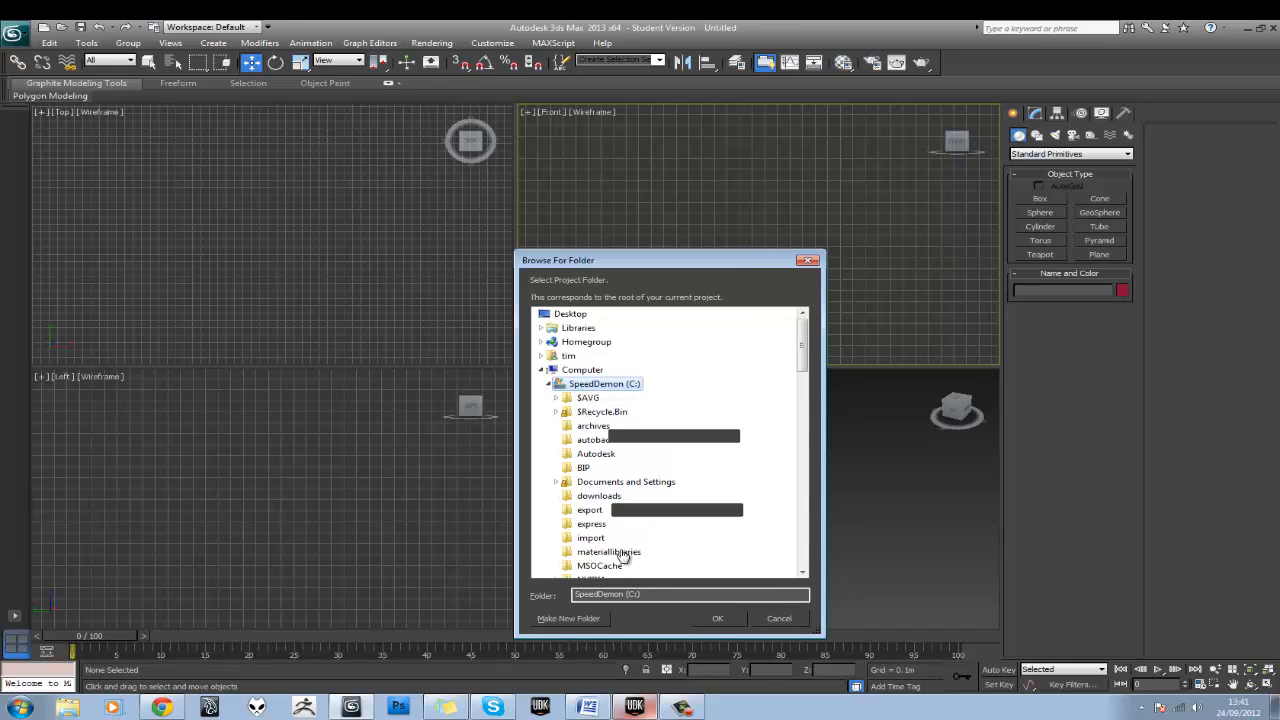
Create a new folder on C: named TA_inventorroom as the project folder
{"action": "left_click", "coordinate": [568, 618]}
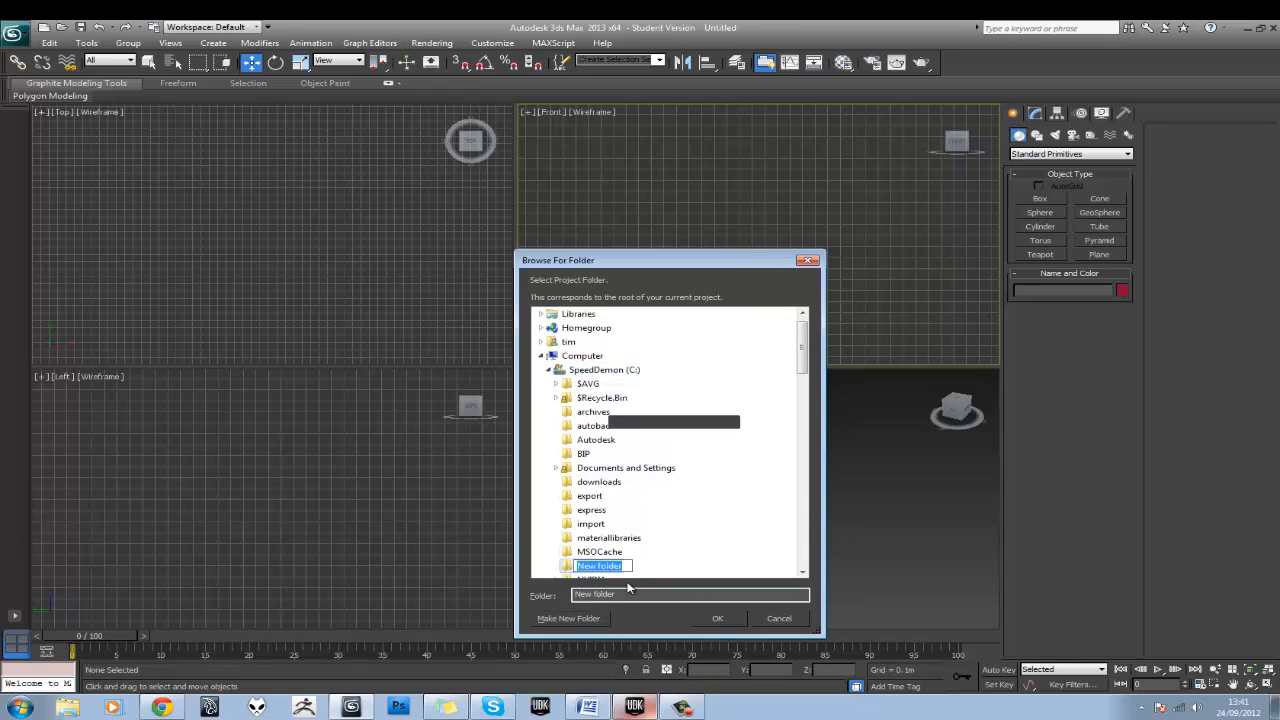
{"action": "type", "text": "TA"}
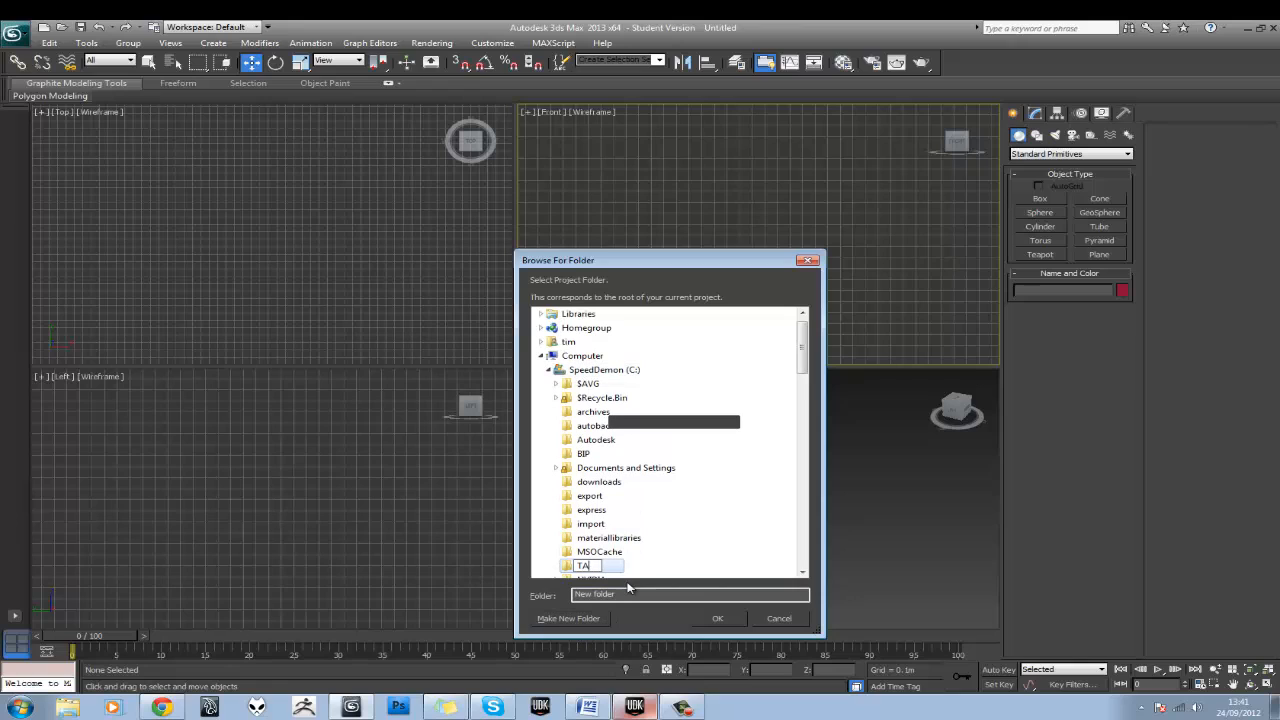
{"action": "type", "text": "_inte"}
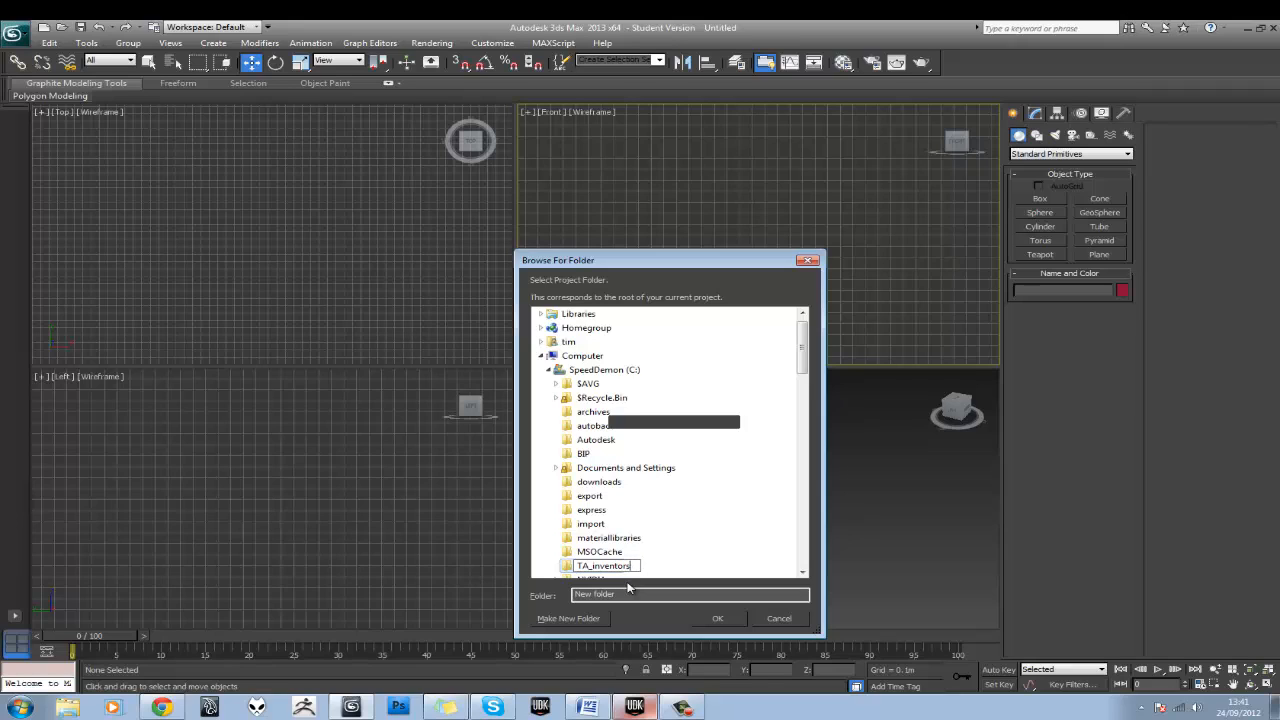
{"action": "type", "text": "room"}
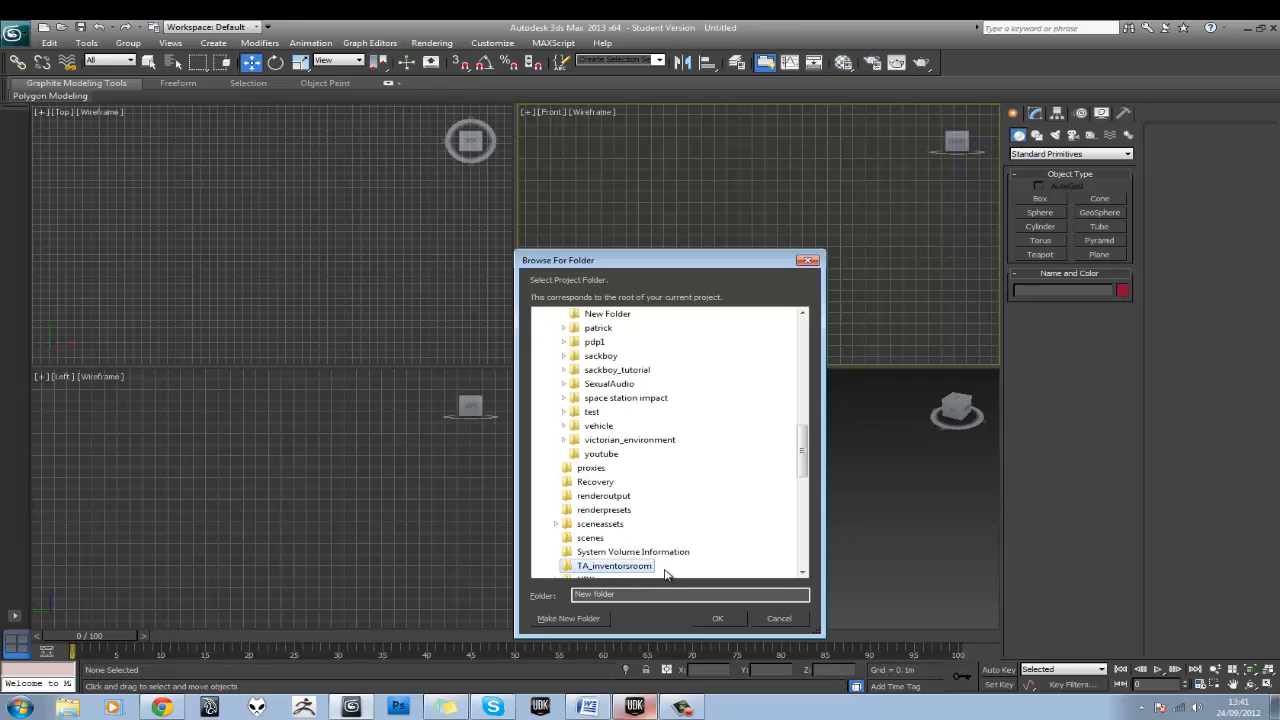
{"action": "mouse_move", "coordinate": [672, 626]}
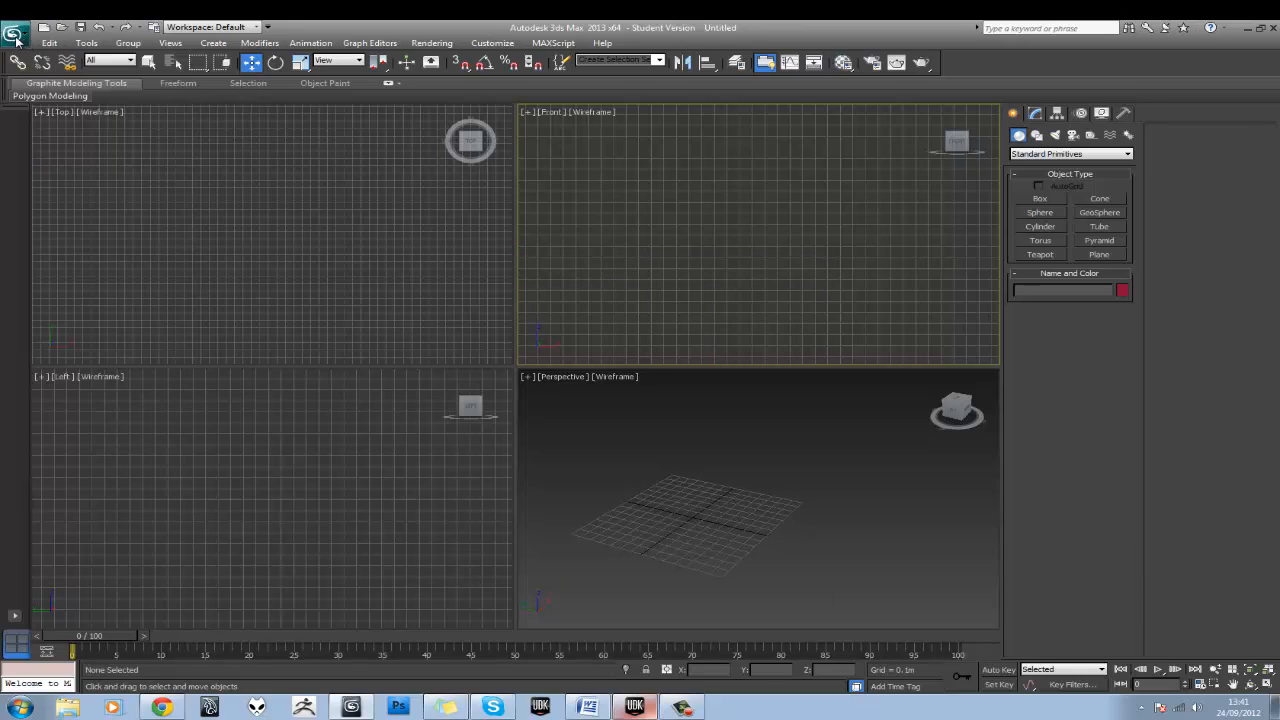
Start Save As and browse the dialog to C:\TA_inventorroom, peeking into sceneassets and back
{"action": "left_click", "coordinate": [16, 28]}
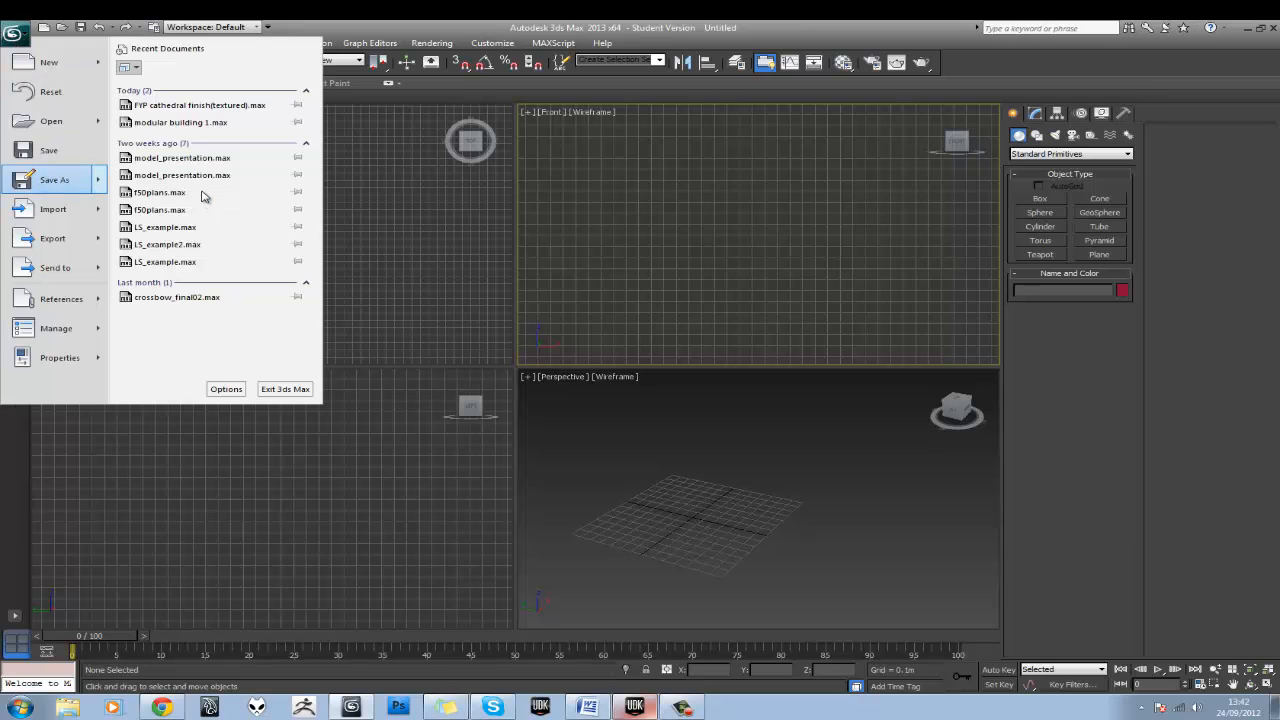
{"action": "left_click", "coordinate": [56, 180]}
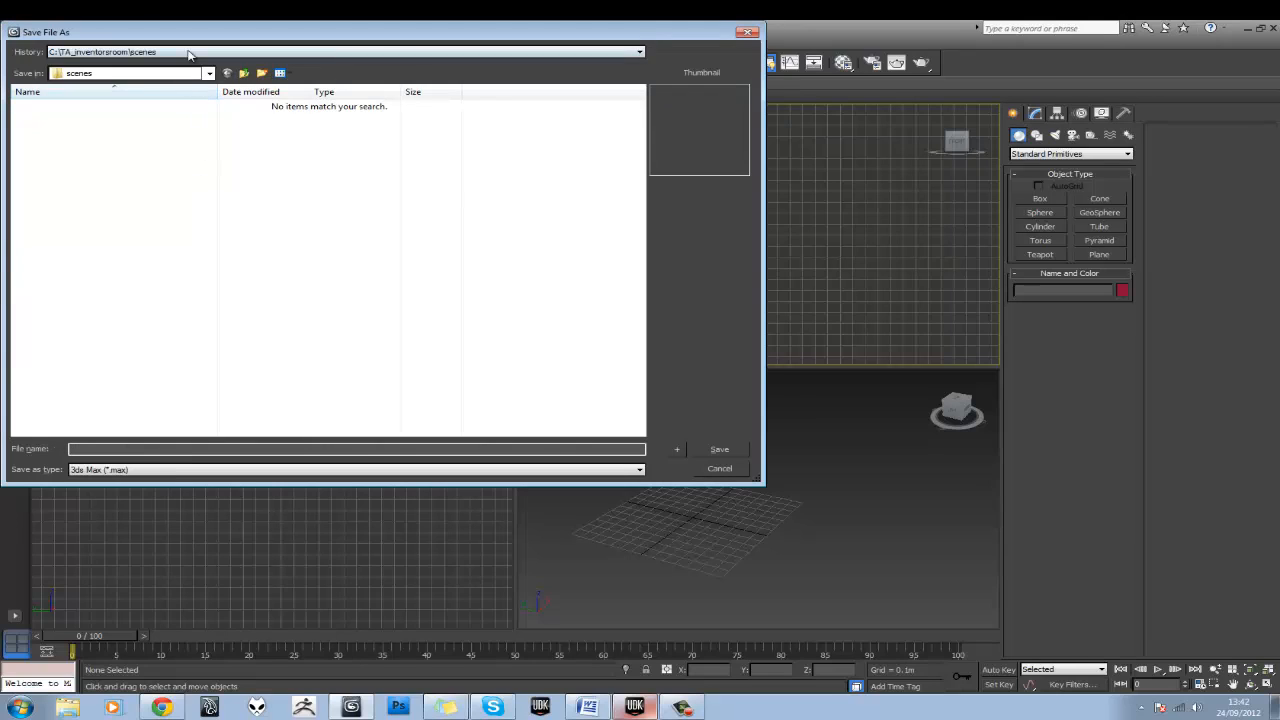
{"action": "left_click", "coordinate": [208, 72]}
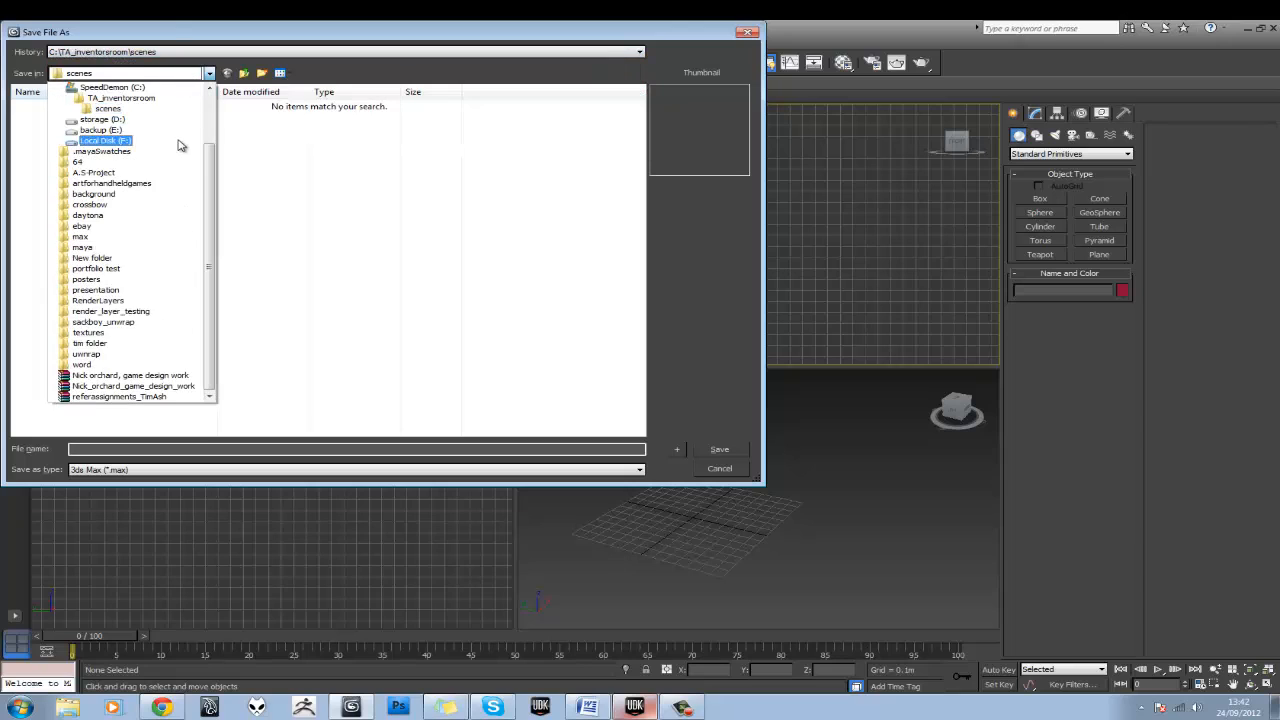
{"action": "left_click", "coordinate": [108, 108]}
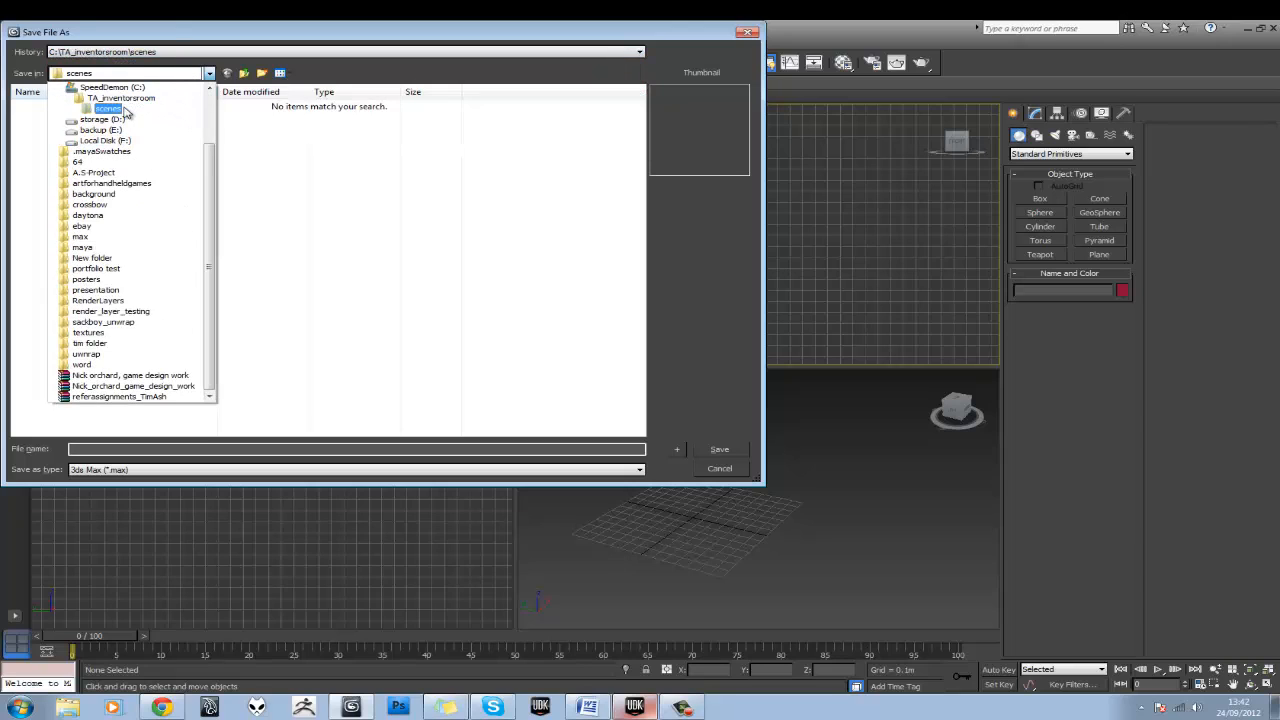
{"action": "mouse_move", "coordinate": [112, 108]}
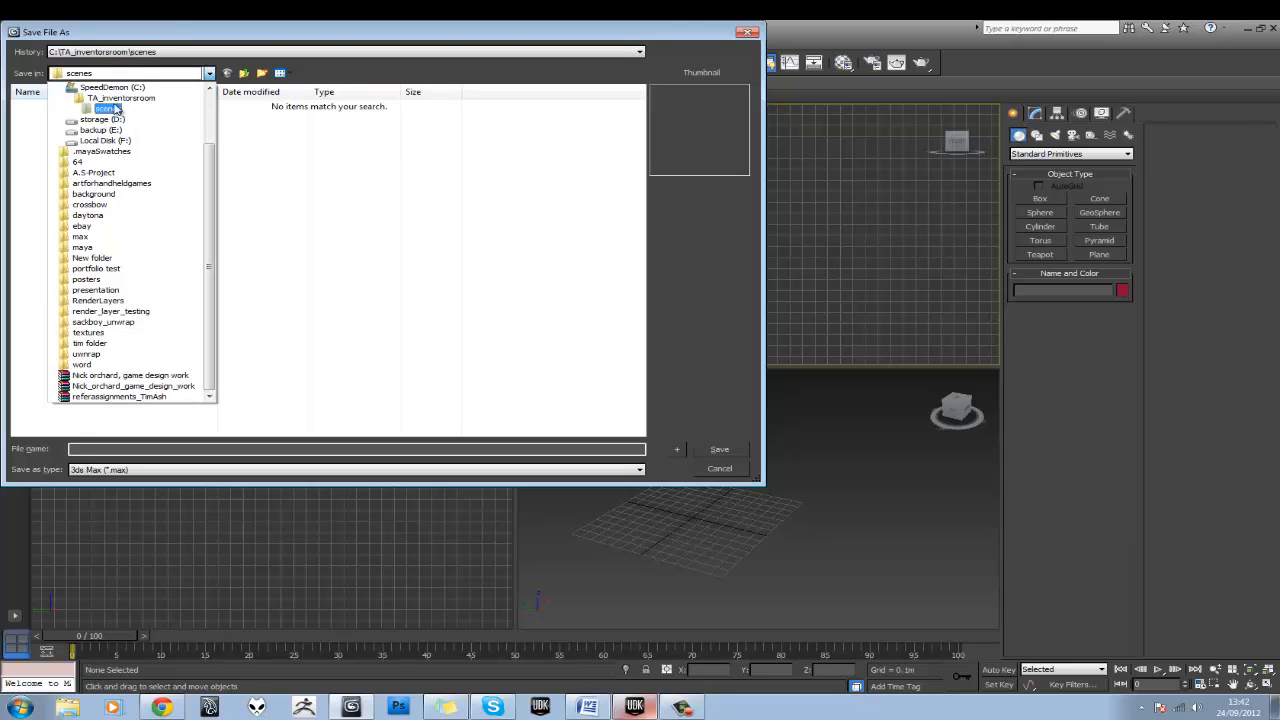
{"action": "left_click", "coordinate": [120, 96]}
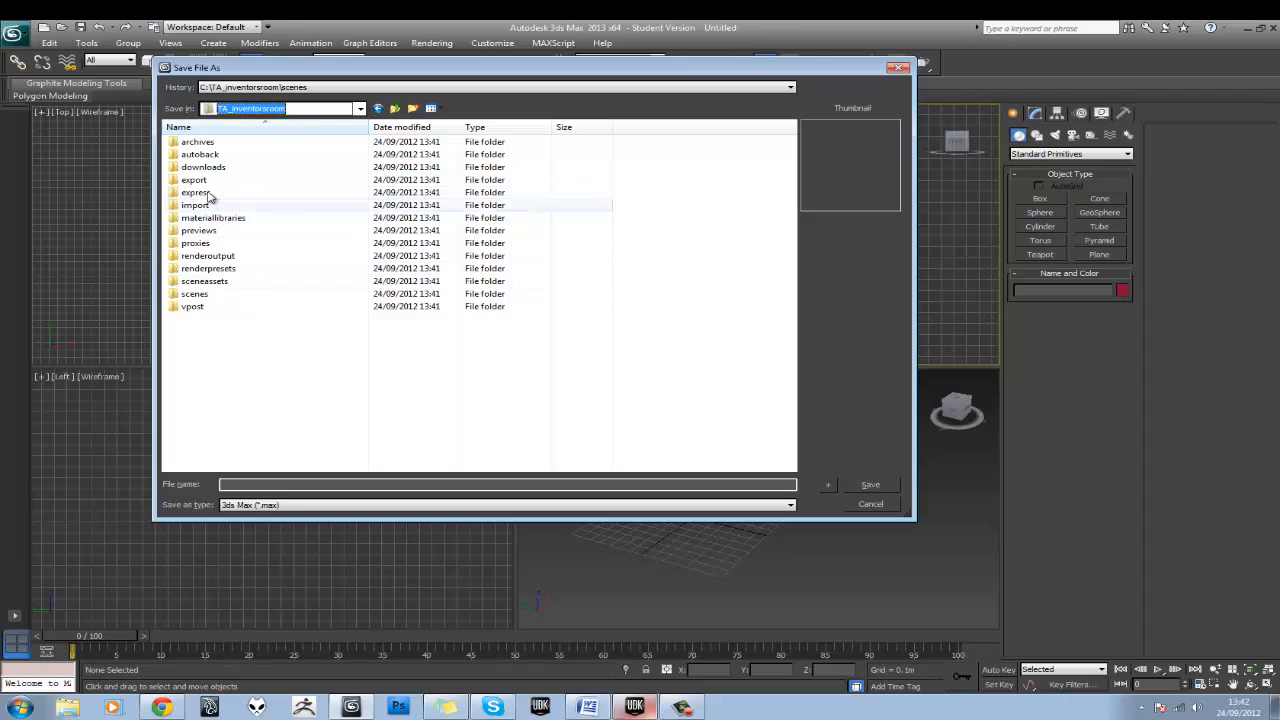
{"action": "left_click", "coordinate": [194, 180]}
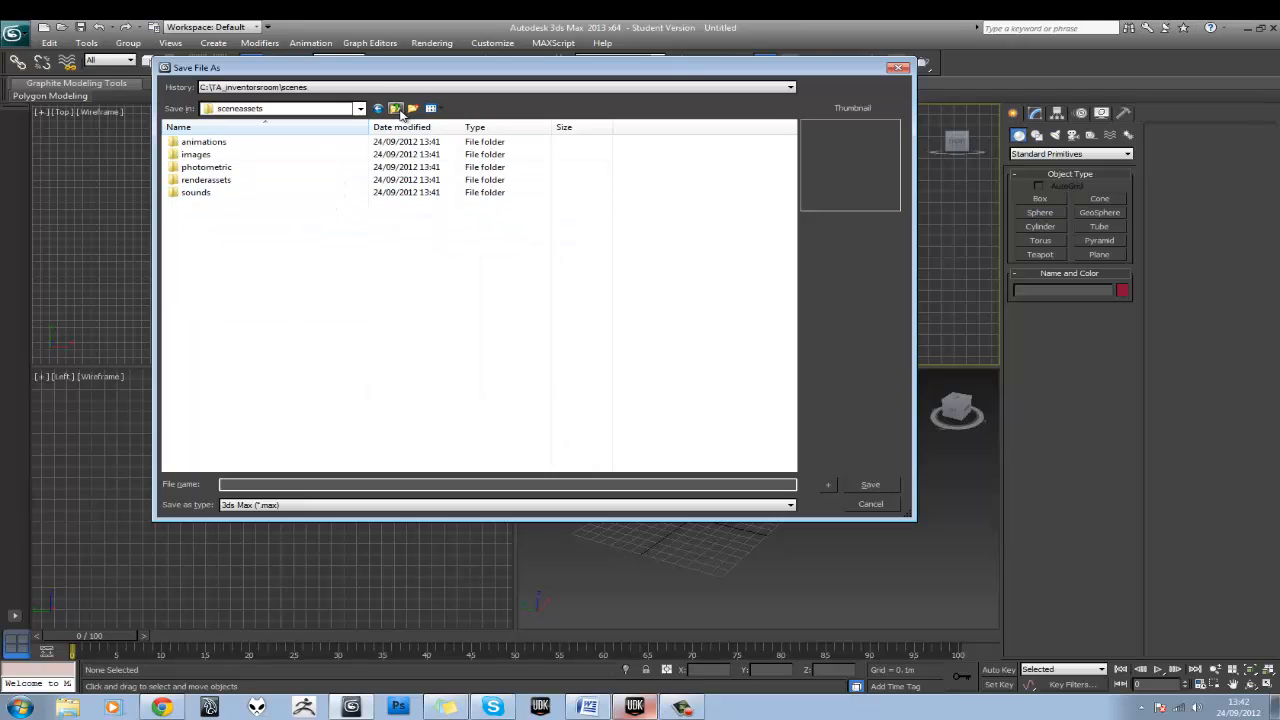
{"action": "left_click", "coordinate": [396, 108]}
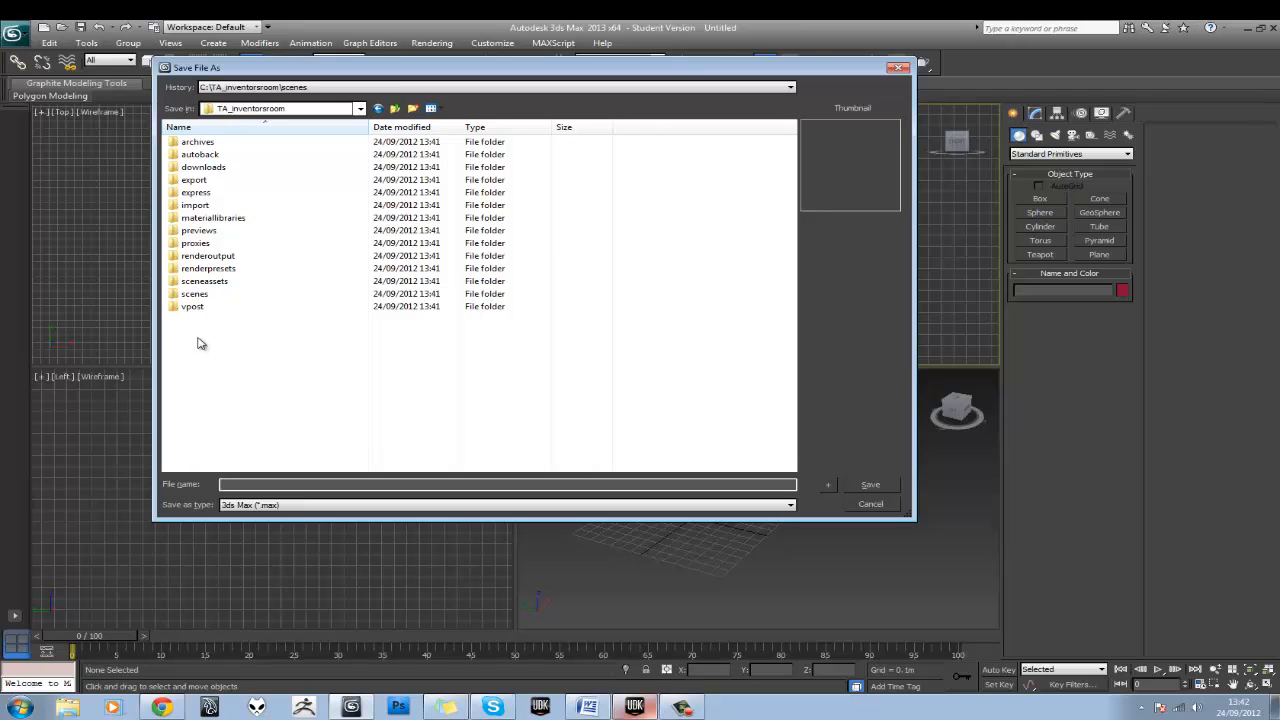
Add a research subfolder inside TA_inventorroom, then cancel the save without saving
{"action": "right_click", "coordinate": [200, 344]}
{"action": "type", "text": "UDK"}
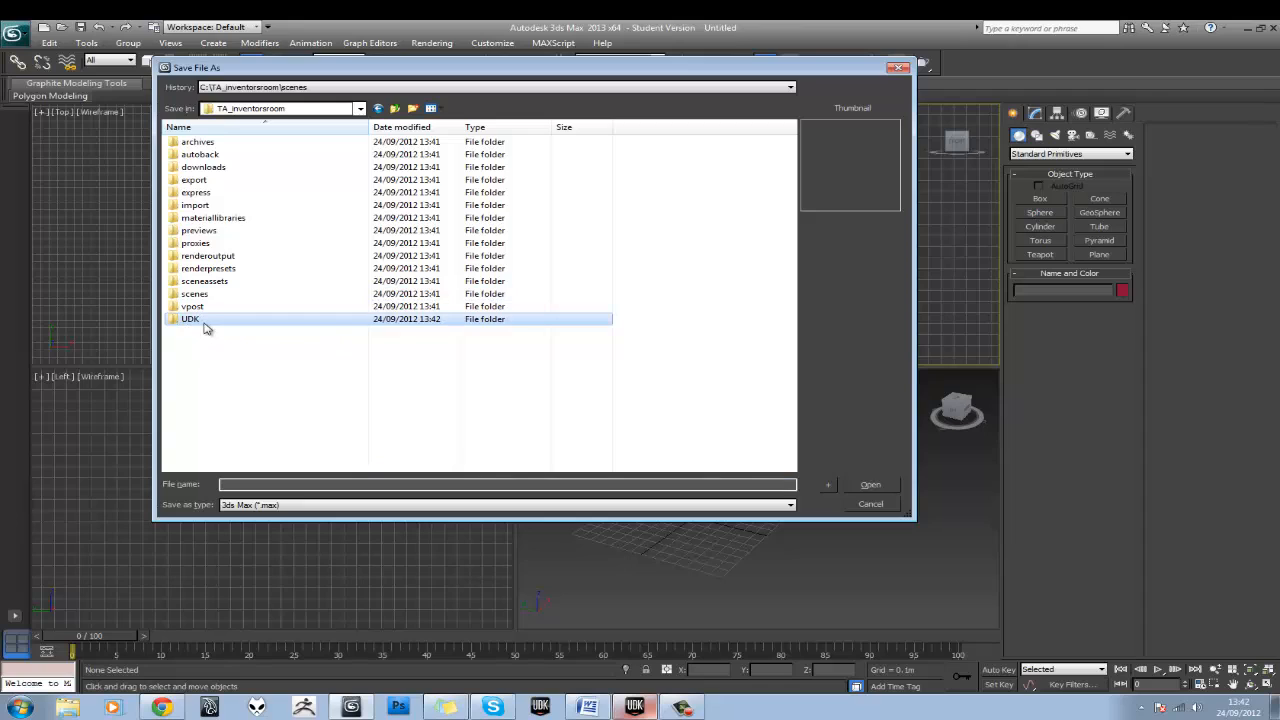
{"action": "mouse_move", "coordinate": [210, 322]}
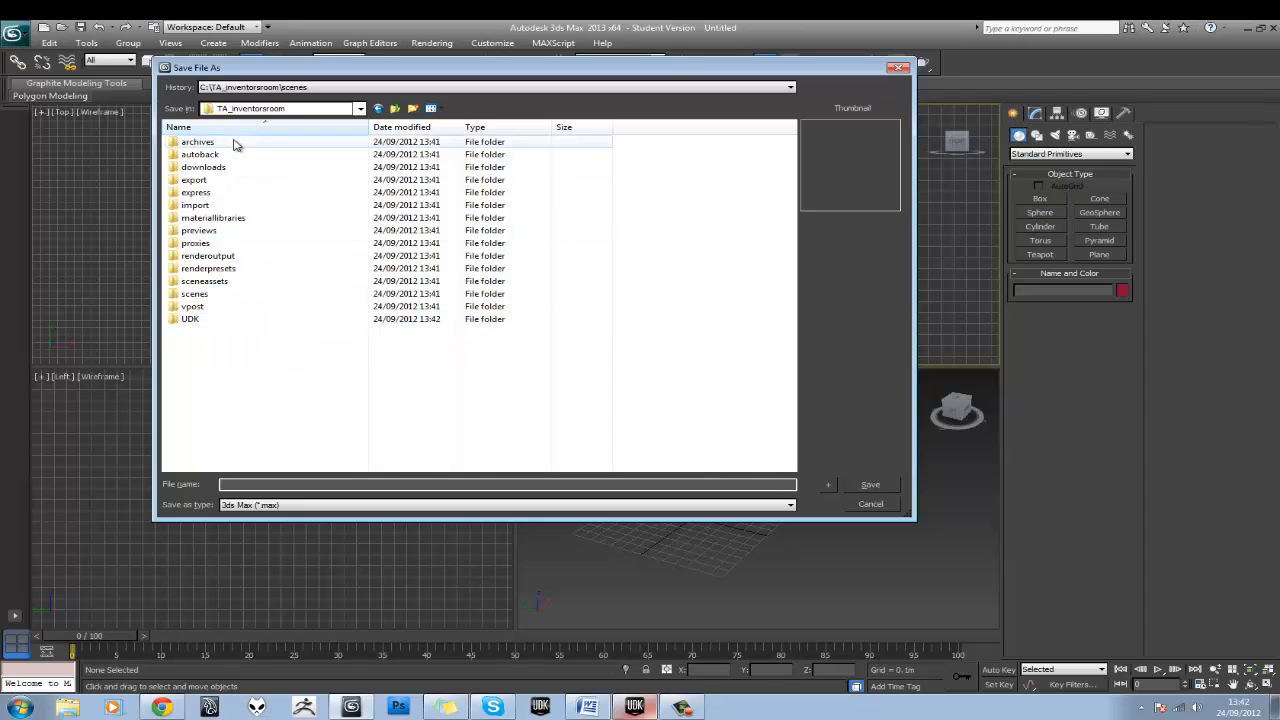
{"action": "mouse_move", "coordinate": [238, 342]}
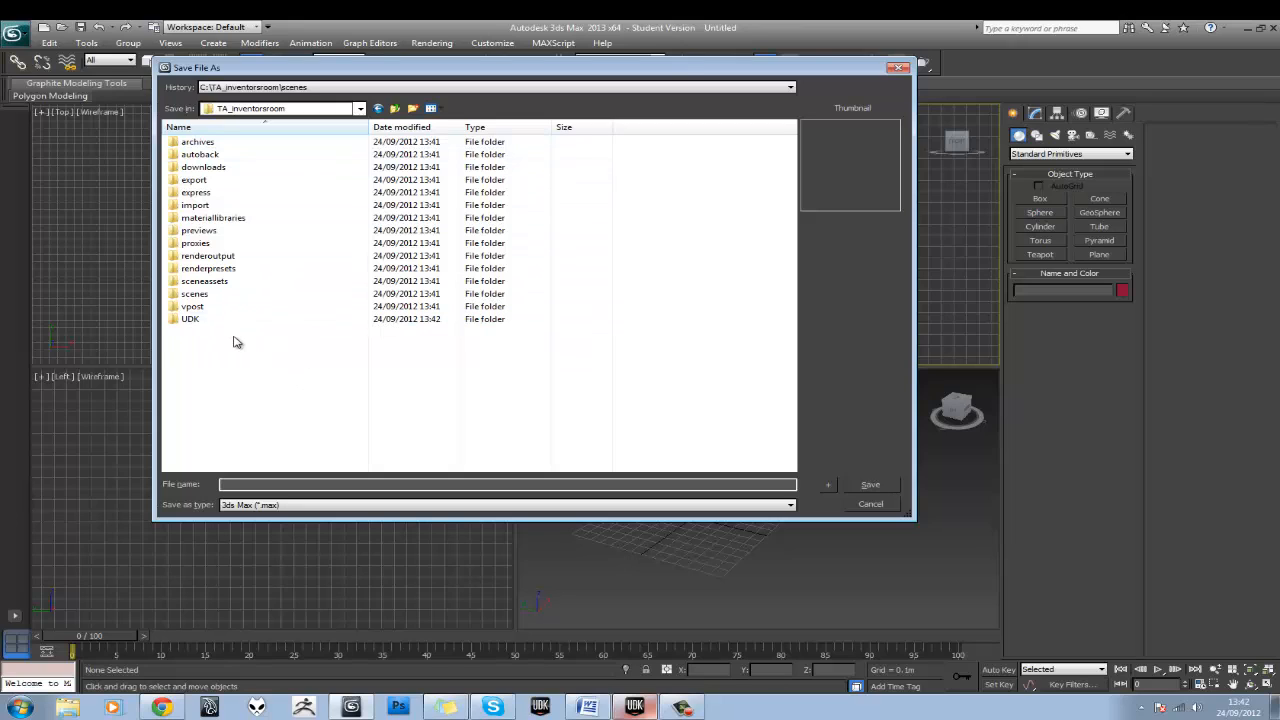
{"action": "right_click", "coordinate": [236, 342]}
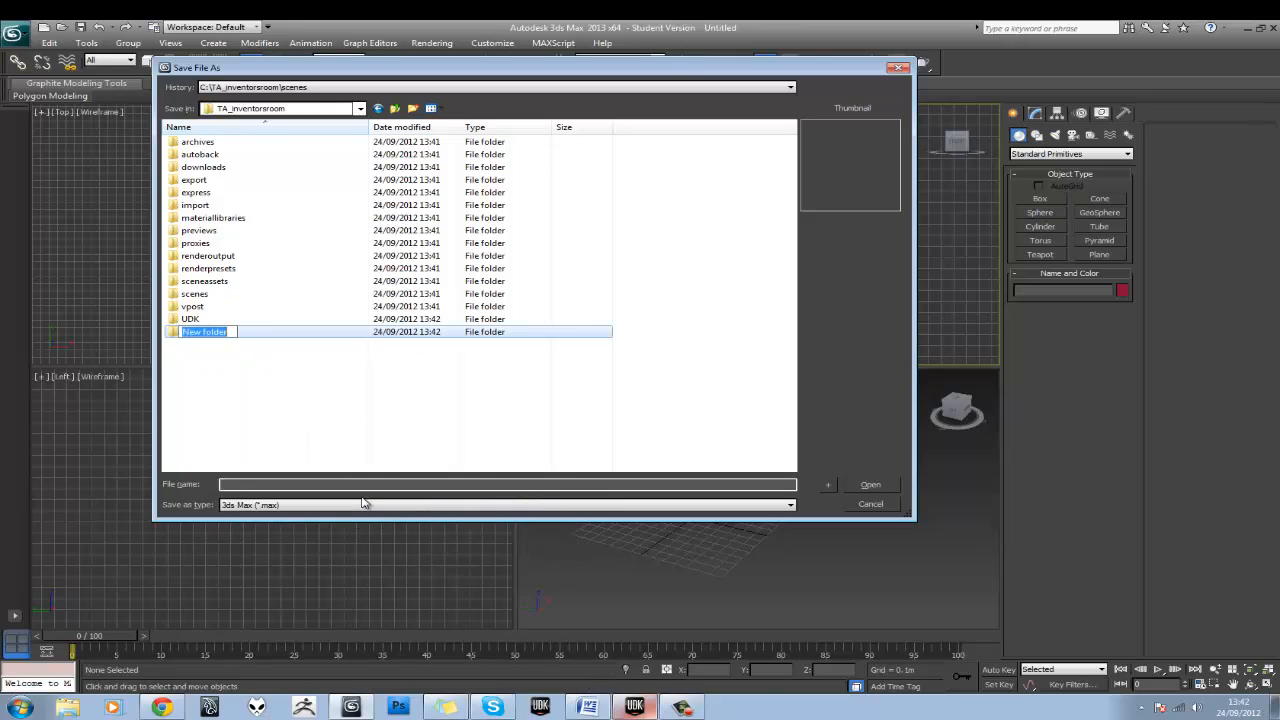
{"action": "type", "text": "research"}
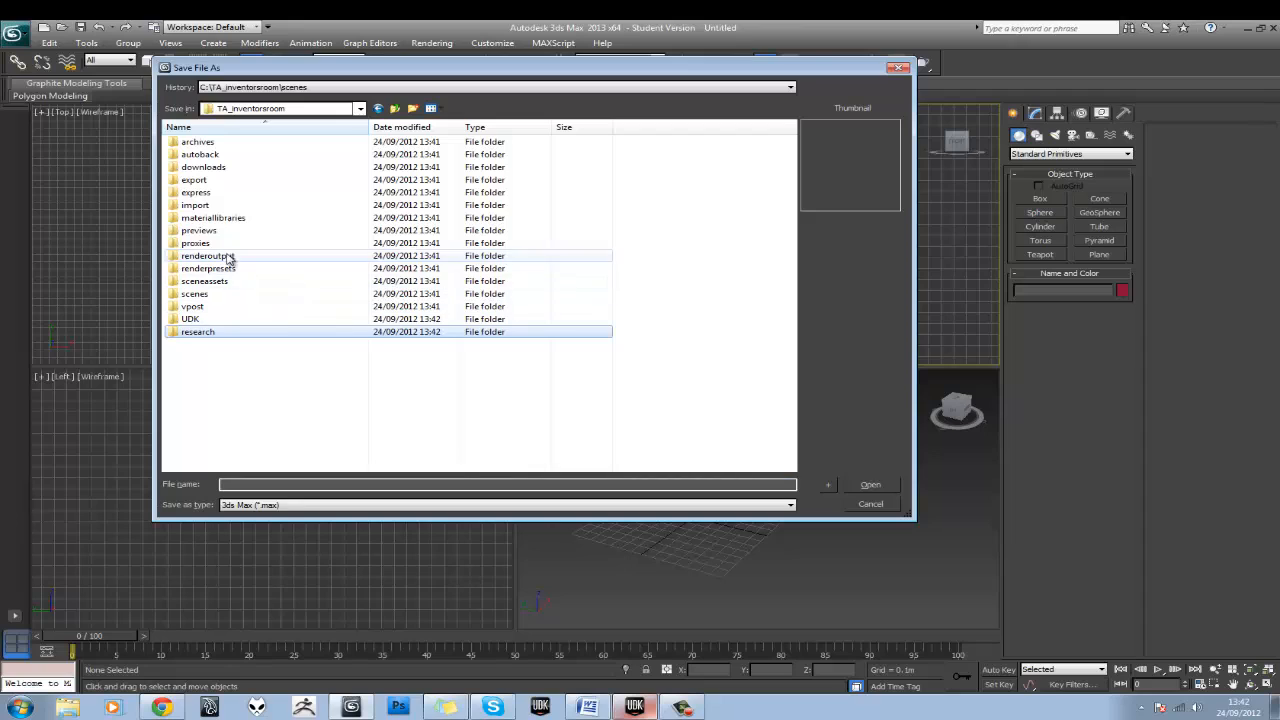
{"action": "left_click", "coordinate": [212, 216]}
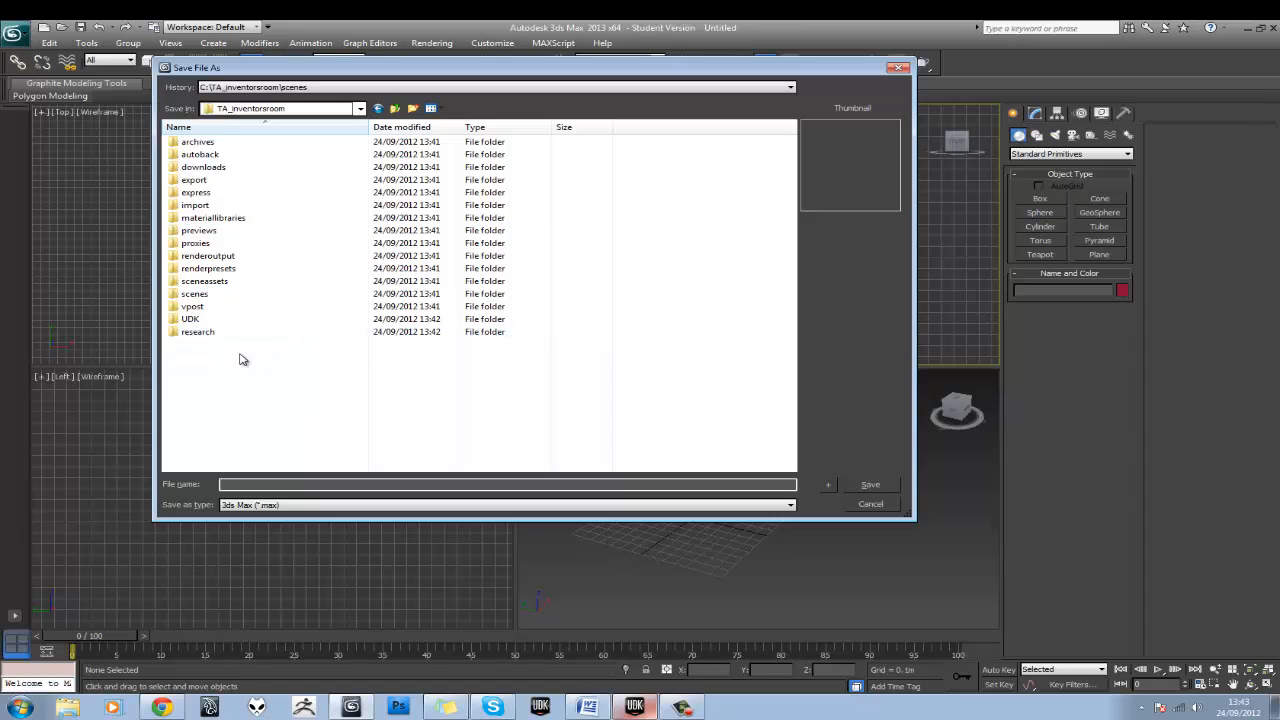
{"action": "mouse_move", "coordinate": [856, 508]}
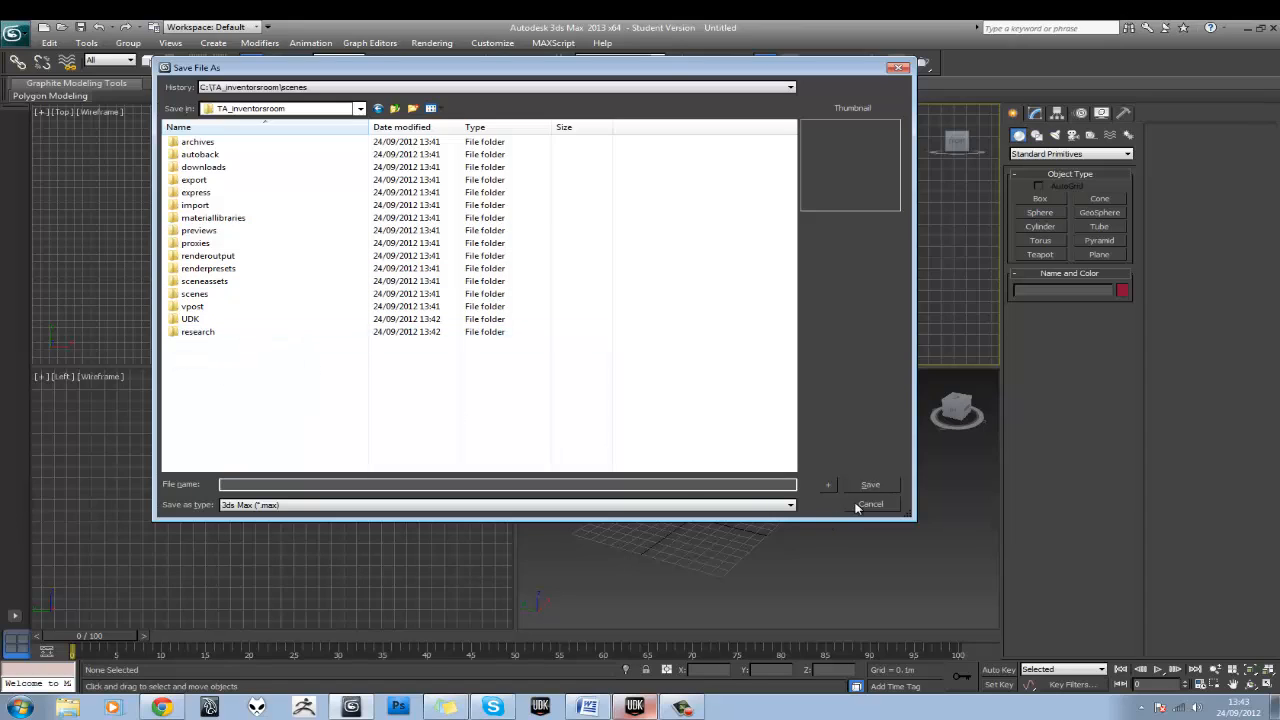
{"action": "left_click", "coordinate": [868, 504]}
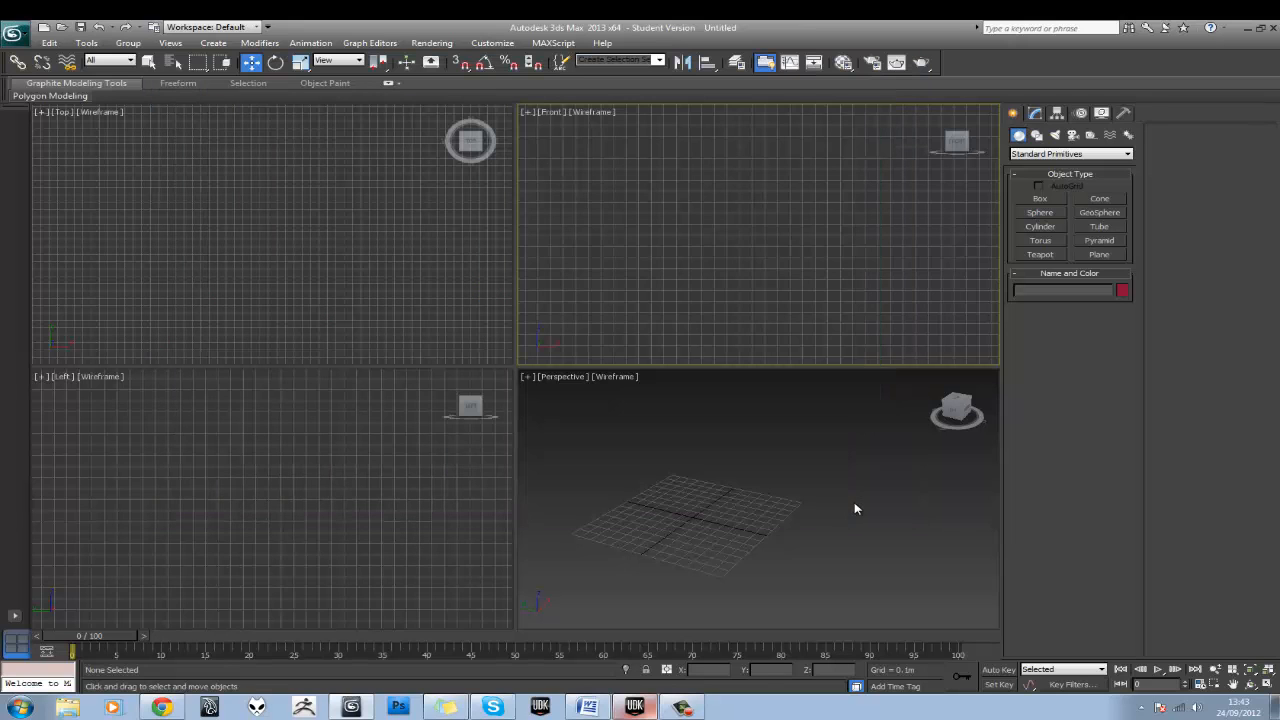
Switch to UDK and show the Untitled package's assets in the Content Browser
{"action": "left_click", "coordinate": [634, 706]}
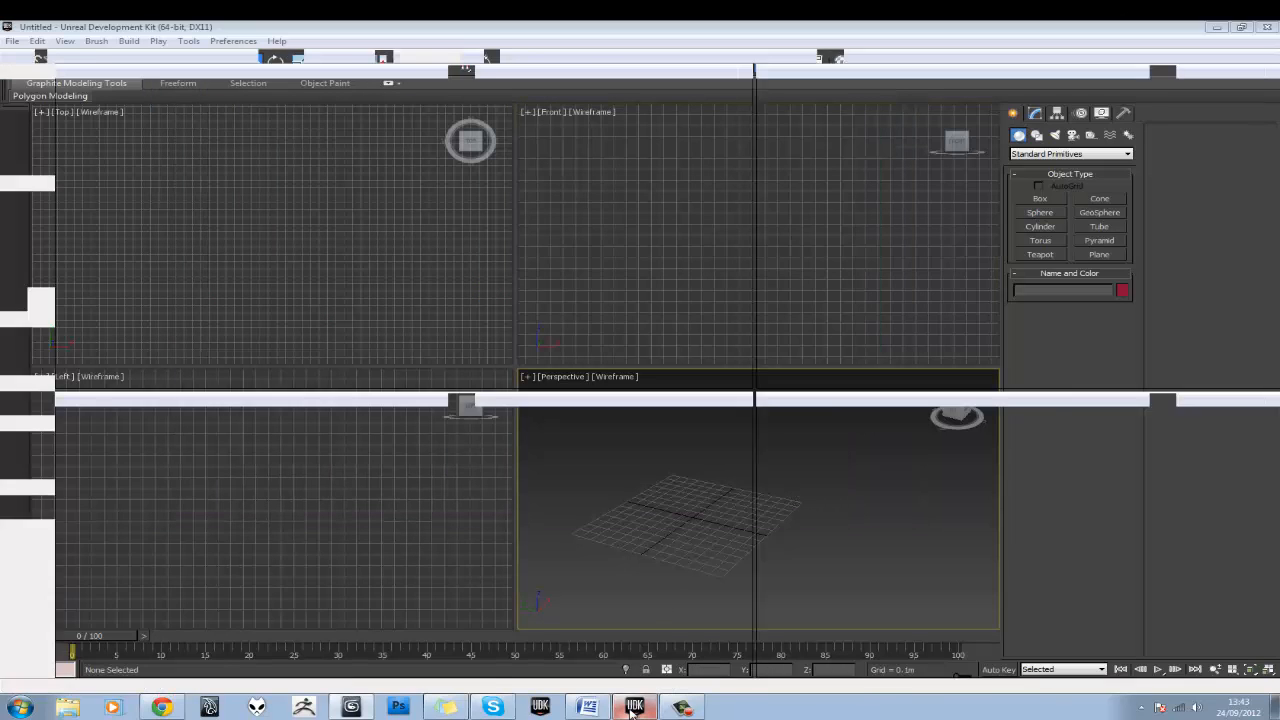
{"action": "left_click", "coordinate": [634, 708]}
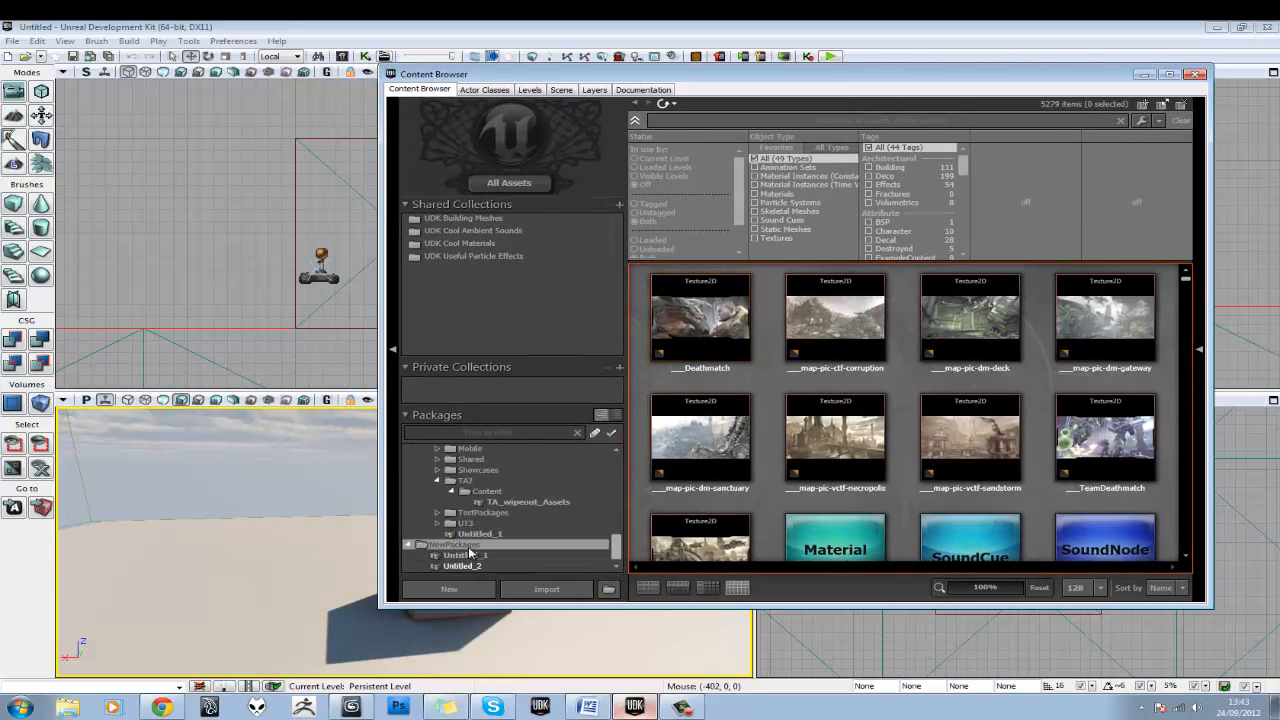
{"action": "left_click", "coordinate": [472, 532]}
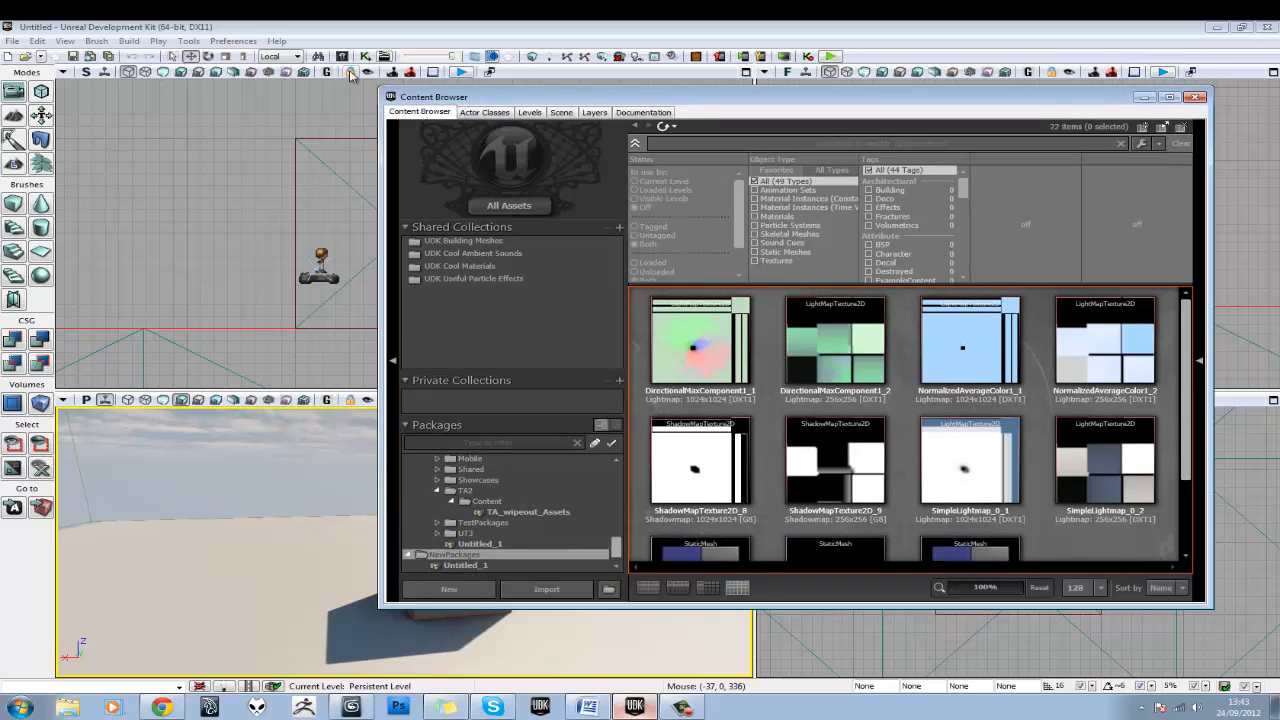
{"action": "mouse_move", "coordinate": [350, 72]}
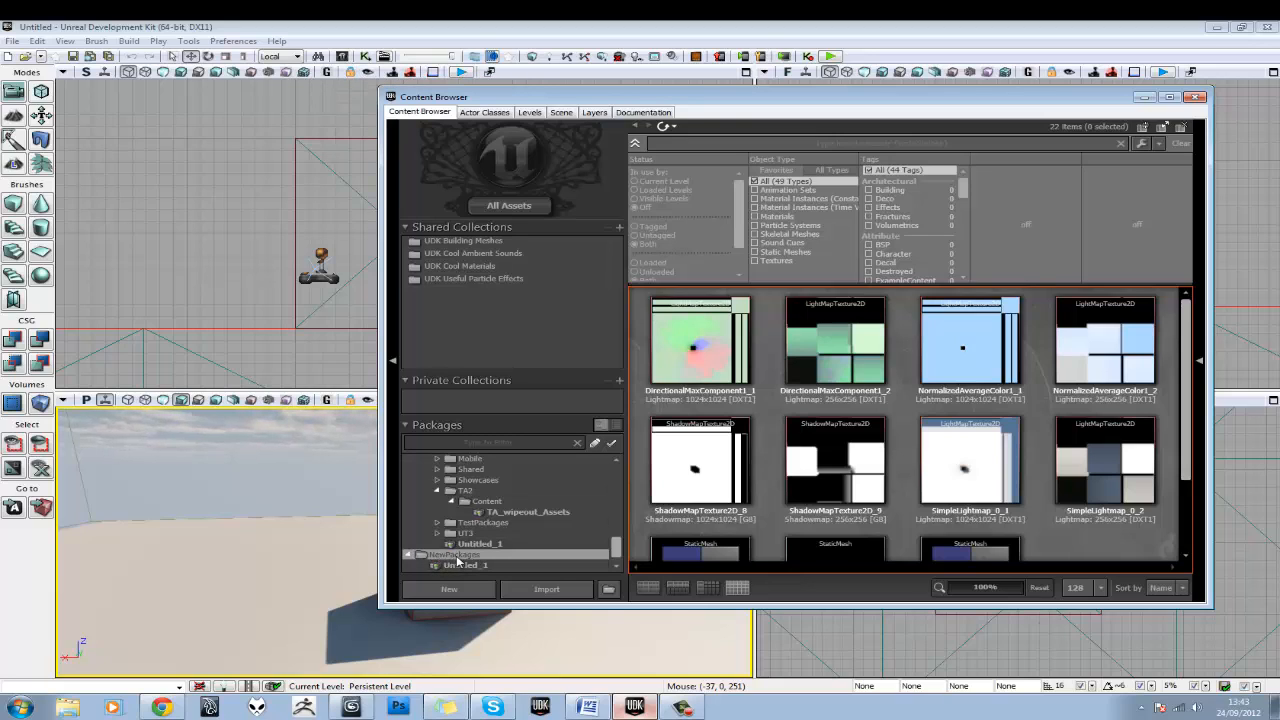
{"action": "mouse_move", "coordinate": [450, 590]}
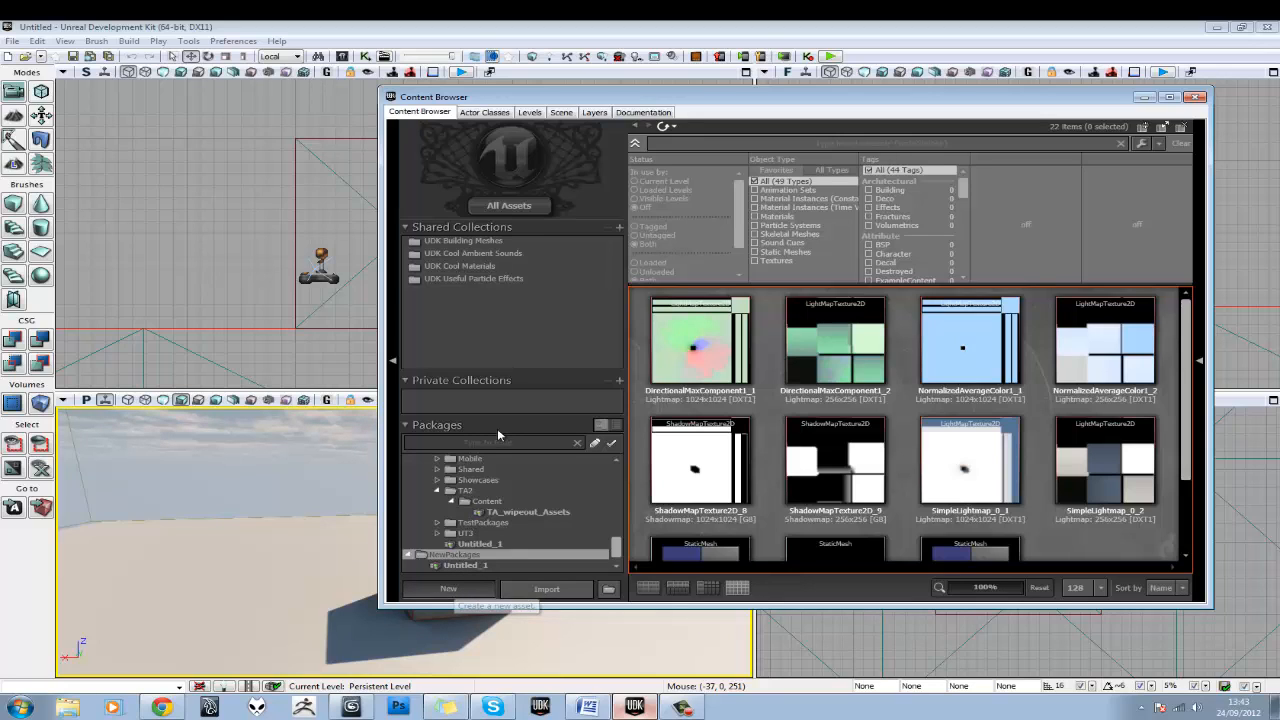
Start a new AnimSet asset with its package name set to TA_inventor
{"action": "left_click", "coordinate": [448, 588]}
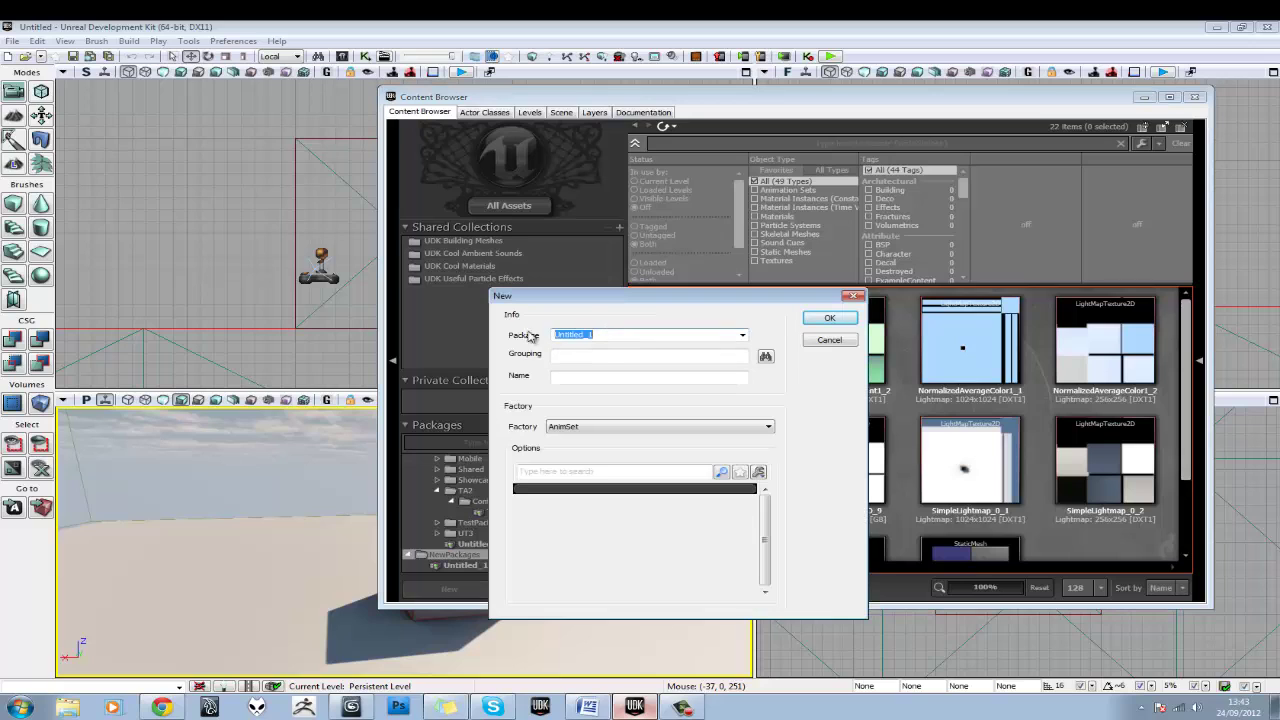
{"action": "mouse_move", "coordinate": [608, 346]}
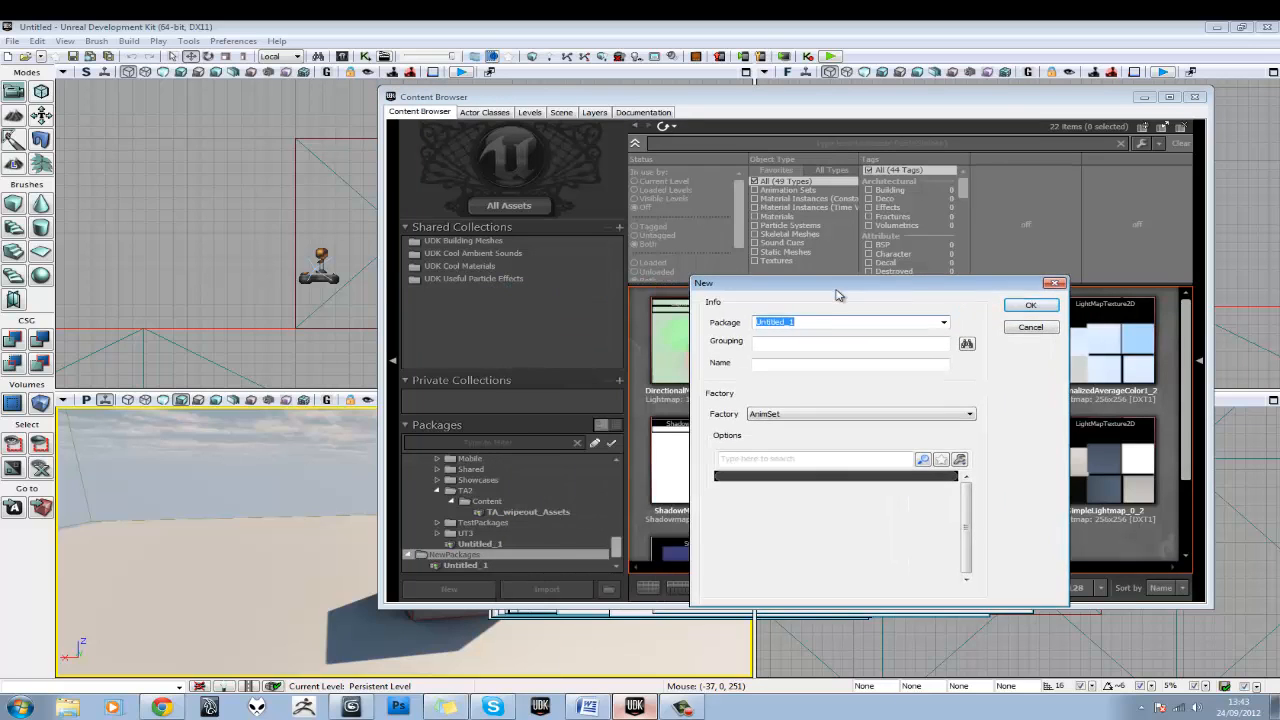
{"action": "type", "text": "TA_invernt"}
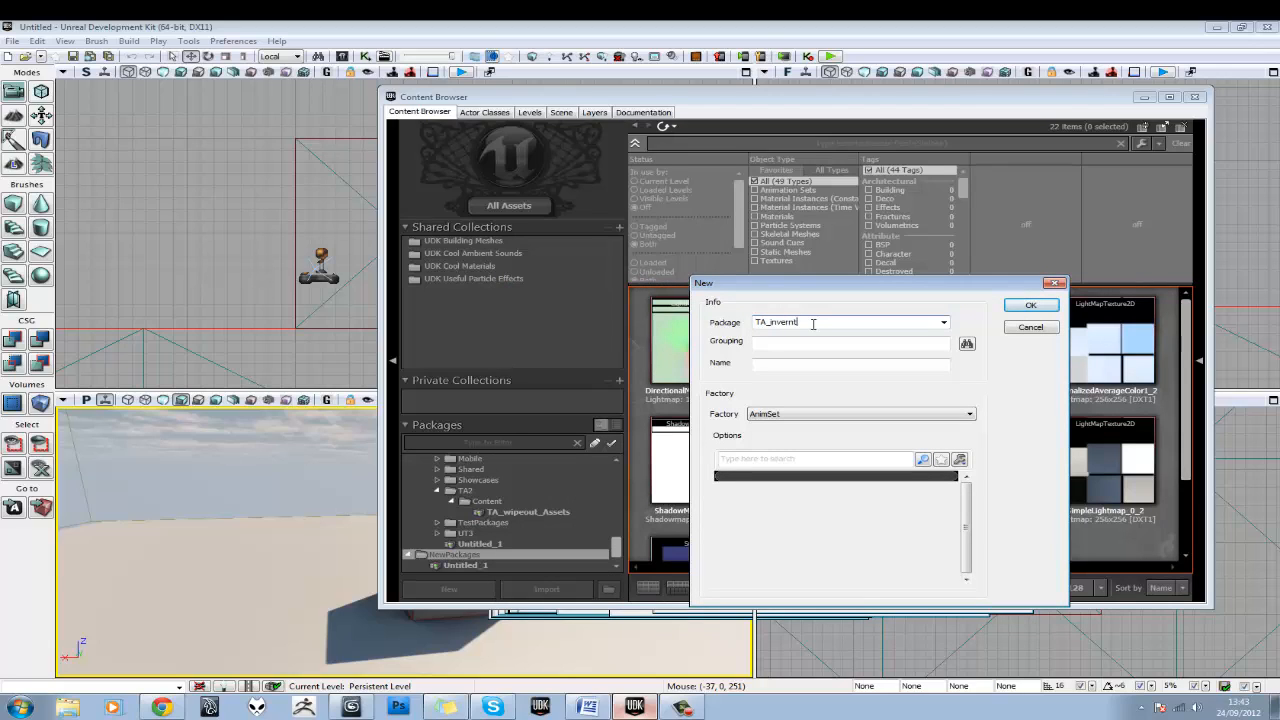
{"action": "key", "text": "BackSpace"}
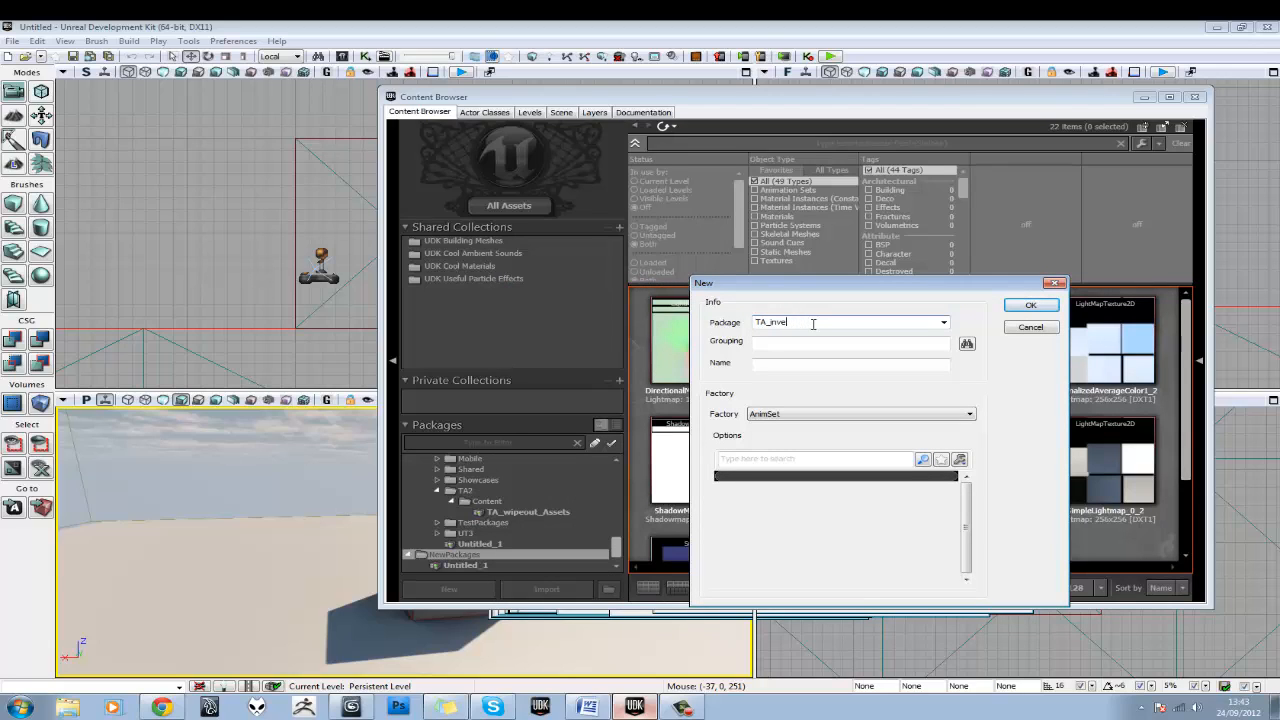
{"action": "type", "text": "nt"}
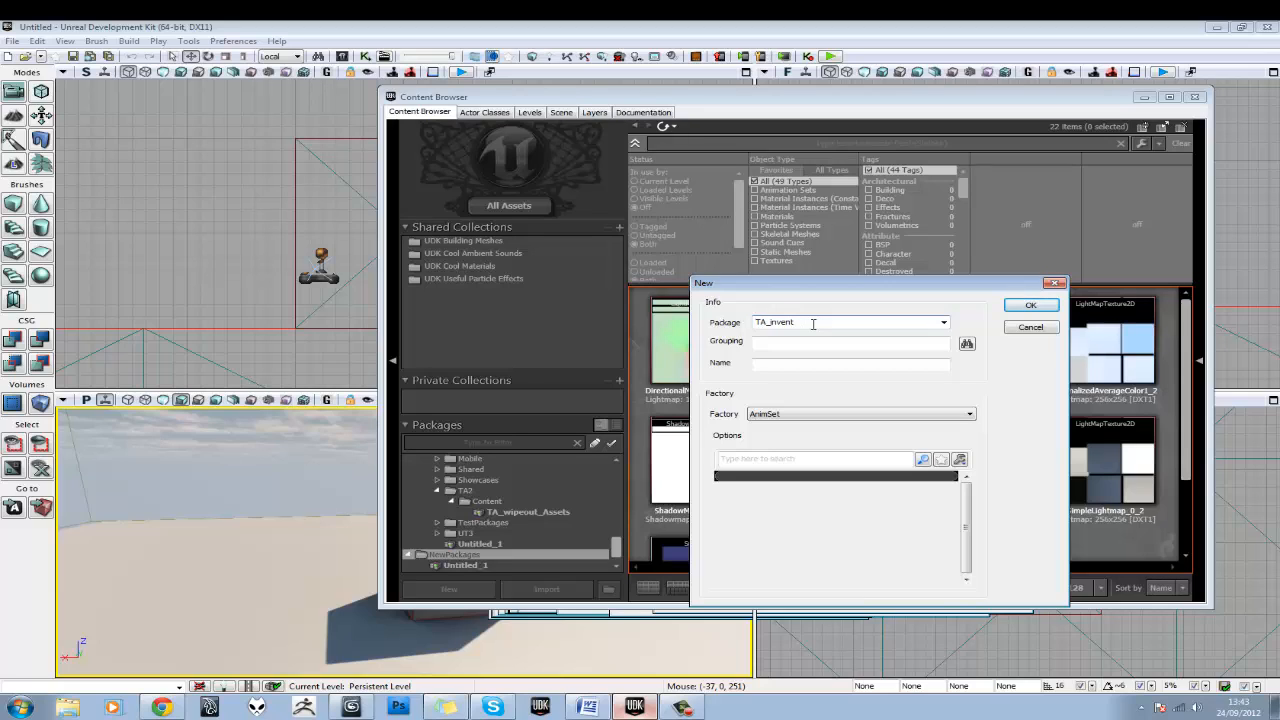
{"action": "type", "text": "or"}
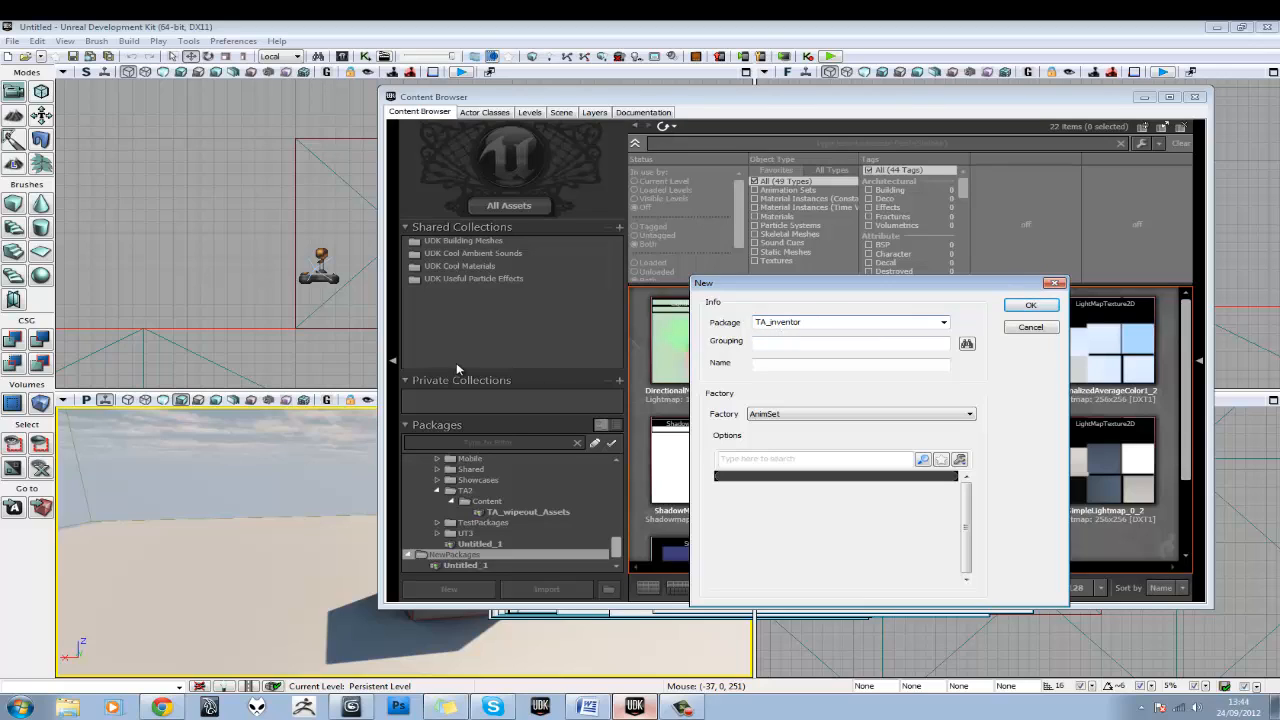
{"action": "mouse_move", "coordinate": [690, 334]}
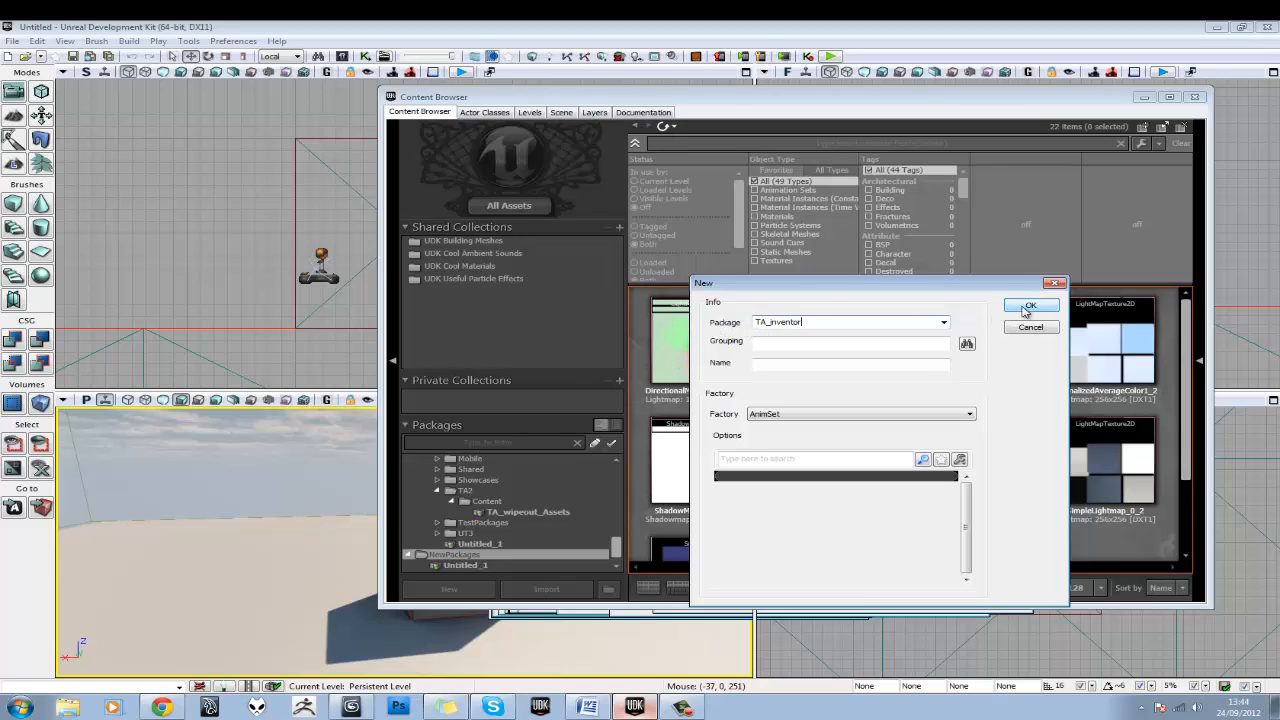
Create the TA_inventor AnimSet and close its editor so the package can be saved
{"action": "left_click", "coordinate": [1030, 328]}
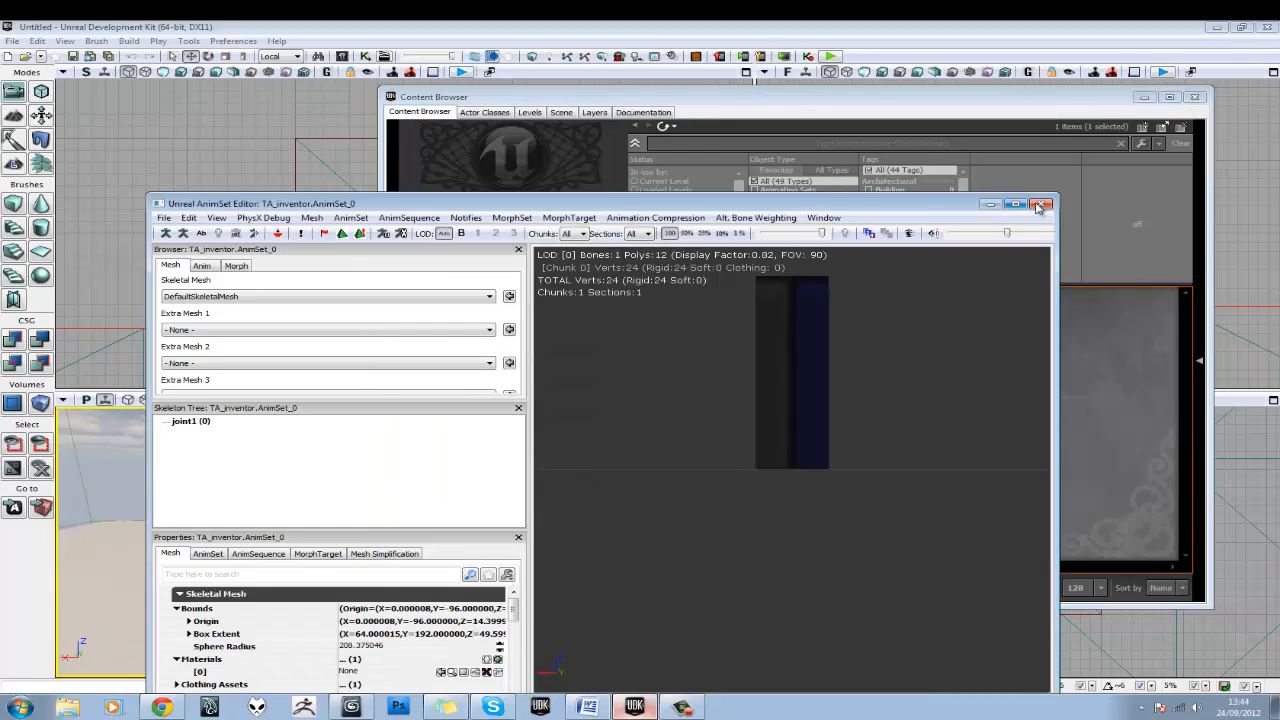
{"action": "left_click", "coordinate": [1042, 204]}
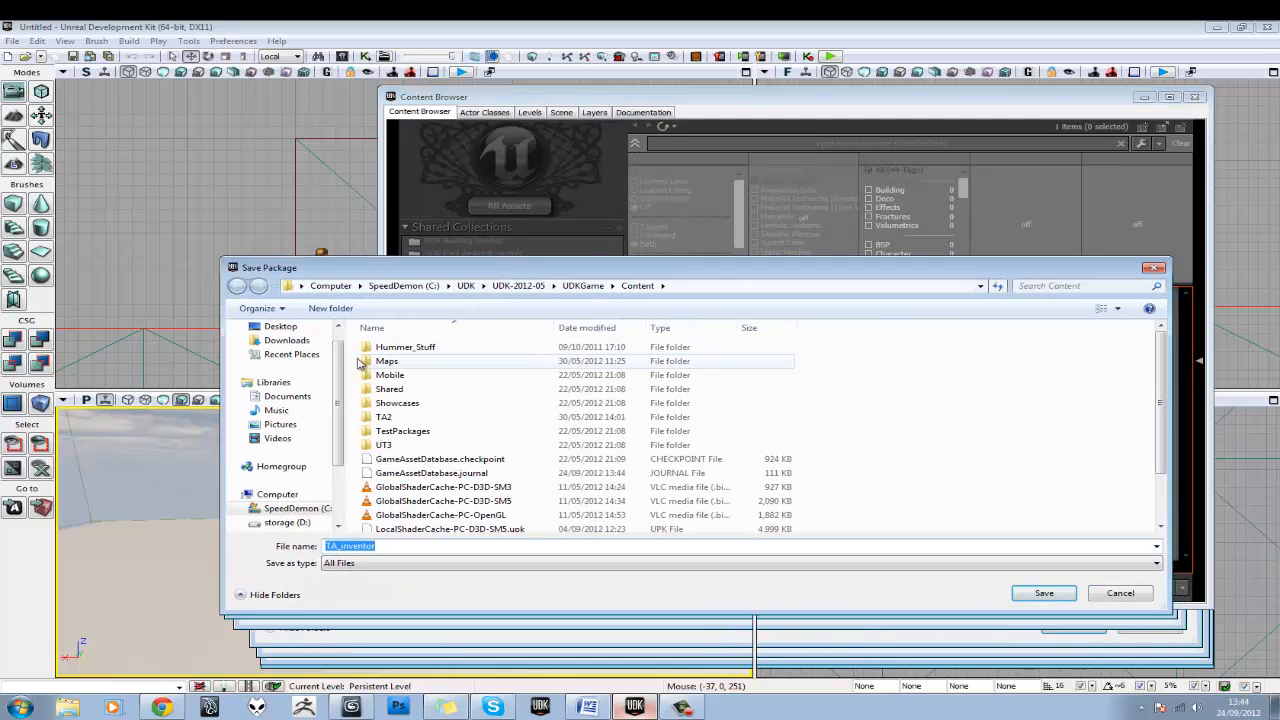
Save the TA_inventor package into C:\TA_inventorroom\UDK
{"action": "left_click", "coordinate": [292, 354]}
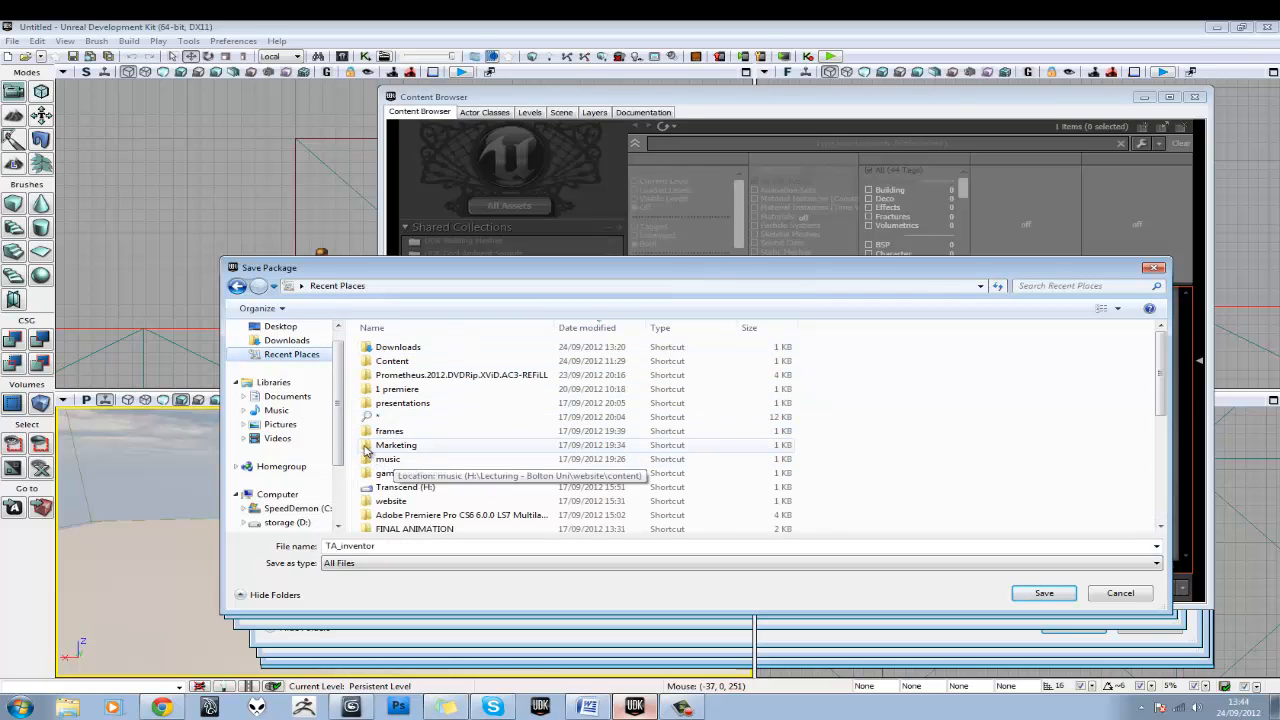
{"action": "left_click", "coordinate": [290, 466]}
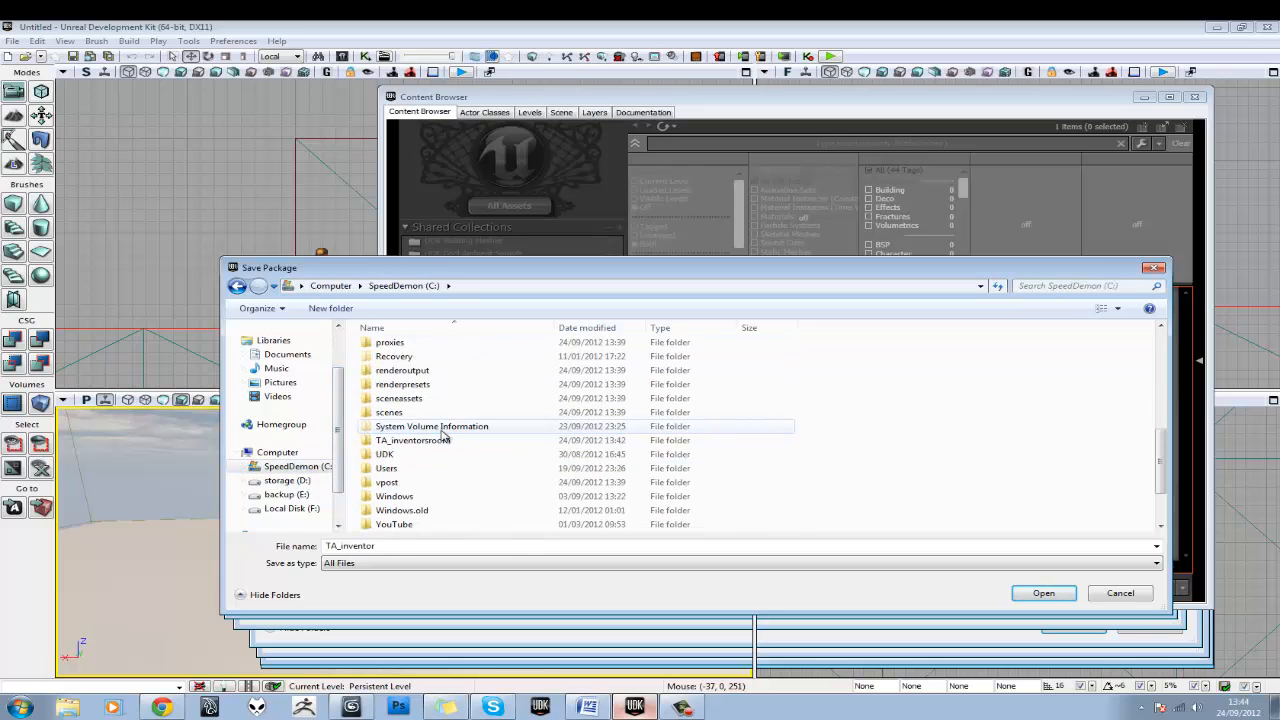
{"action": "double_click", "coordinate": [412, 440]}
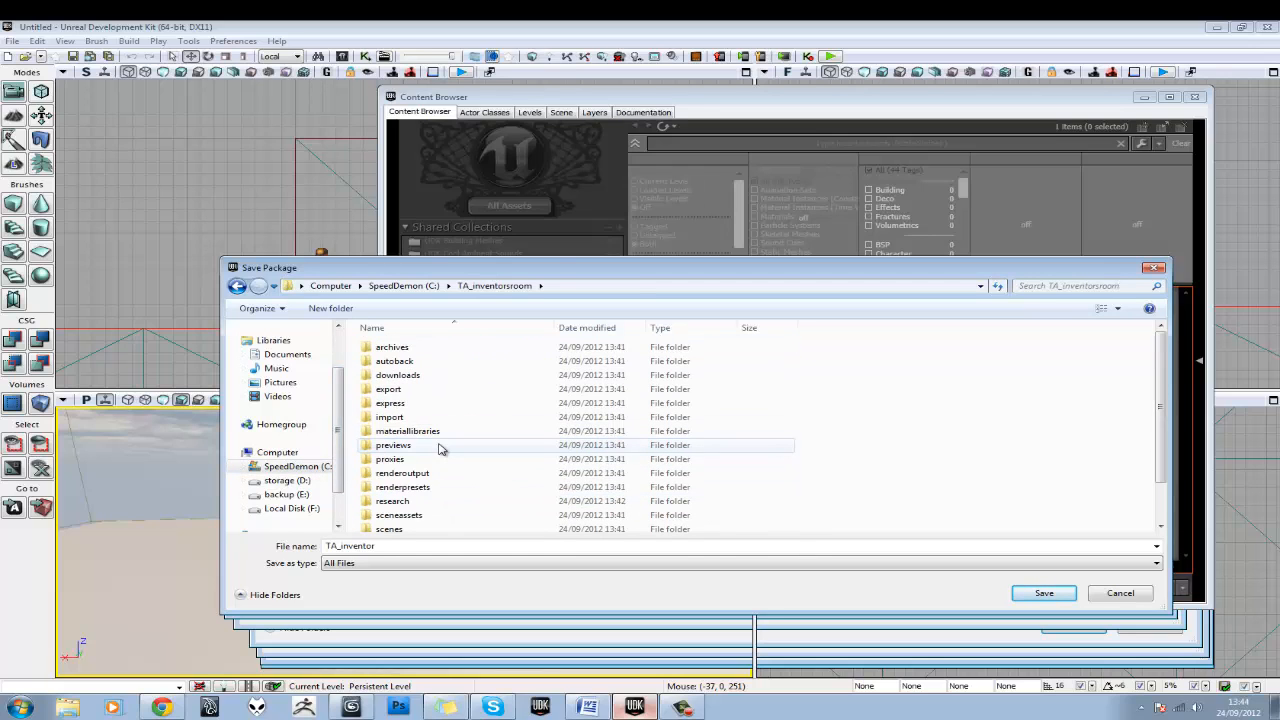
{"action": "scroll", "scroll_direction": "down", "scroll_amount": 3}
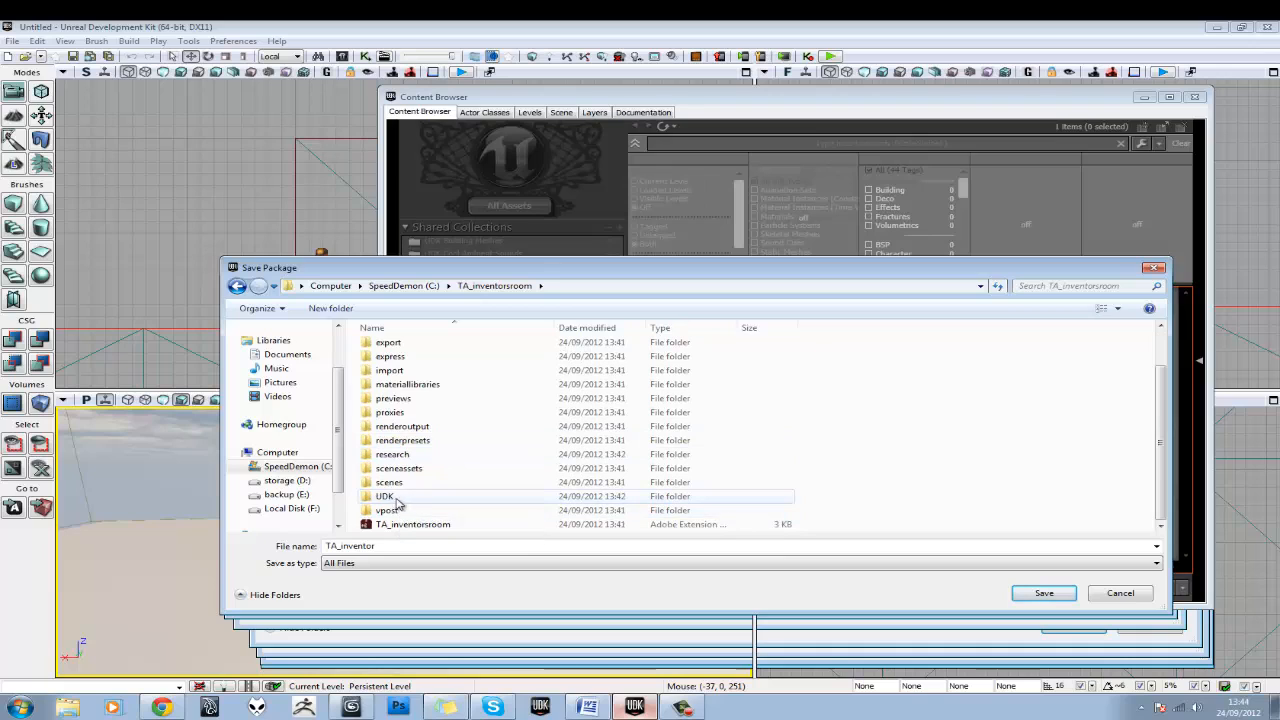
{"action": "double_click", "coordinate": [384, 496]}
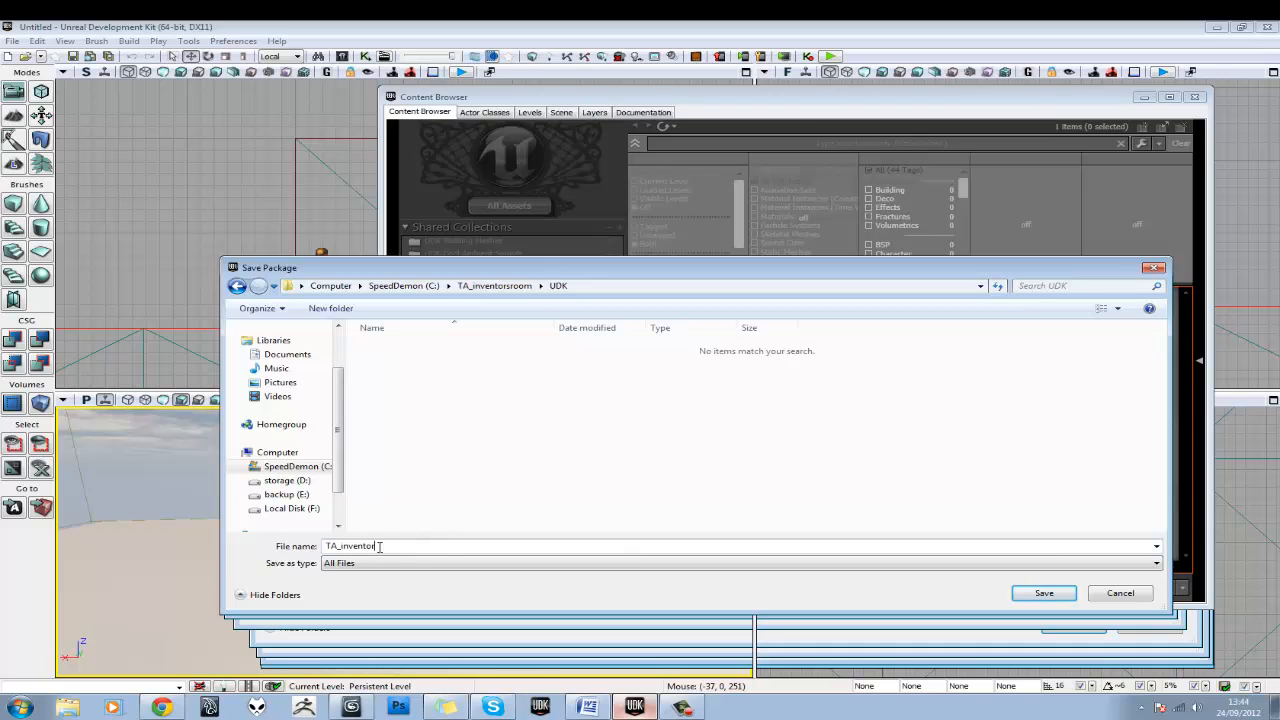
{"action": "left_click", "coordinate": [1044, 592]}
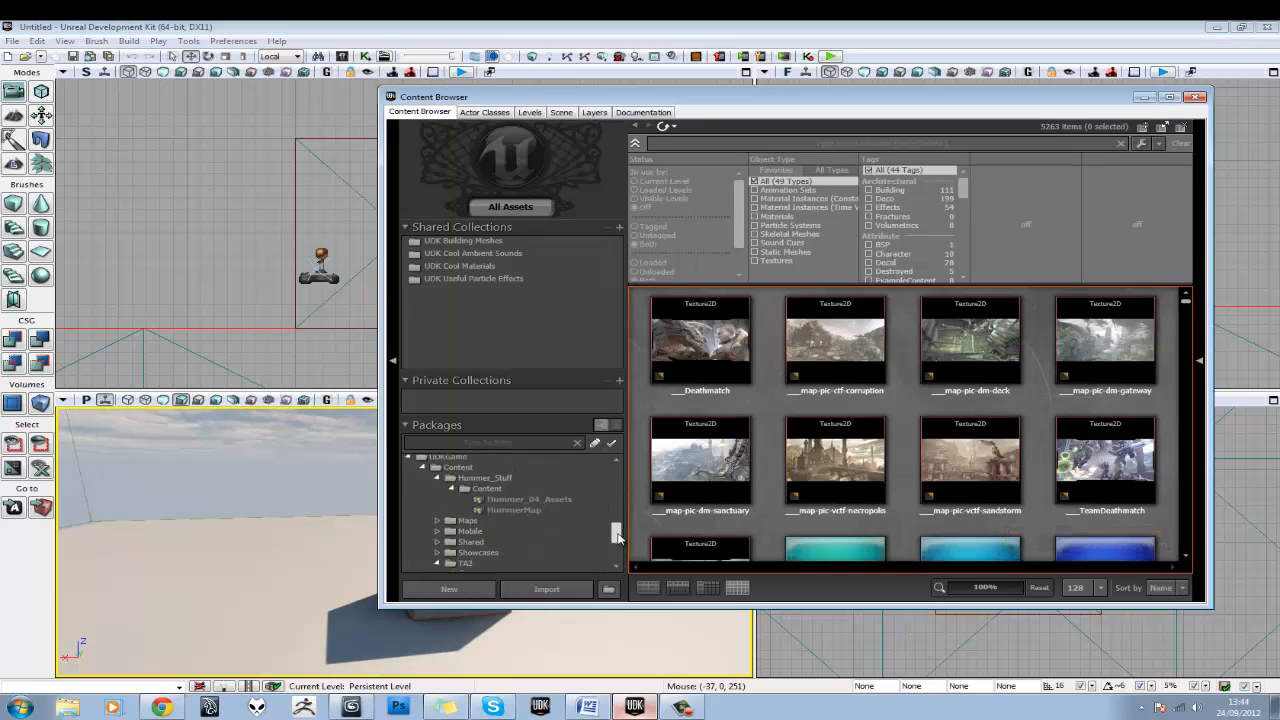
Open TA_inventor.upk from the UDK folder so its AnimSet_0 shows in the browser
{"action": "scroll", "scroll_direction": "down", "scroll_amount": 3}
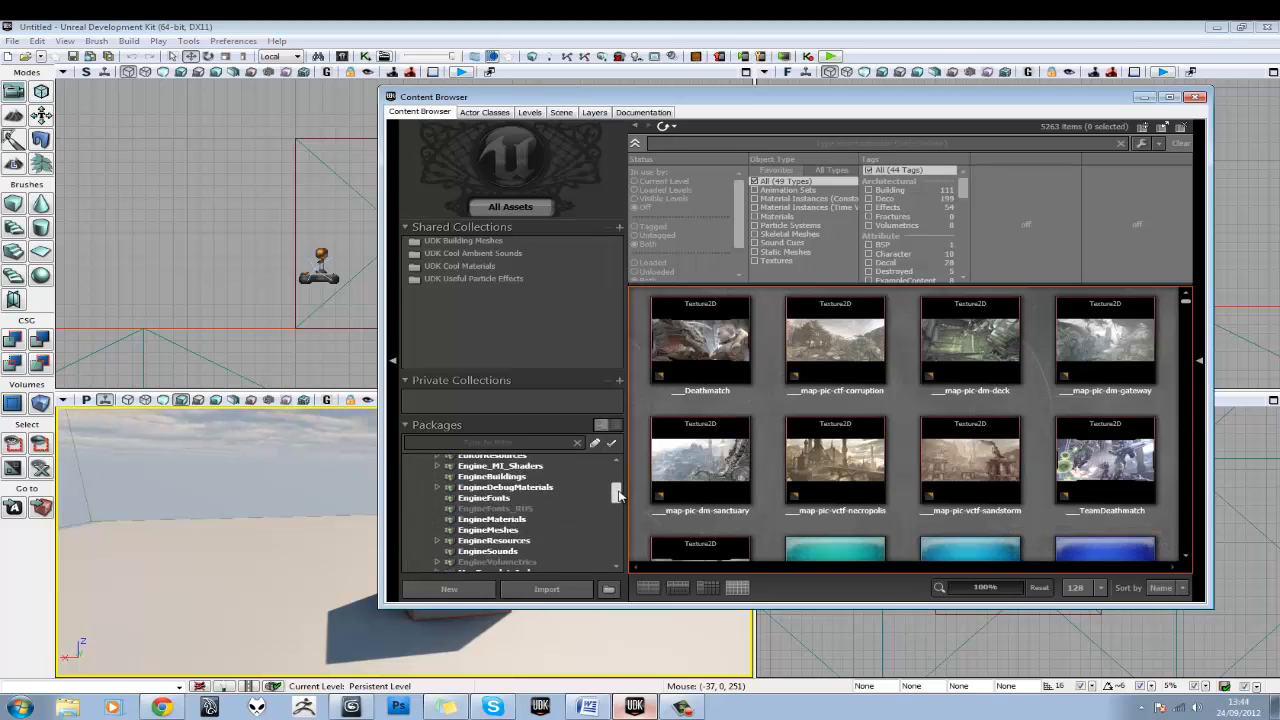
{"action": "scroll", "scroll_direction": "down", "scroll_amount": 3}
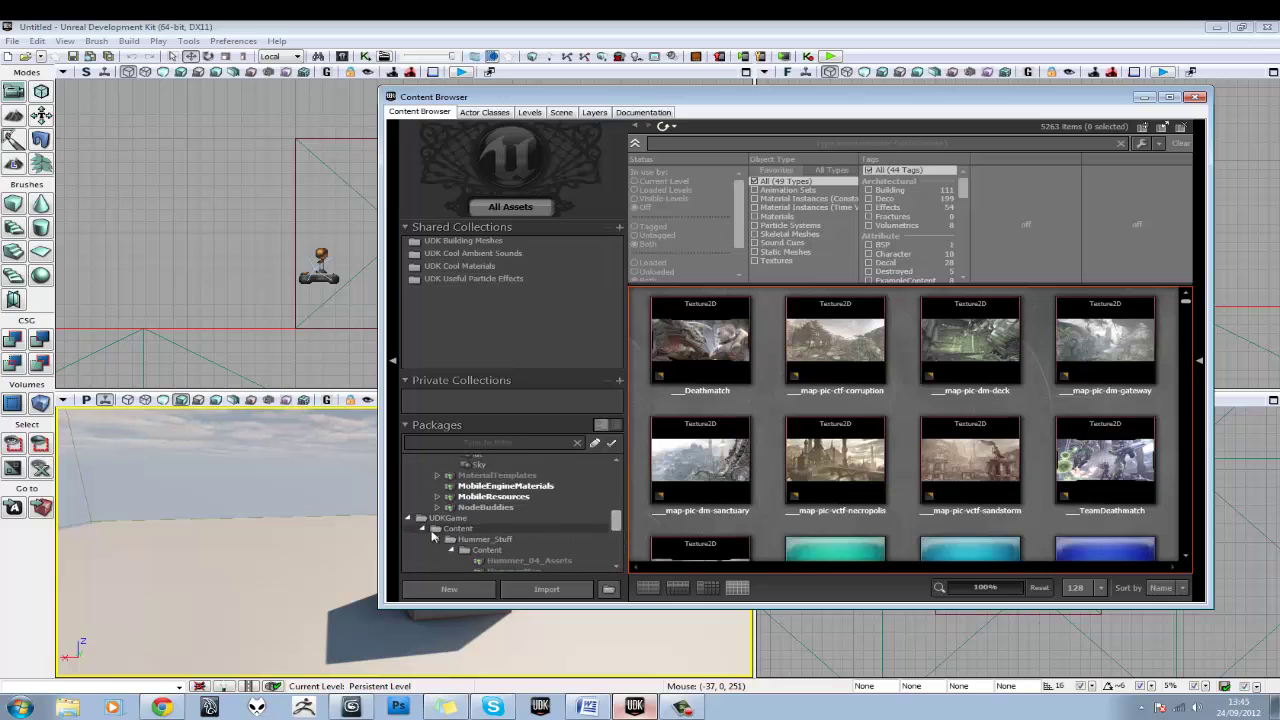
{"action": "scroll", "scroll_direction": "up", "scroll_amount": 3}
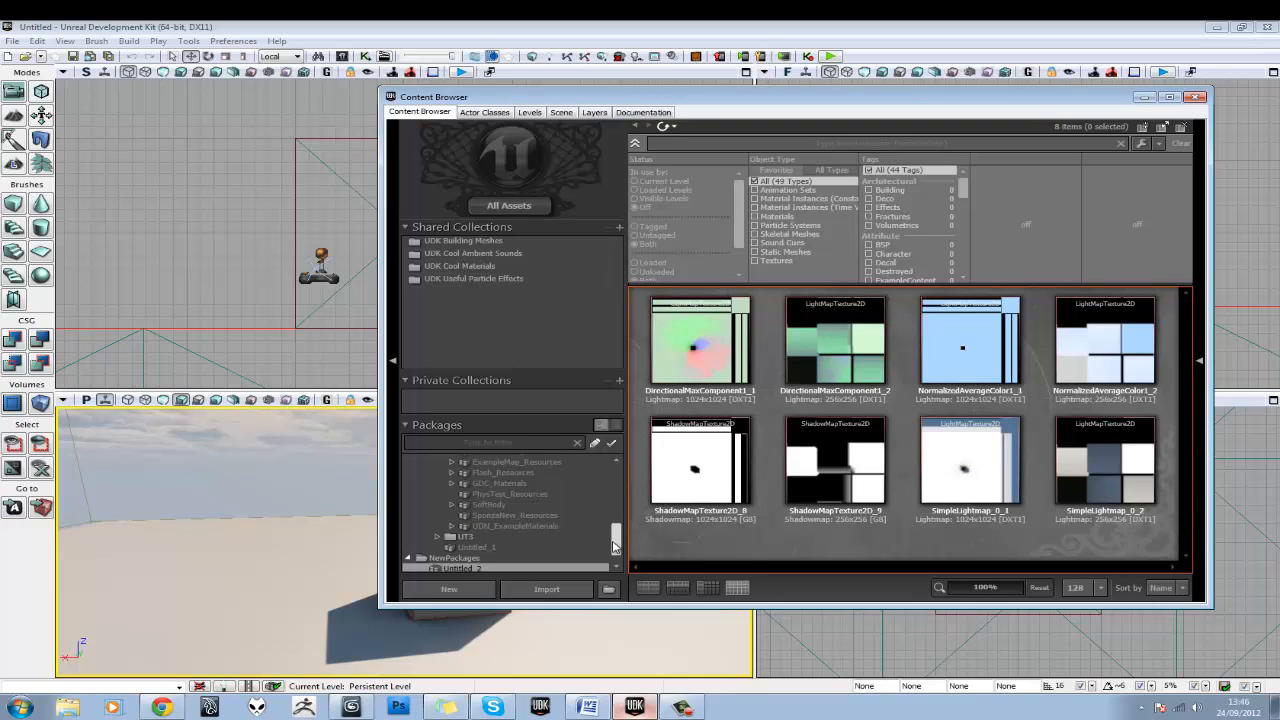
{"action": "scroll", "scroll_direction": "down", "scroll_amount": 3}
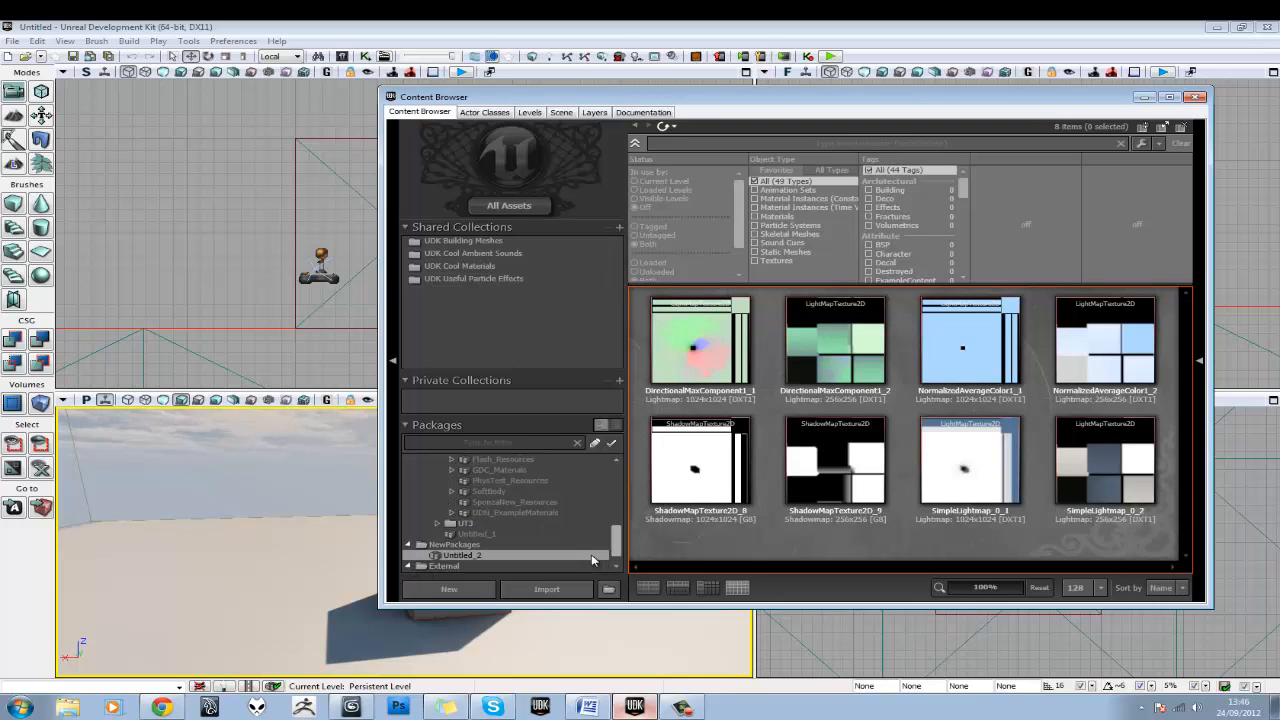
{"action": "left_click", "coordinate": [464, 566]}
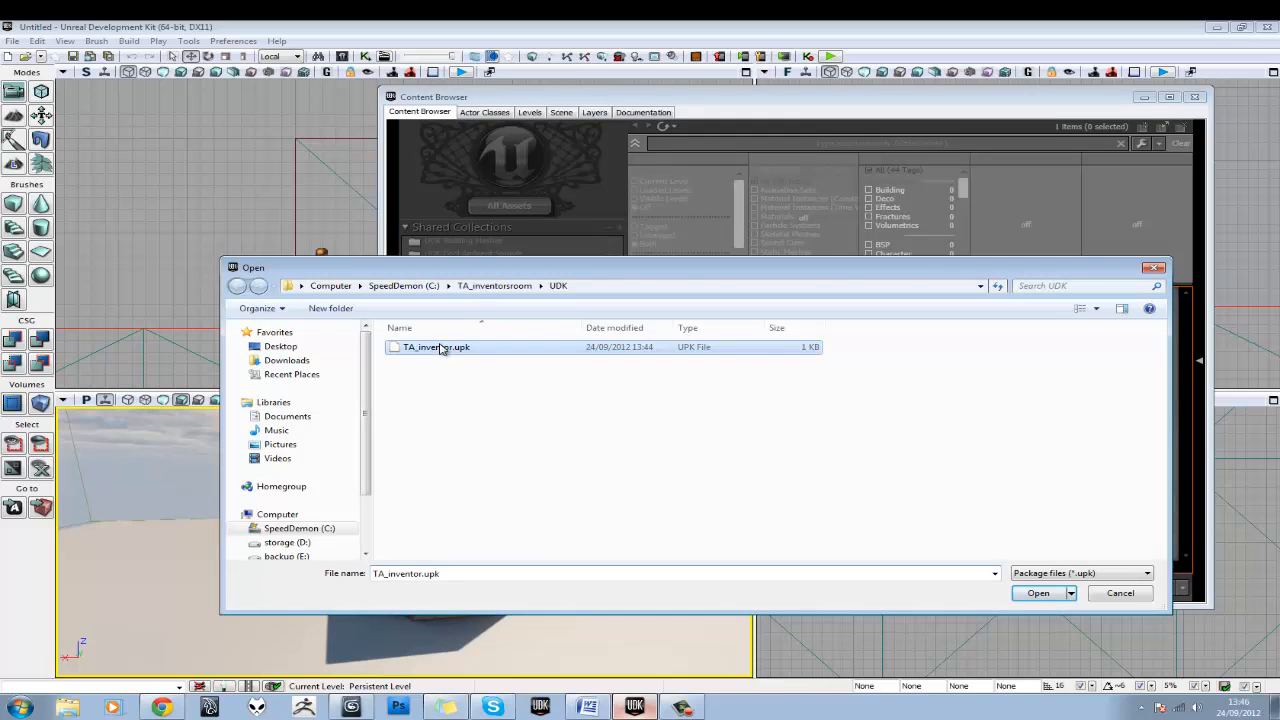
{"action": "left_click", "coordinate": [1036, 592]}
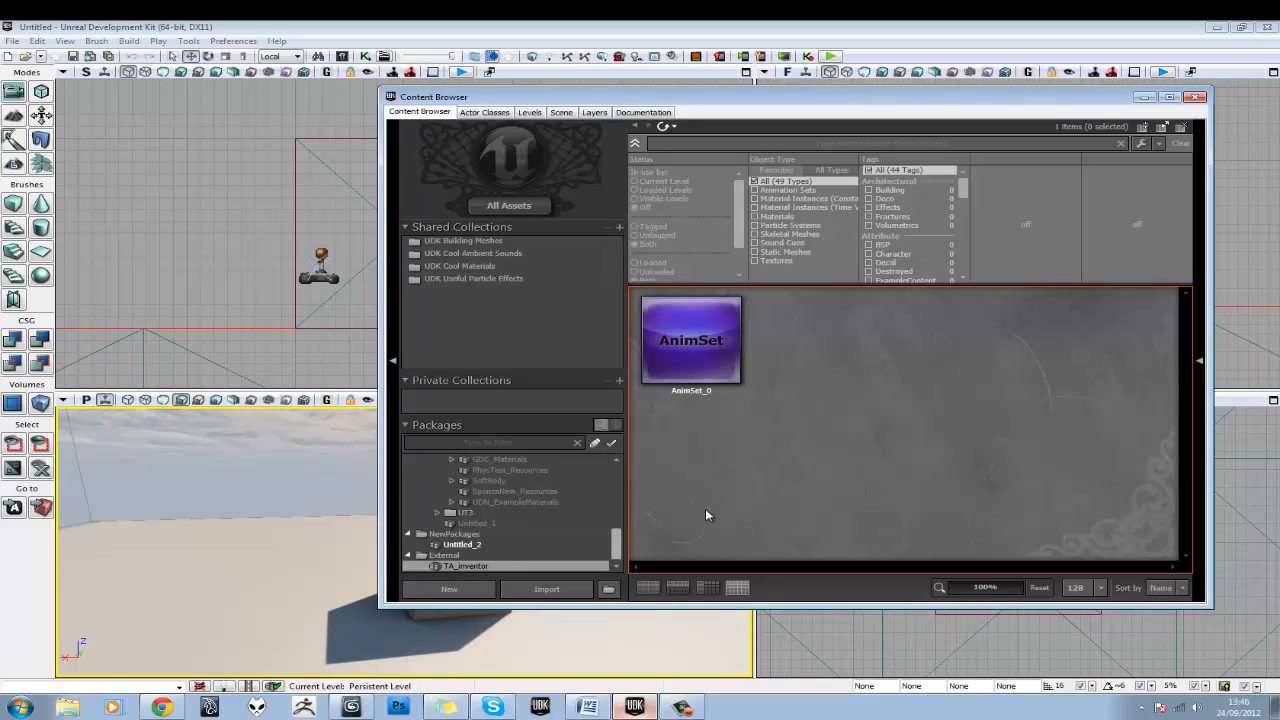
{"action": "mouse_move", "coordinate": [690, 528]}
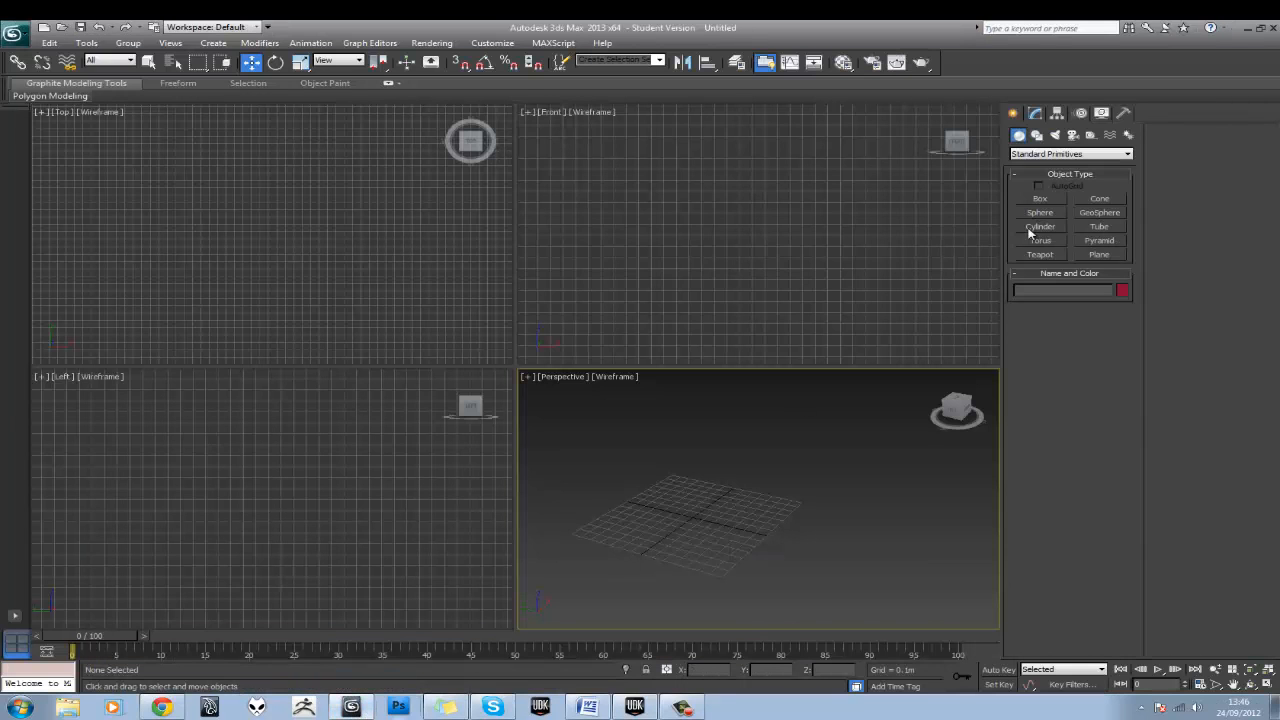
Draw a Box primitive in the 3ds Max scene and bring up the application menu for export
{"action": "left_click", "coordinate": [1040, 198]}
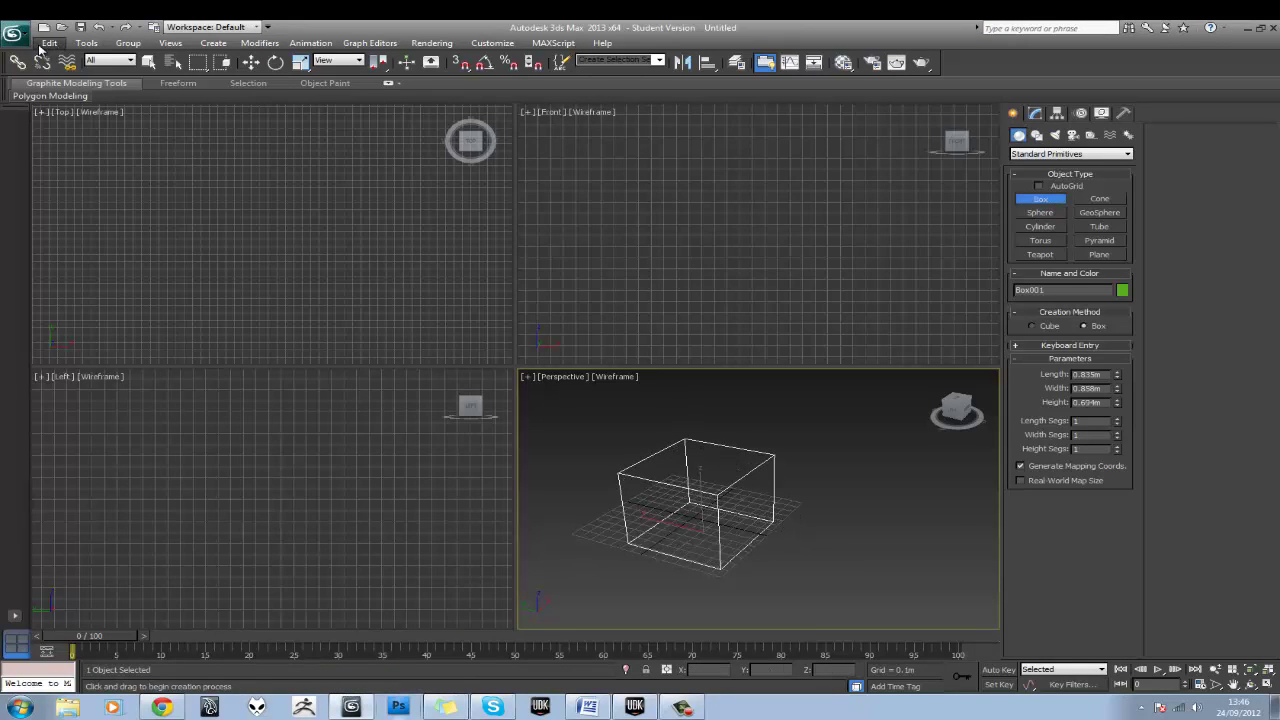
{"action": "left_click", "coordinate": [14, 32]}
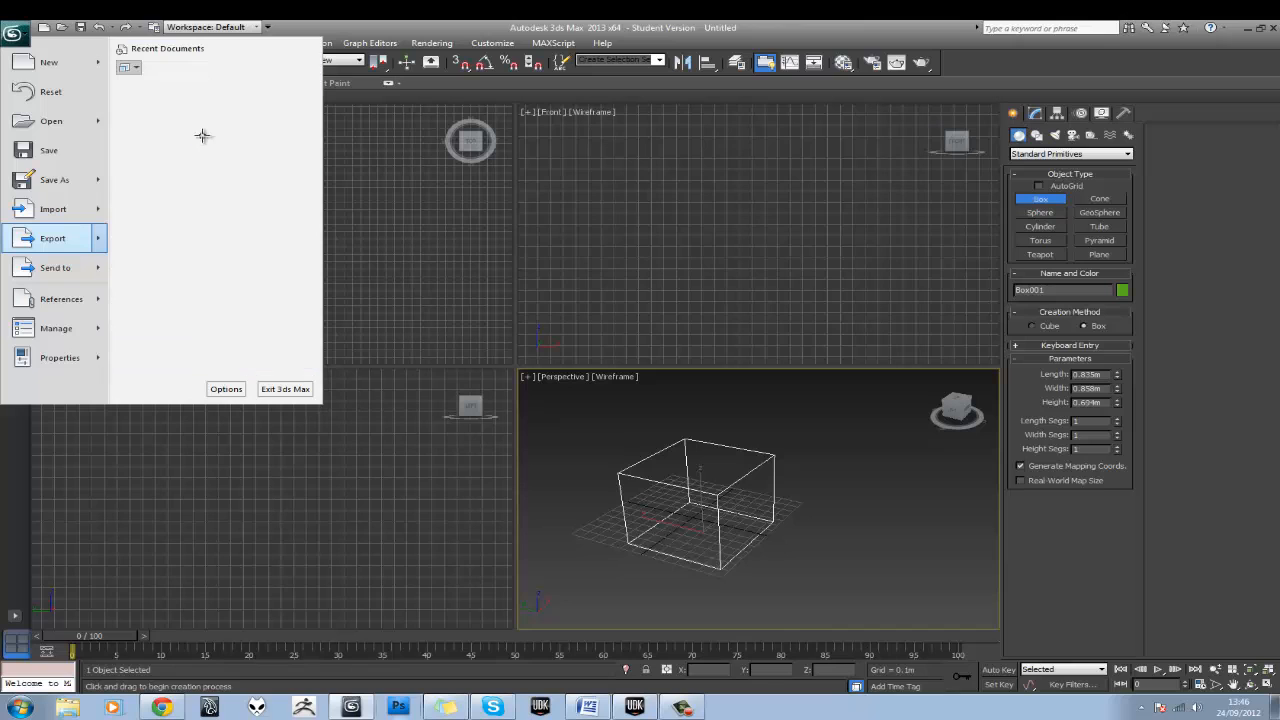
Start exporting the scene and browse to the empty export folder in TA_inventorroom
{"action": "left_click", "coordinate": [52, 238]}
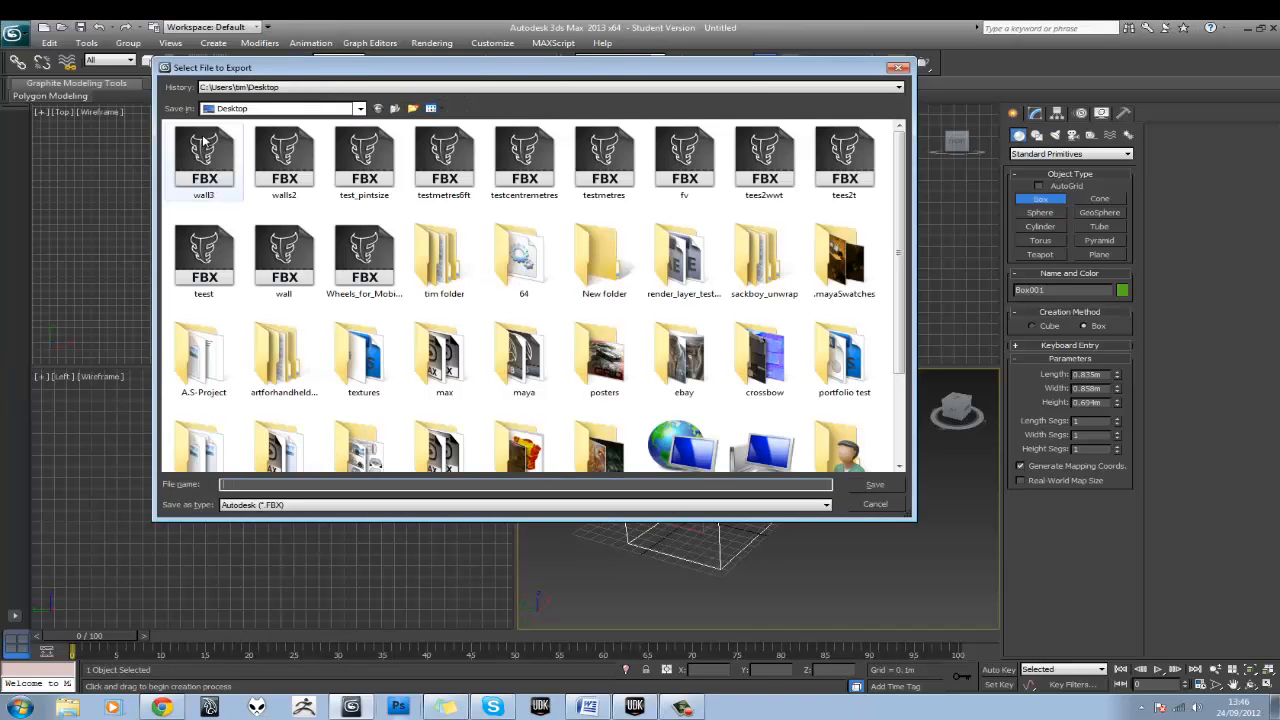
{"action": "left_click", "coordinate": [896, 88]}
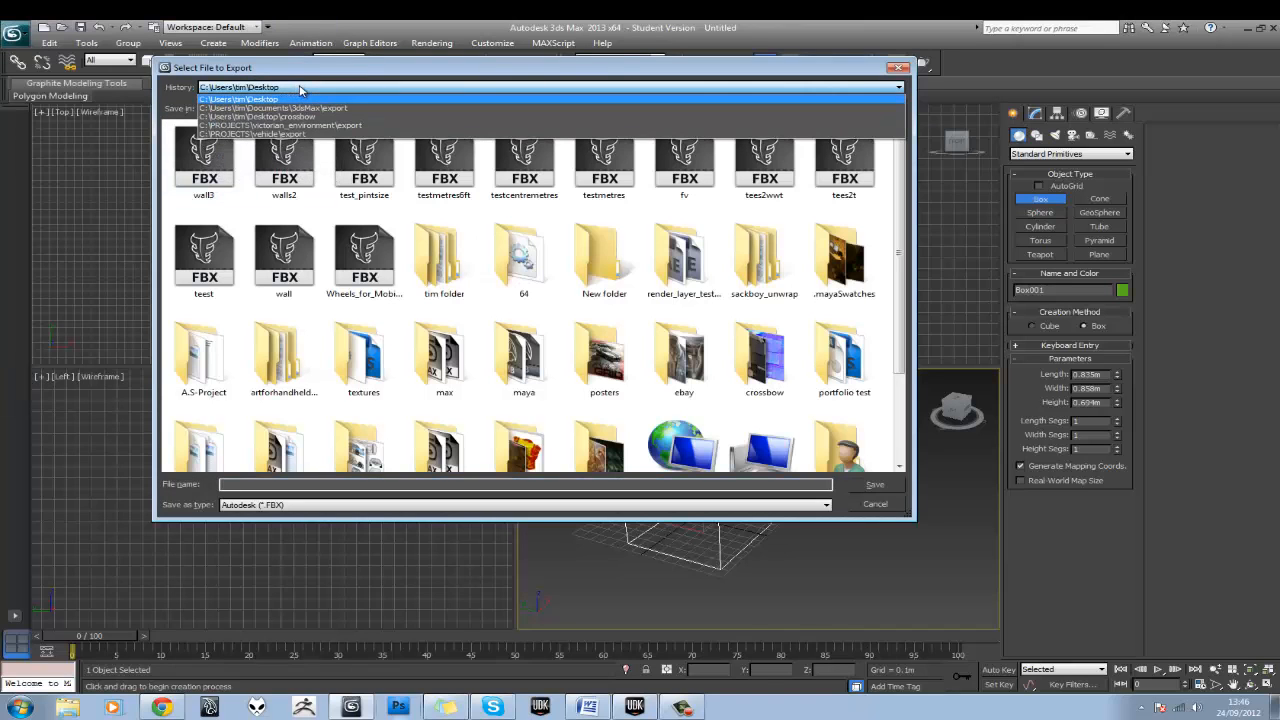
{"action": "left_click", "coordinate": [360, 108]}
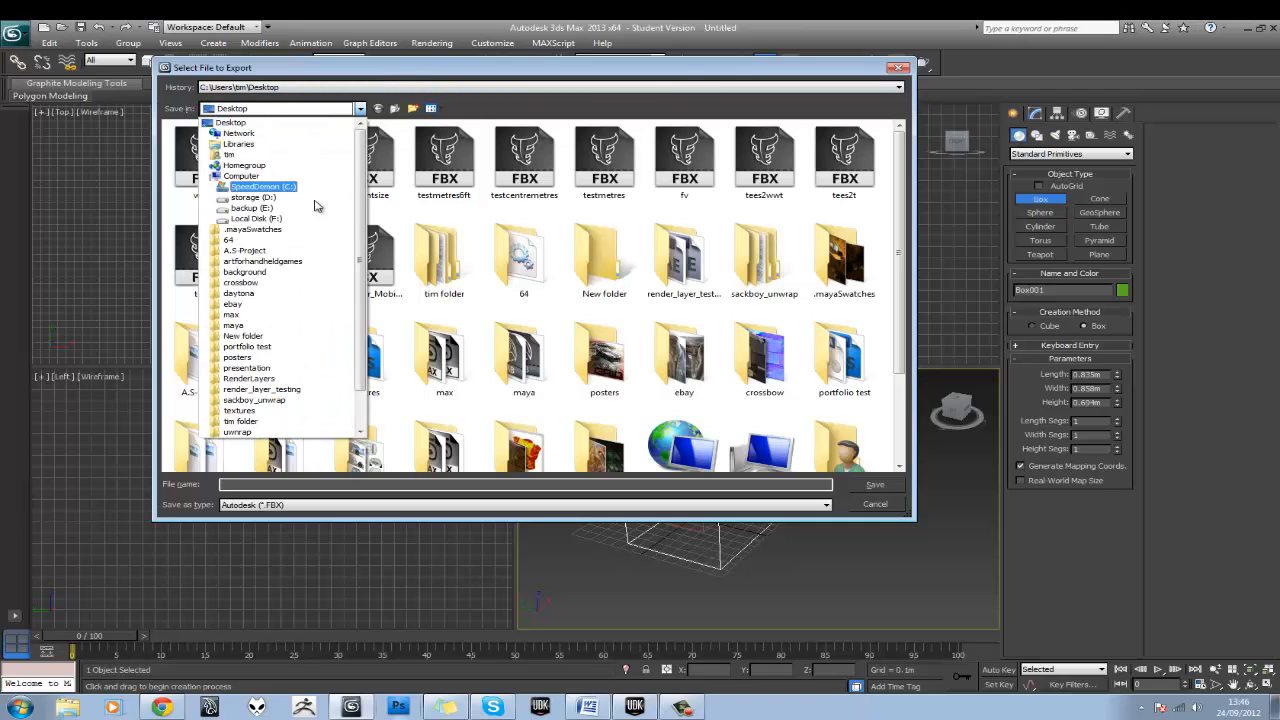
{"action": "left_click", "coordinate": [262, 186]}
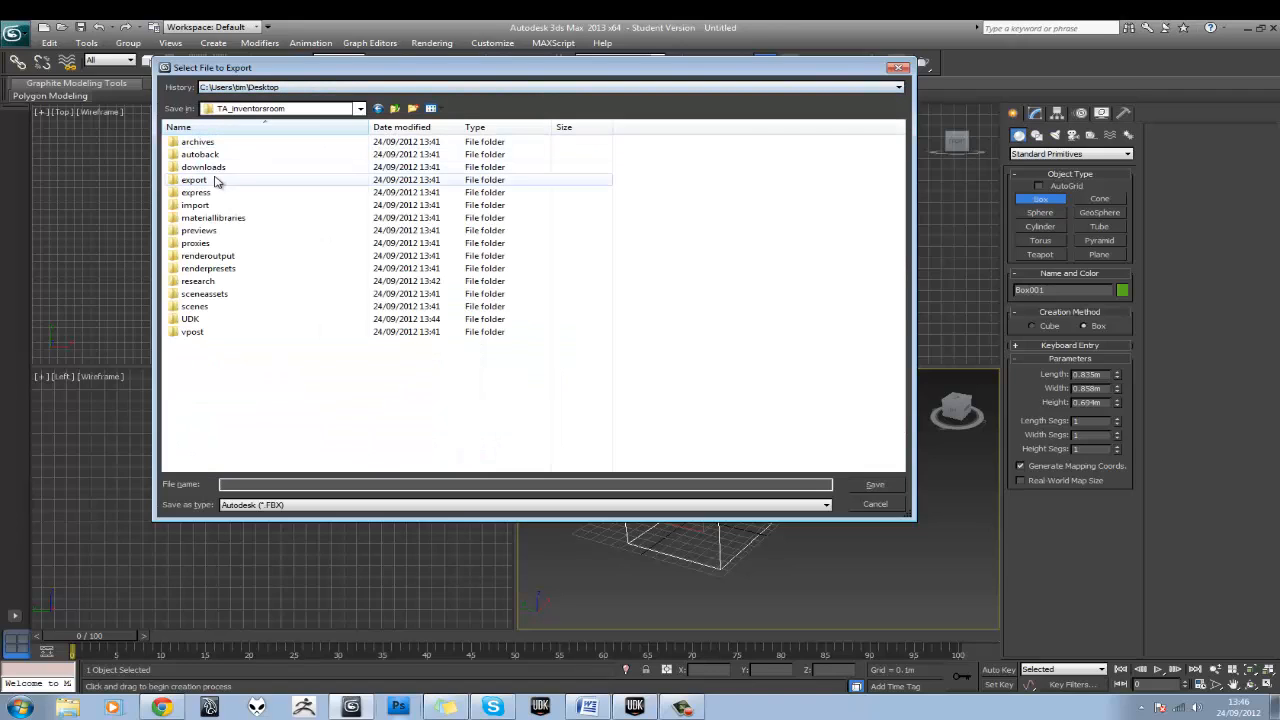
{"action": "double_click", "coordinate": [194, 180]}
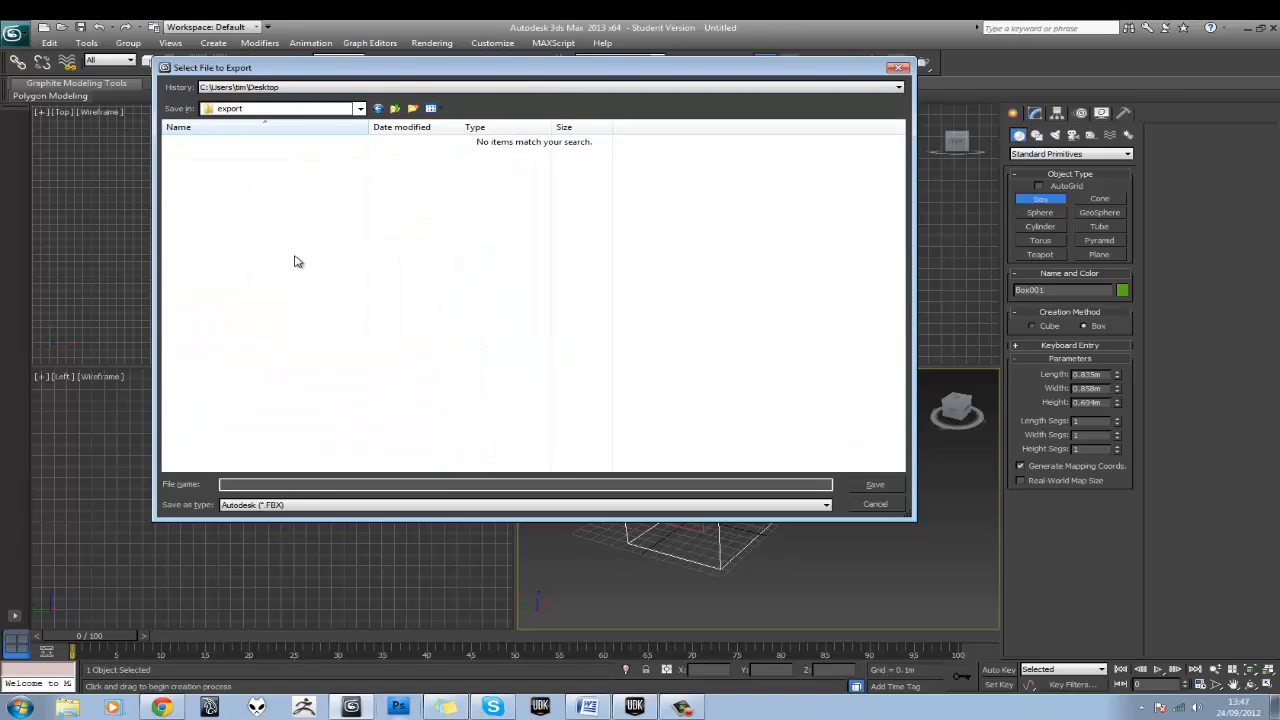
{"action": "mouse_move", "coordinate": [280, 336]}
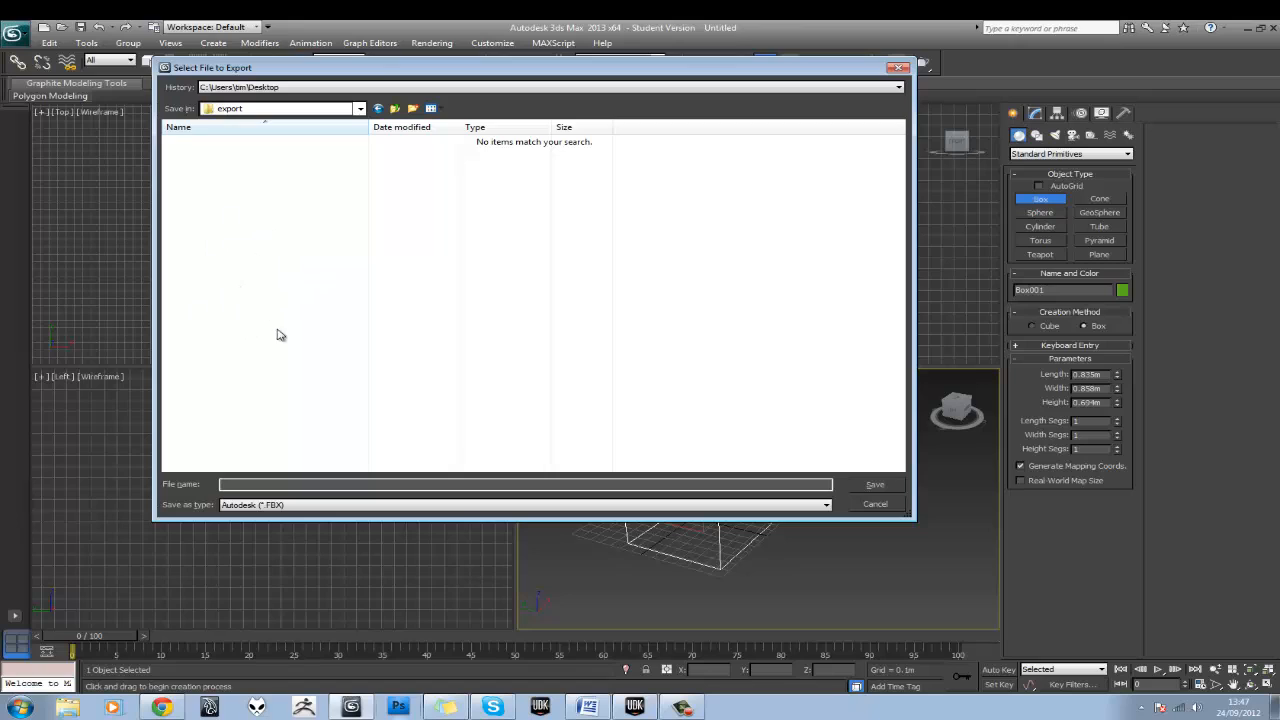
{"action": "mouse_move", "coordinate": [208, 184]}
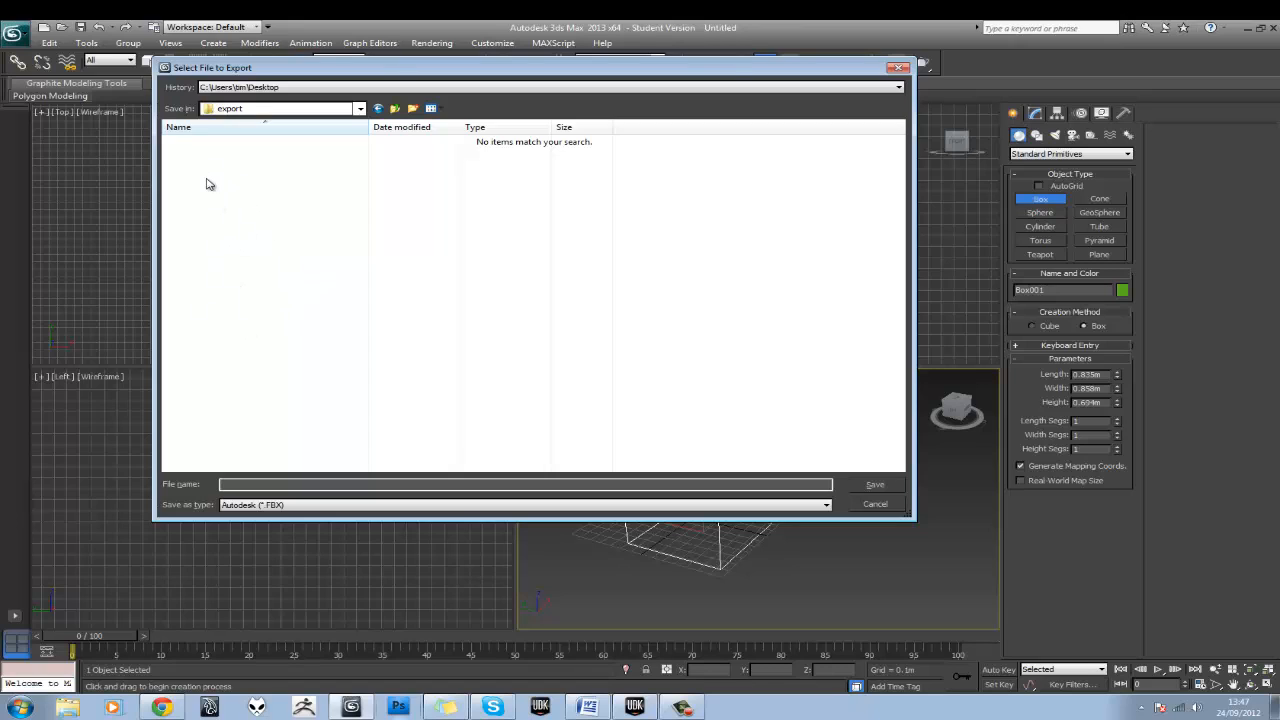
{"action": "mouse_move", "coordinate": [182, 156]}
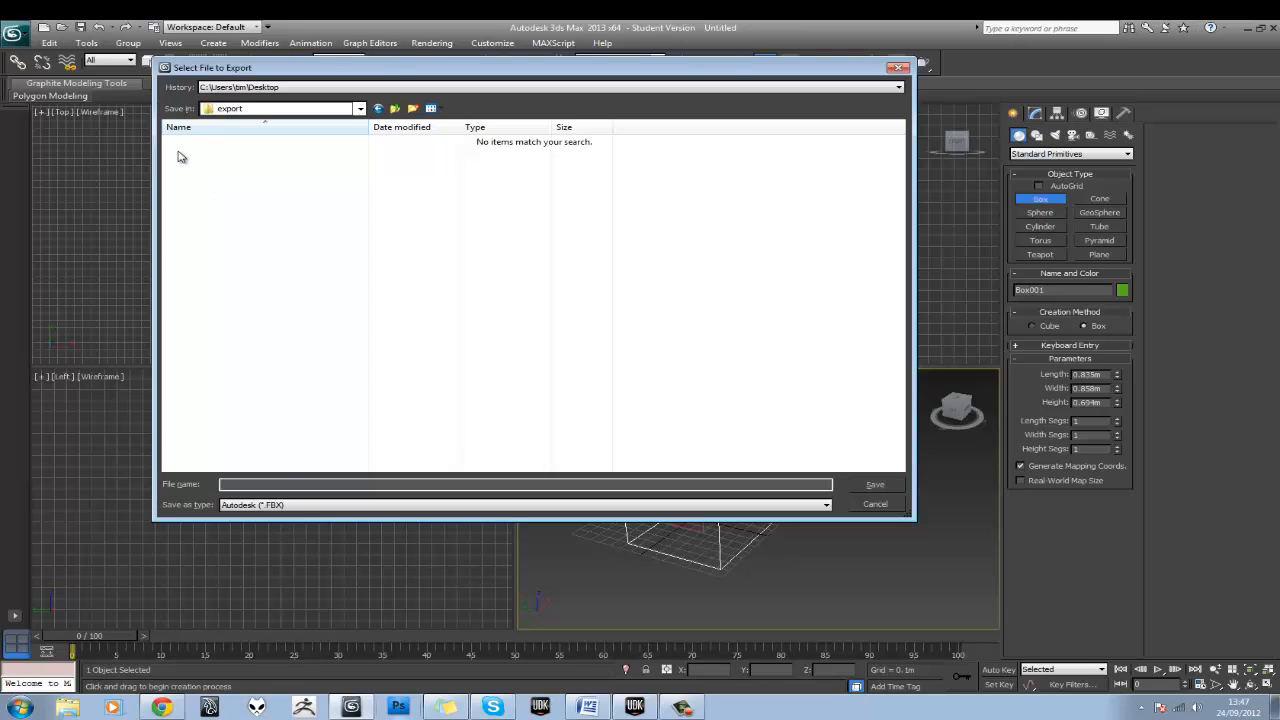
{"action": "mouse_move", "coordinate": [350, 174]}
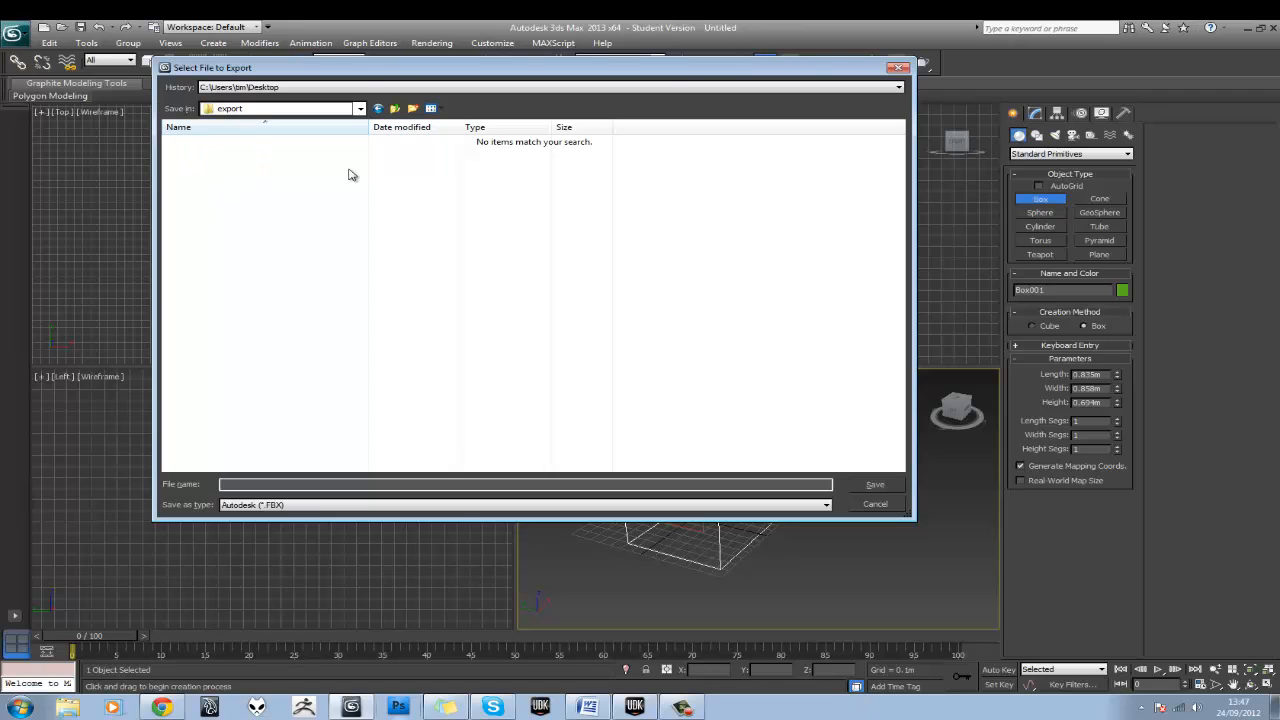
Create a new folder named test under export and go into it
{"action": "left_click", "coordinate": [432, 108]}
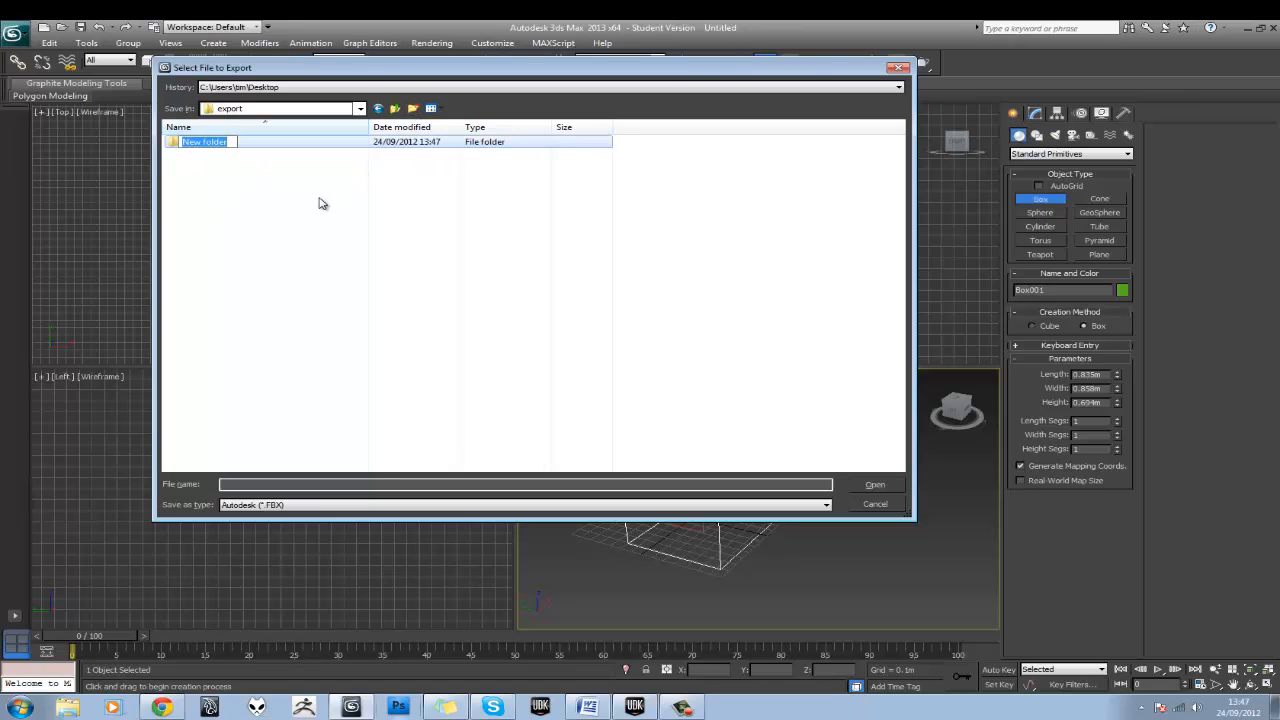
{"action": "type", "text": "testing"}
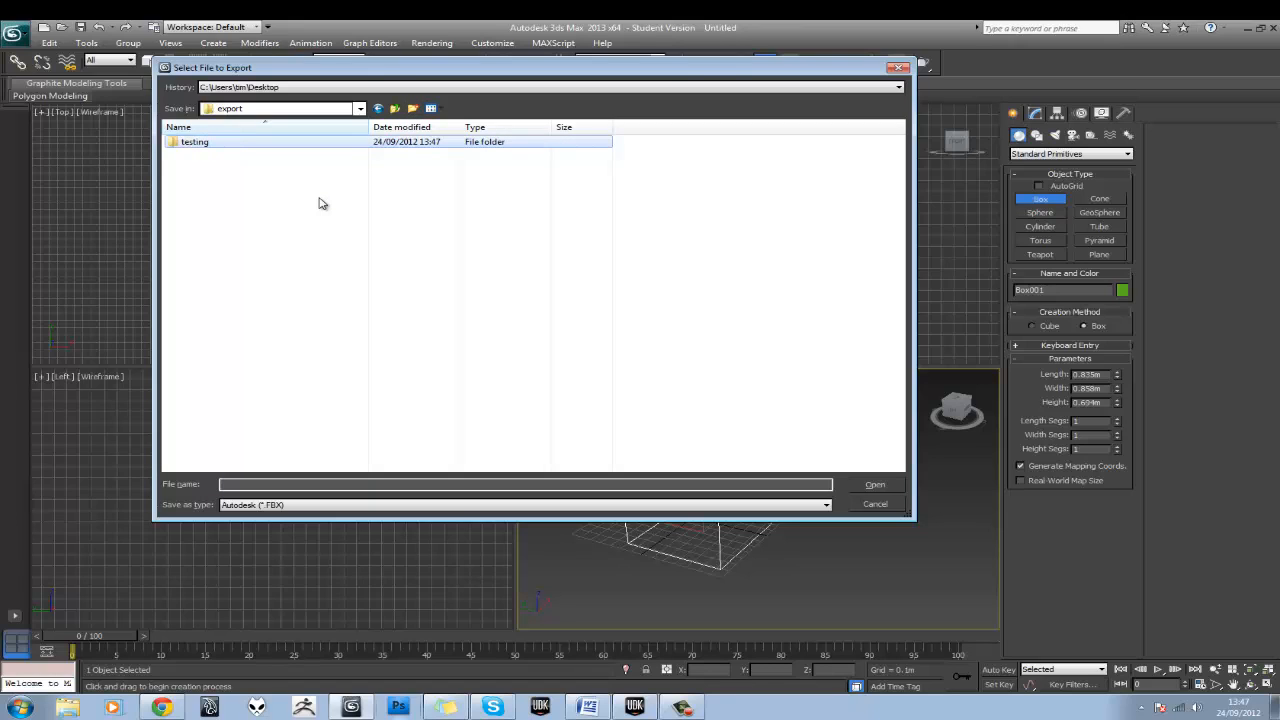
{"action": "double_click", "coordinate": [194, 140]}
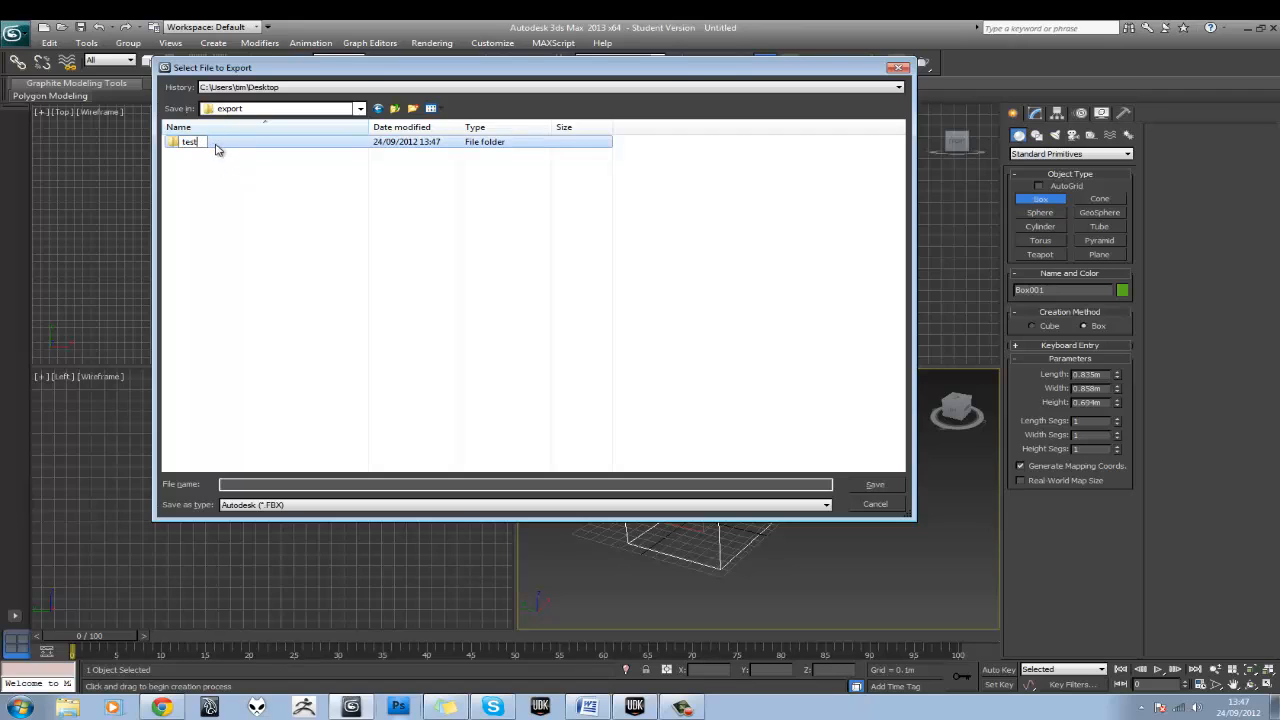
{"action": "left_click", "coordinate": [188, 140]}
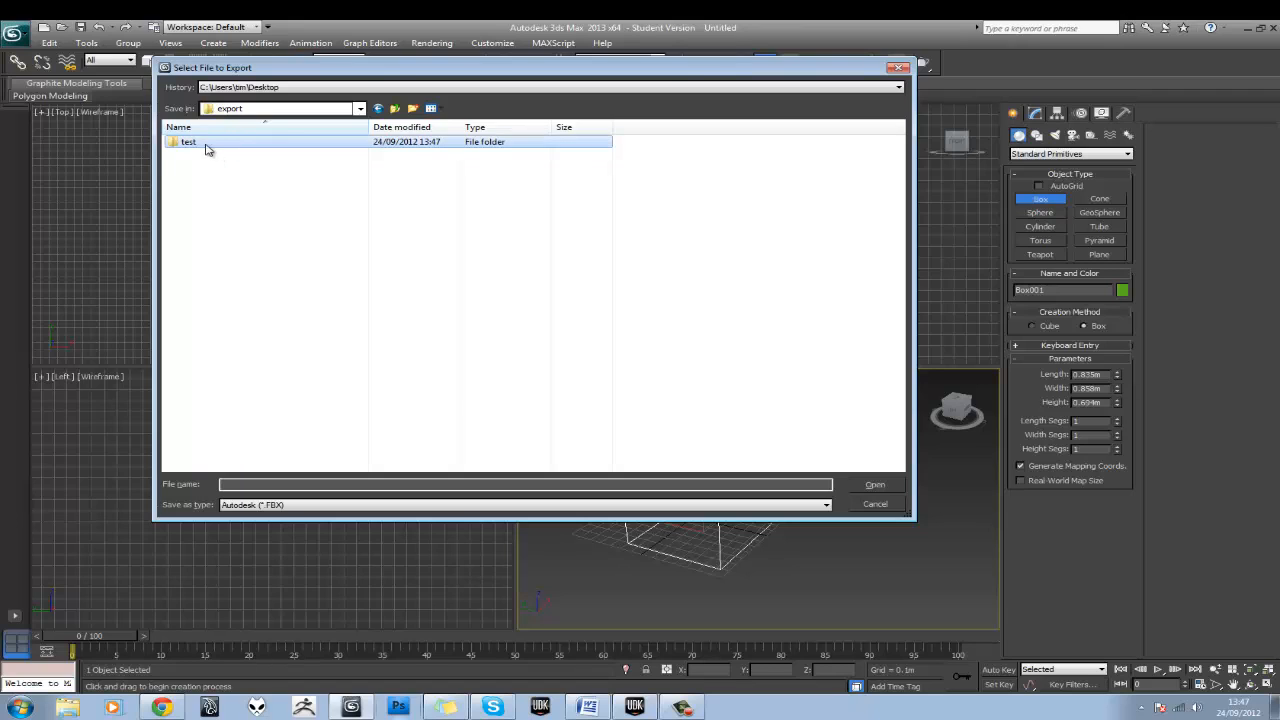
{"action": "double_click", "coordinate": [188, 140]}
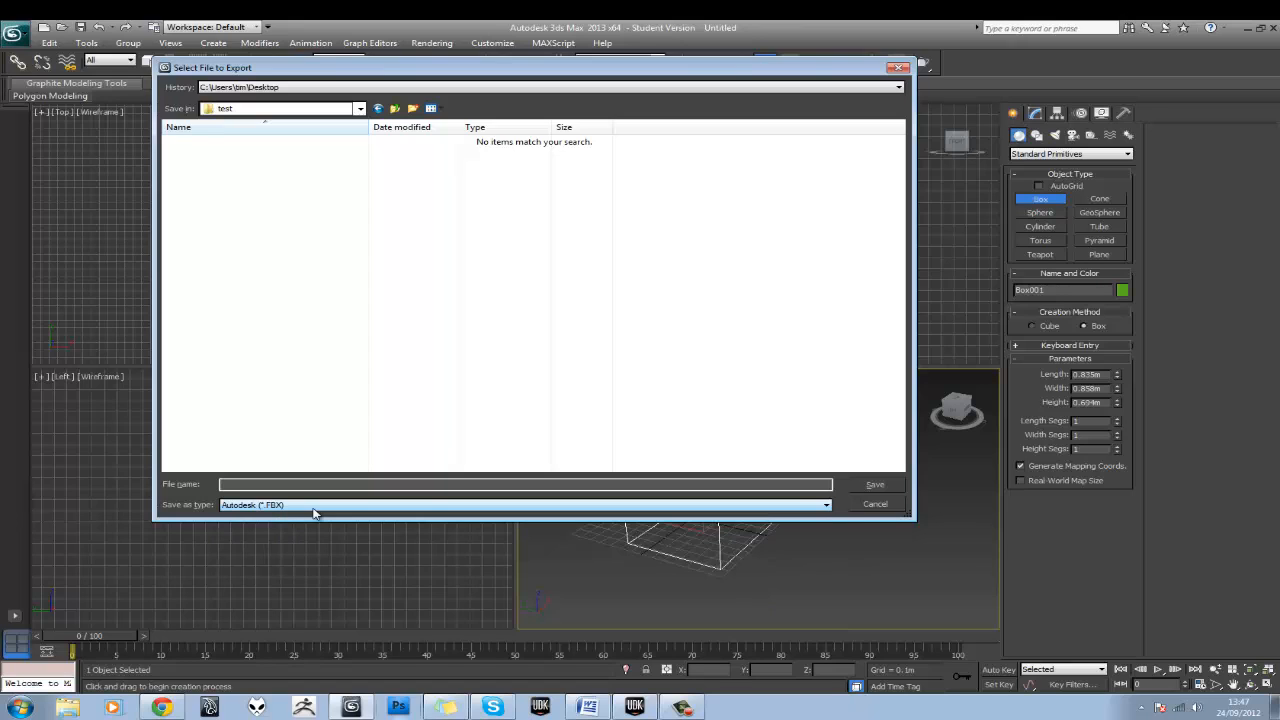
Choose ASCII Scene Export (*.ASE) as the type and name the file TA_boxtest
{"action": "left_click", "coordinate": [824, 504]}
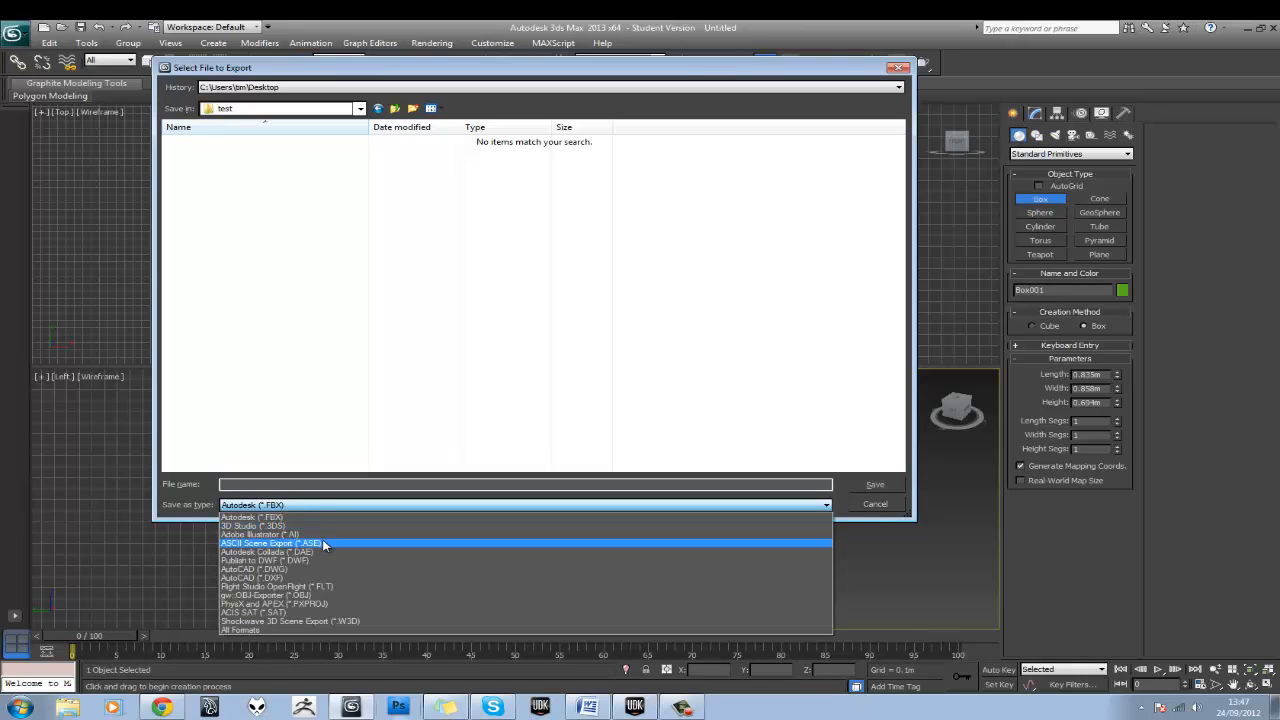
{"action": "left_click", "coordinate": [270, 542]}
{"action": "type", "text": "b"}
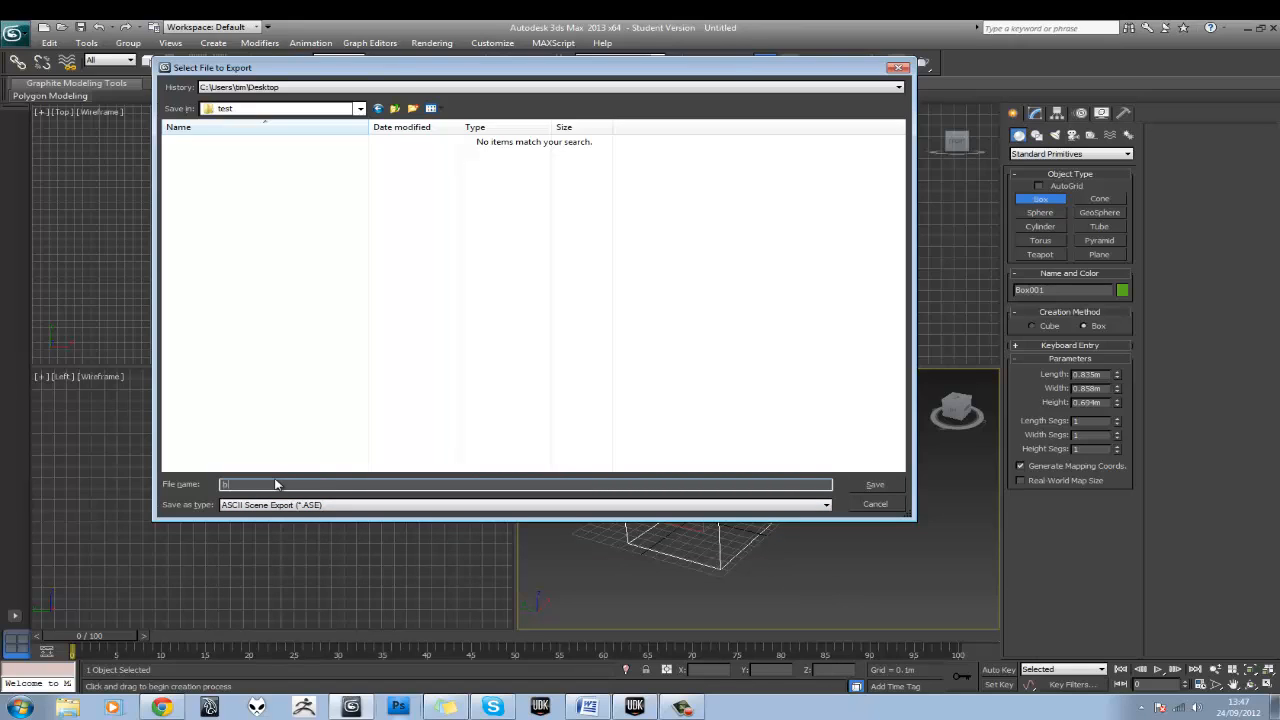
{"action": "type", "text": "TA"}
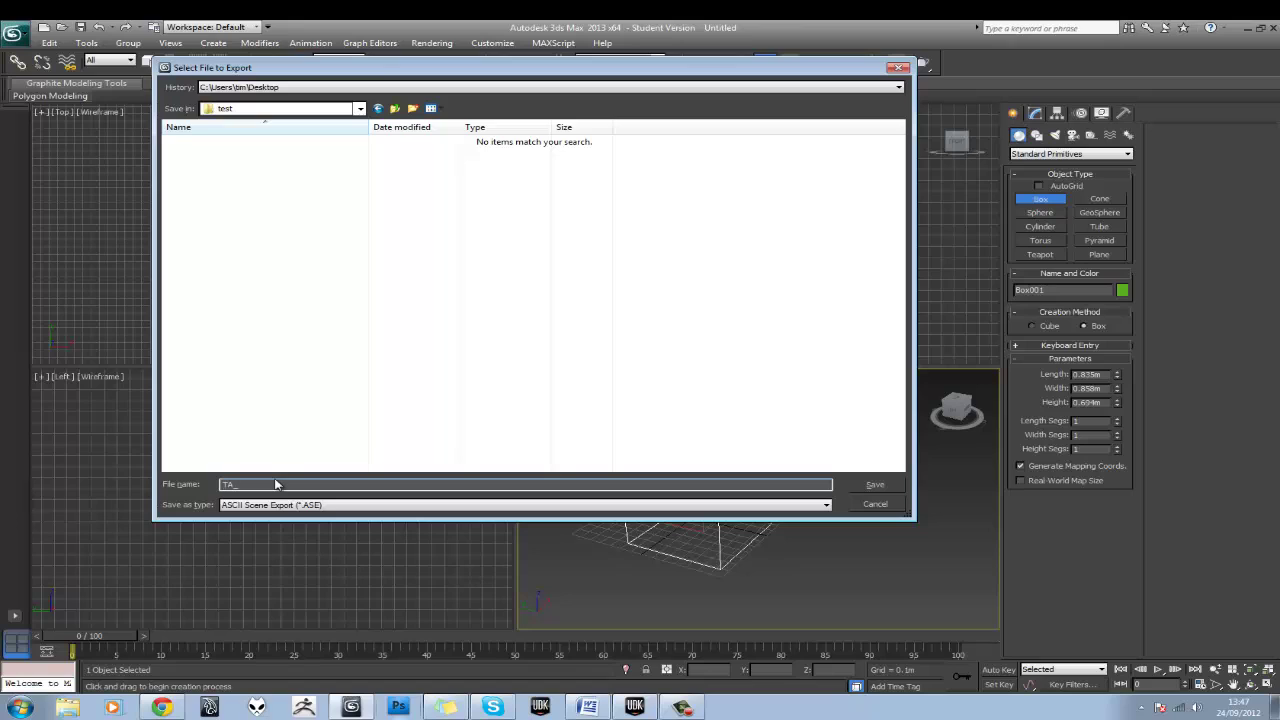
{"action": "type", "text": "_box"}
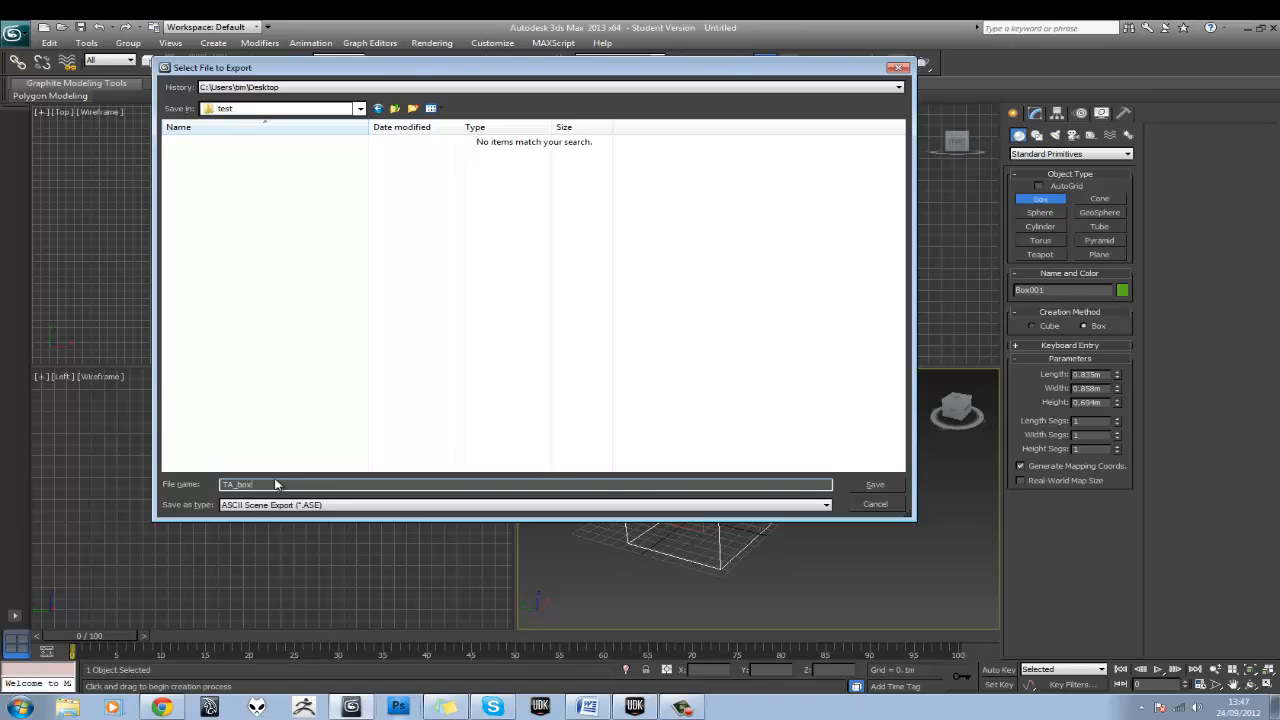
{"action": "type", "text": "test"}
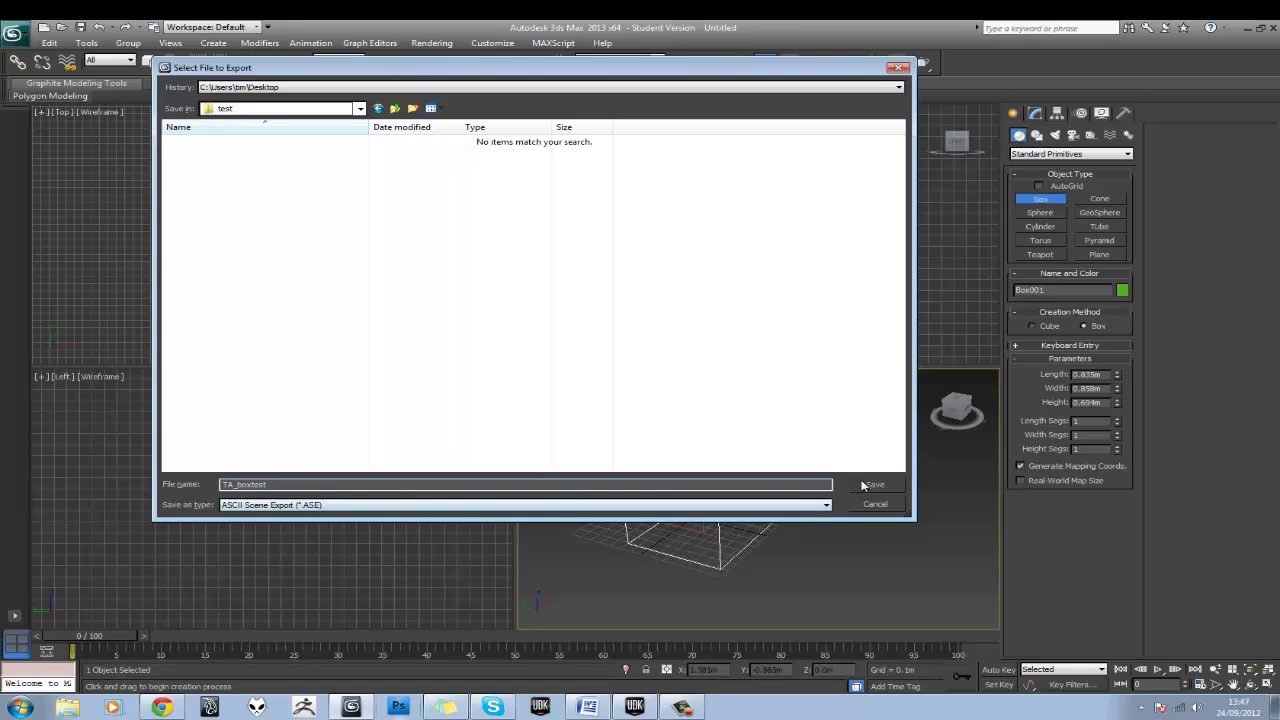
Save TA_boxtest.ASE with Mesh Normals and Mapping Coordinates ticked in the ASCII Export options
{"action": "left_click", "coordinate": [872, 484]}
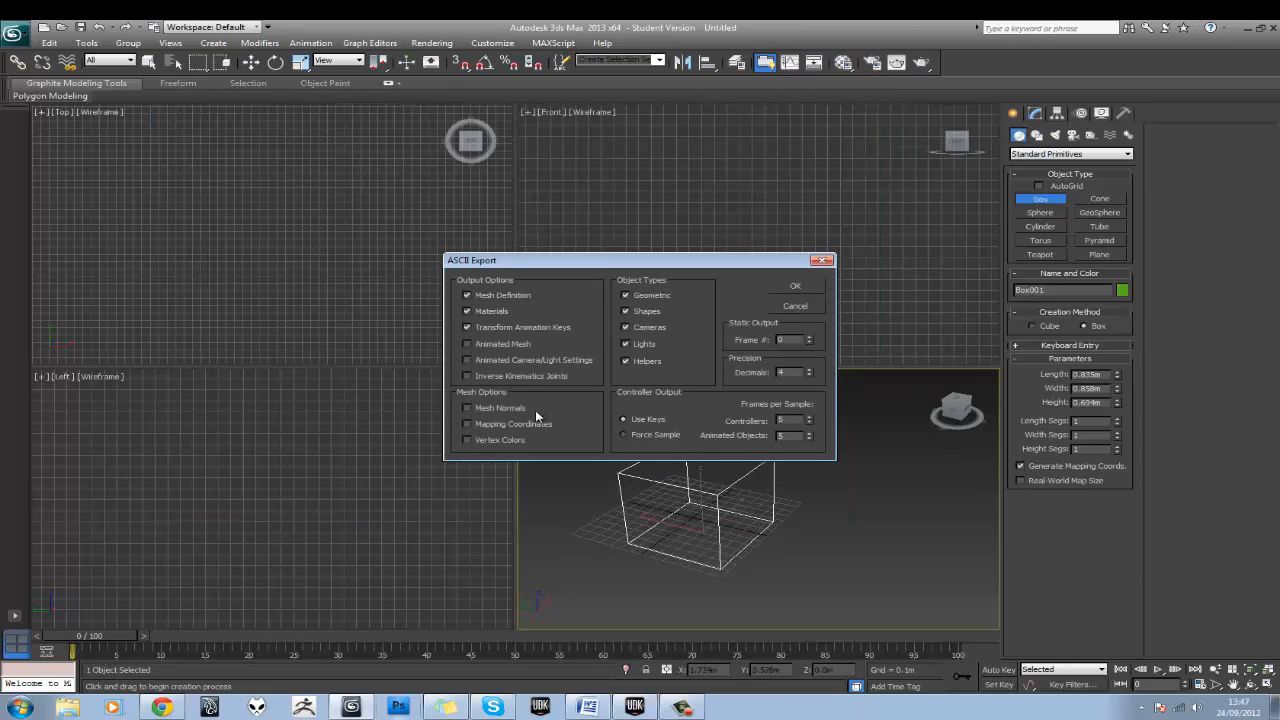
{"action": "left_click", "coordinate": [468, 408]}
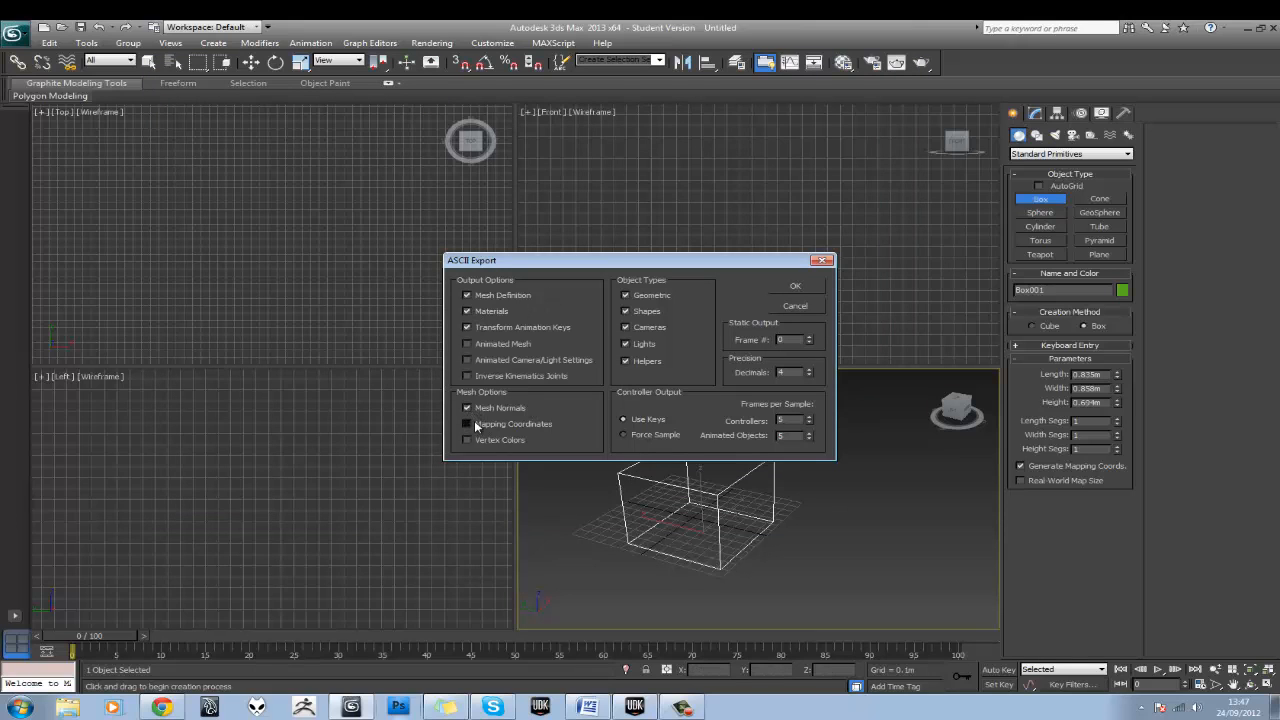
{"action": "left_click", "coordinate": [468, 424]}
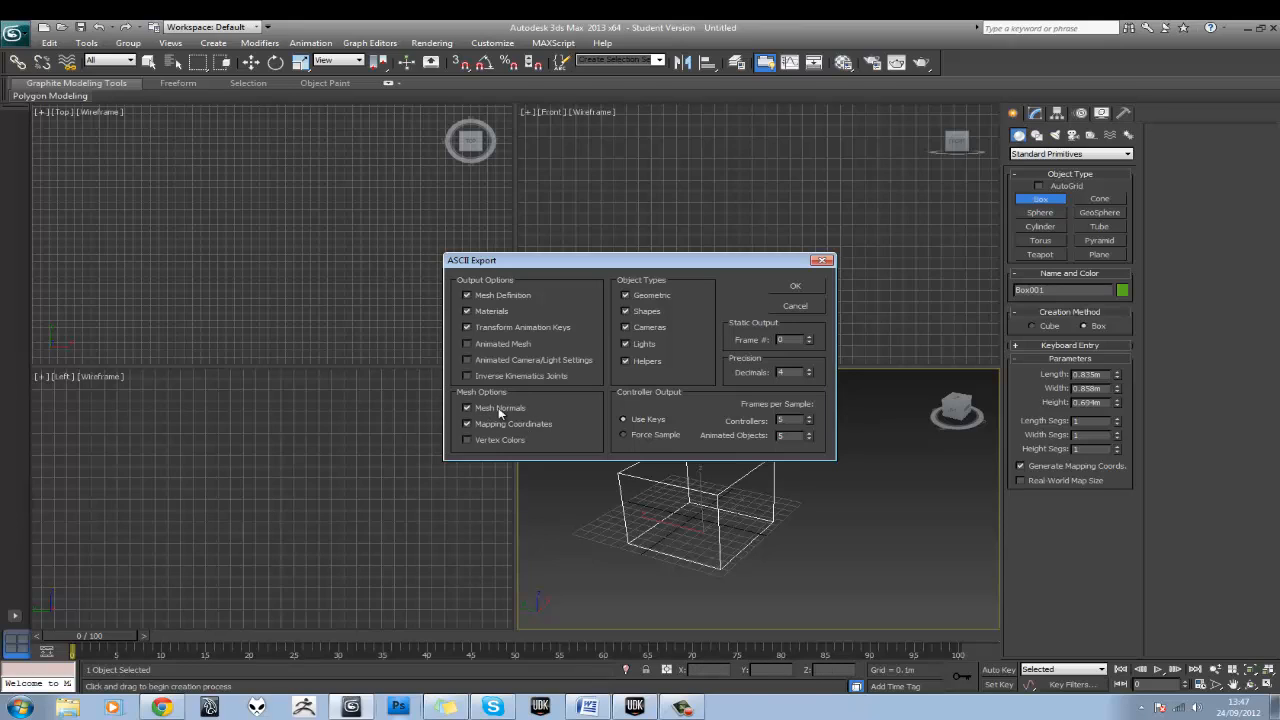
{"action": "mouse_move", "coordinate": [532, 428]}
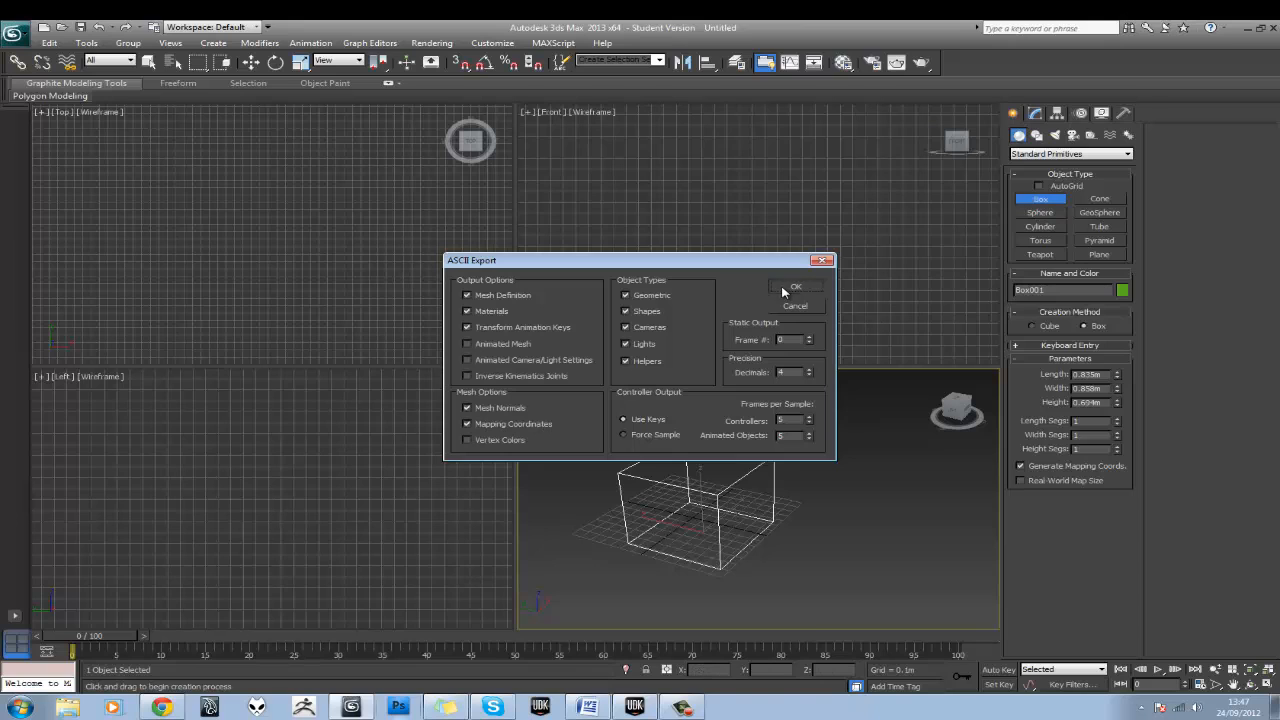
{"action": "left_click", "coordinate": [796, 288]}
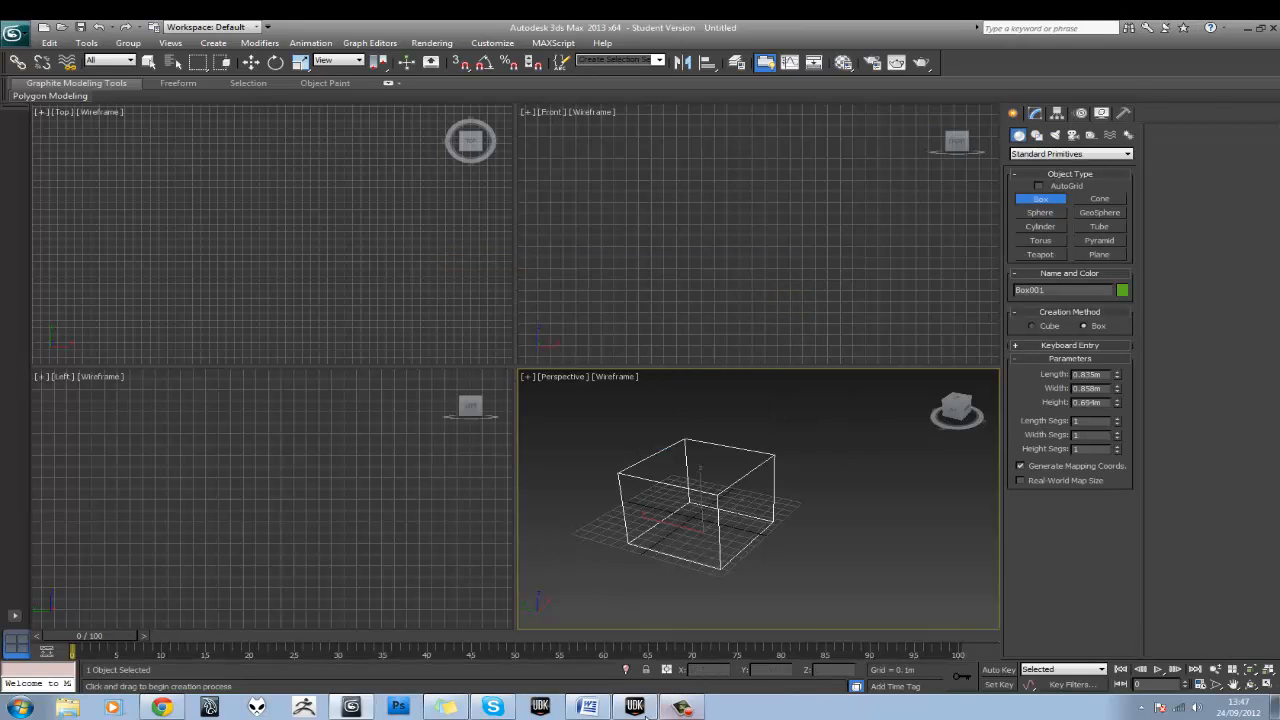
Import the exported TA_boxtest ASE into the TA_inventor package, accepting the vertex count warning
{"action": "left_click", "coordinate": [636, 706]}
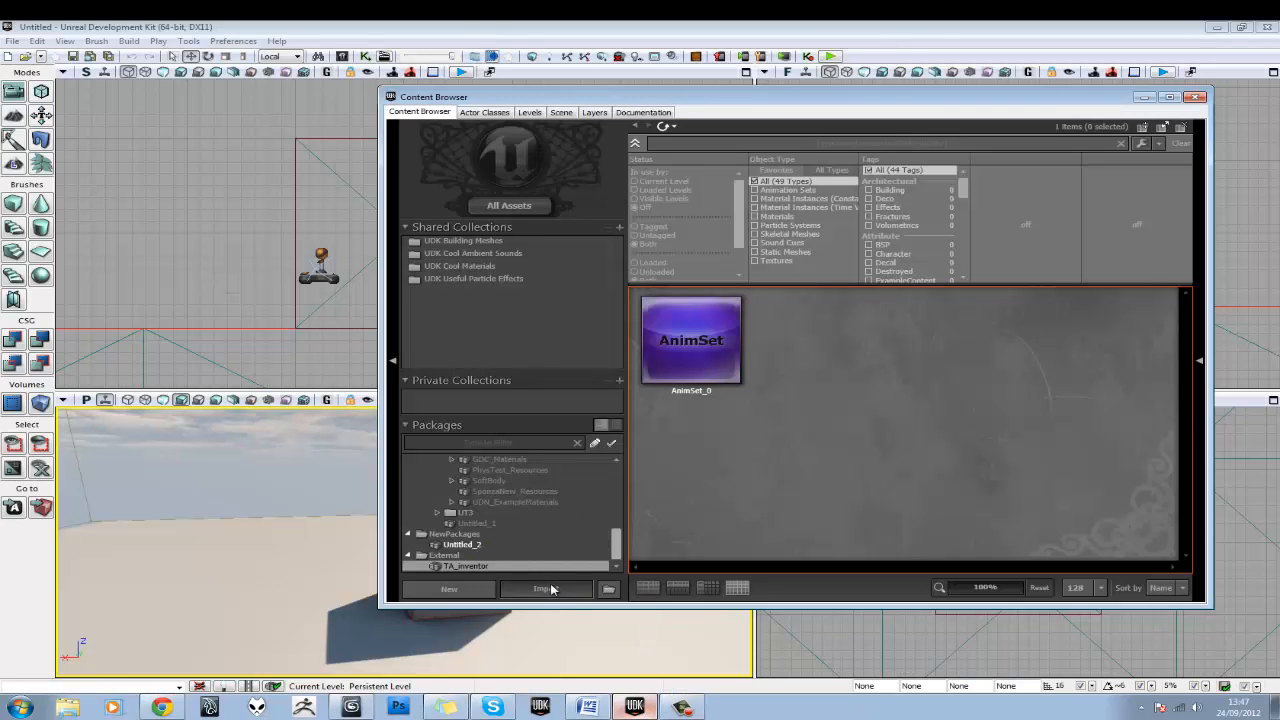
{"action": "left_click", "coordinate": [544, 588]}
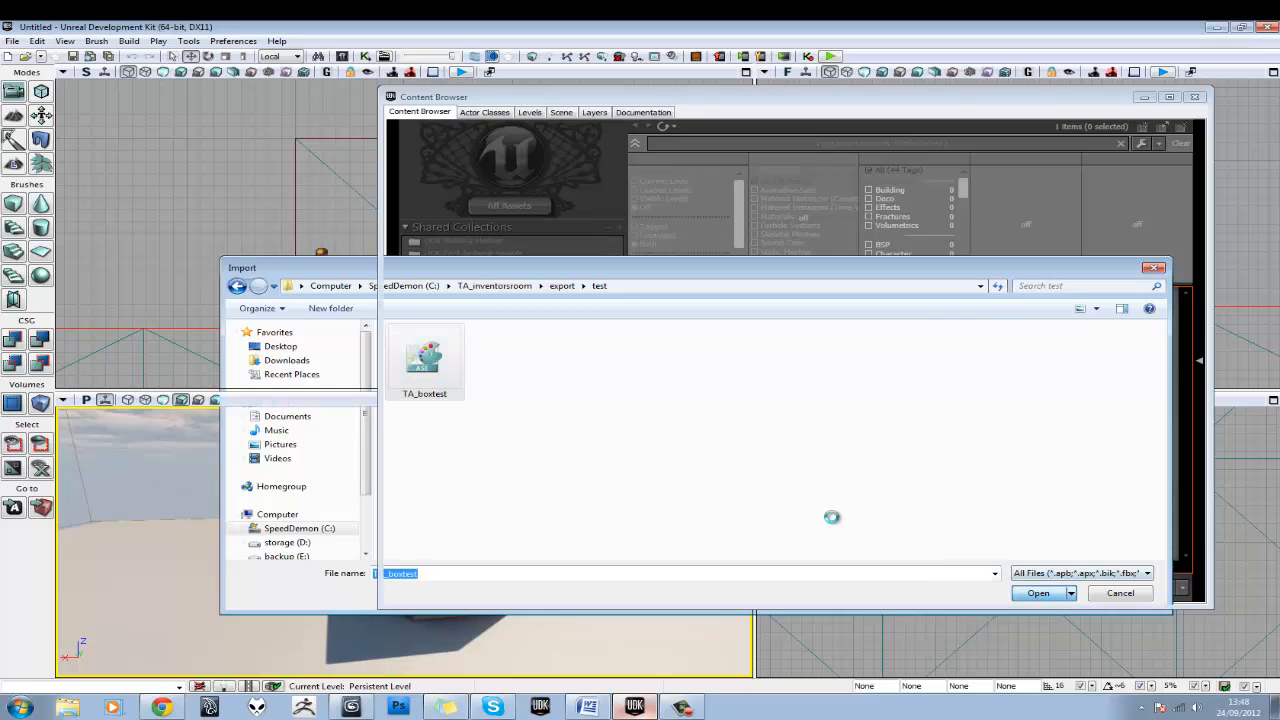
{"action": "left_click", "coordinate": [1036, 592]}
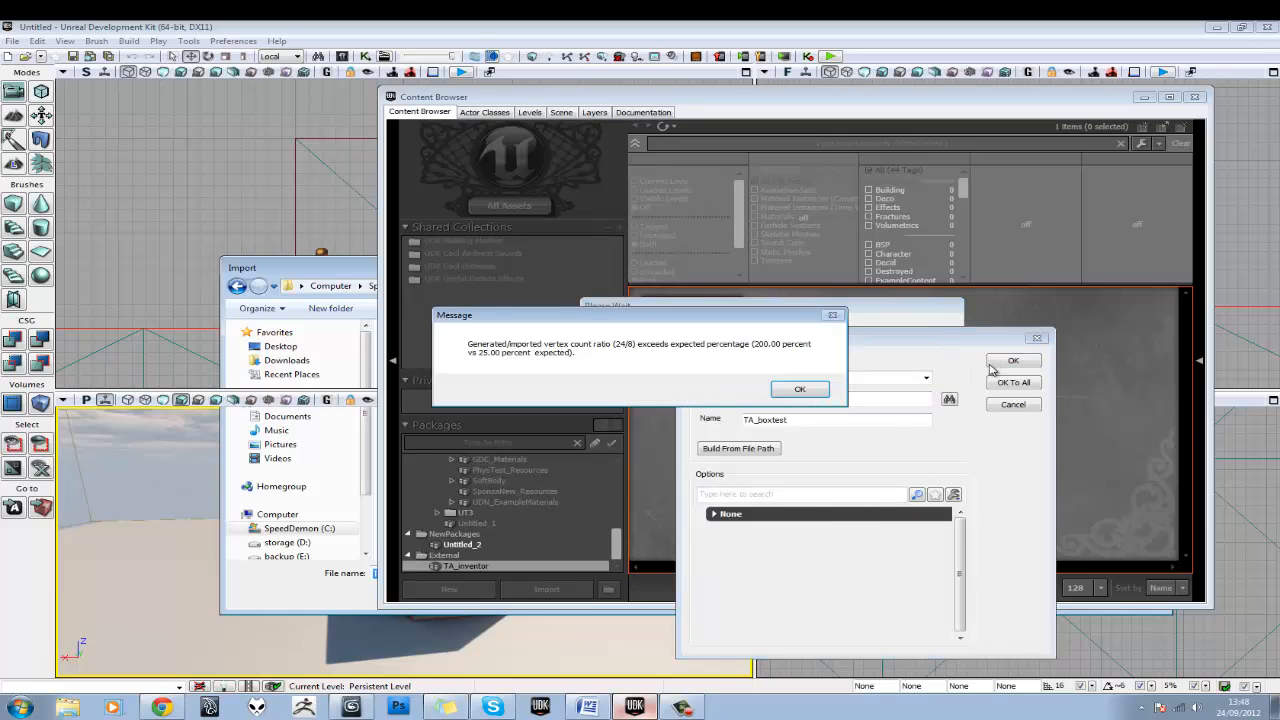
{"action": "left_click", "coordinate": [800, 388]}
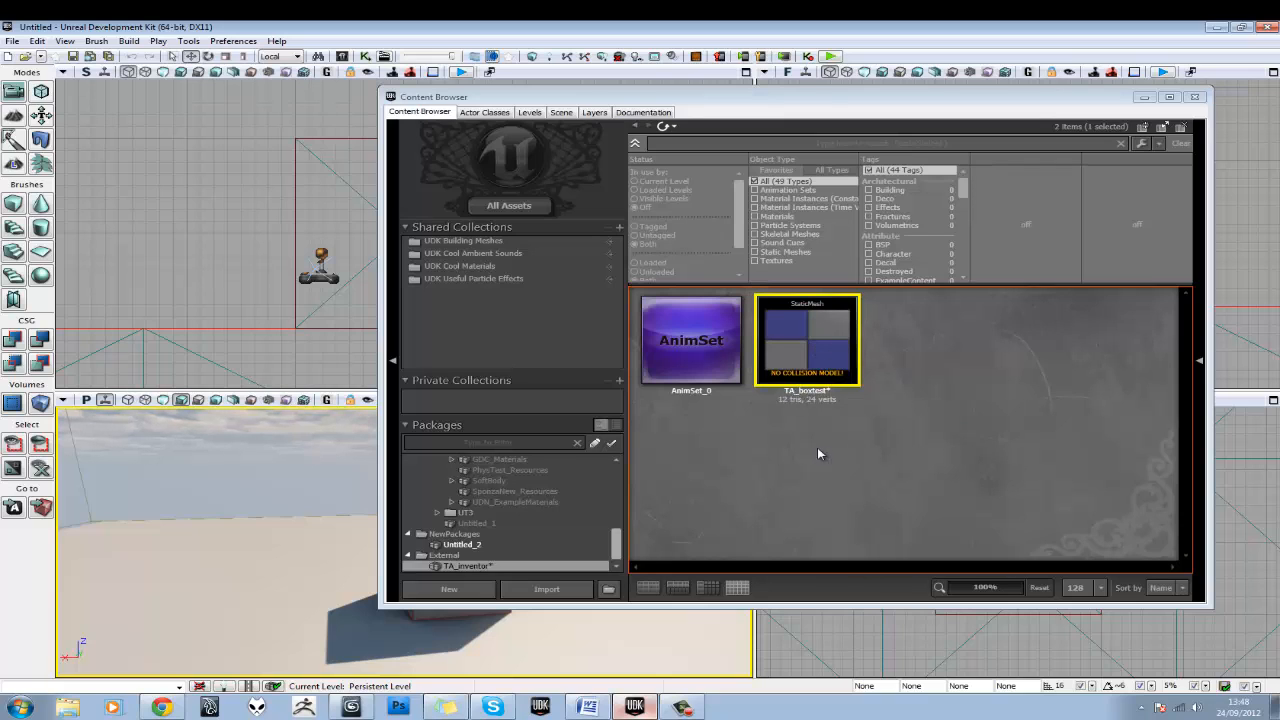
Drop the TA_boxtest static mesh from the Content Browser into the level as a box on the ground
{"action": "right_click", "coordinate": [690, 340]}
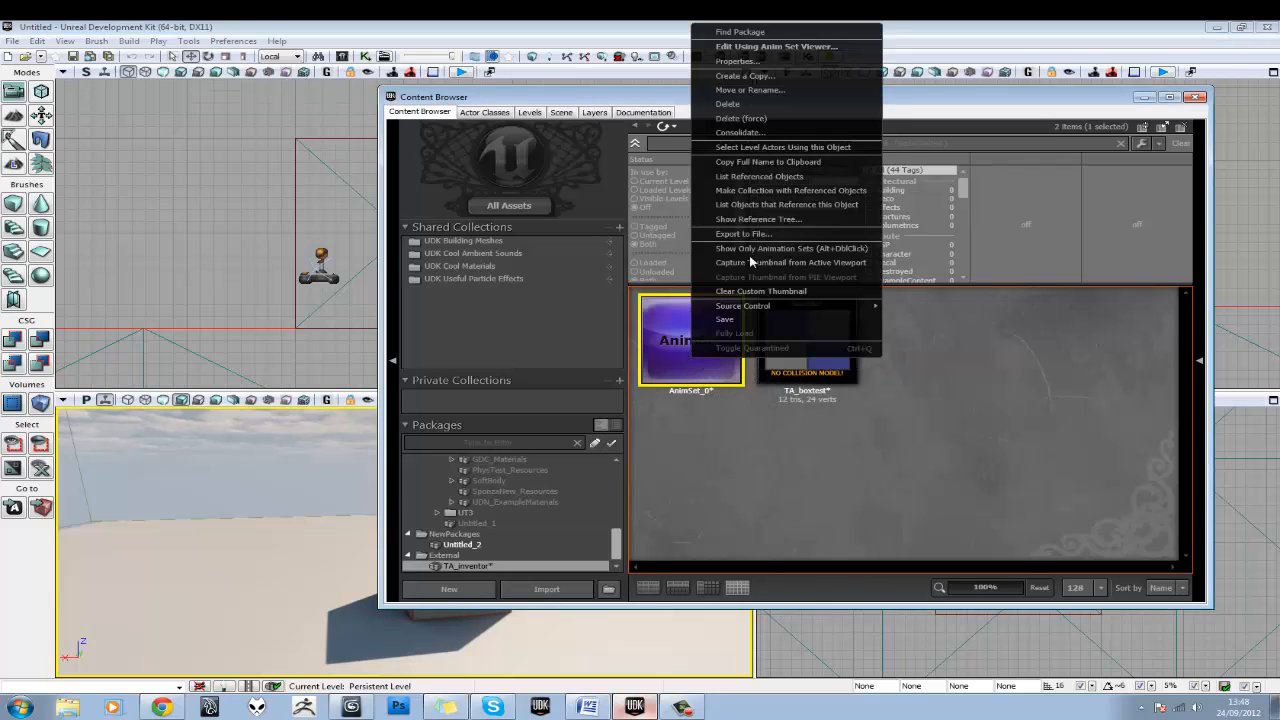
{"action": "left_click", "coordinate": [728, 362]}
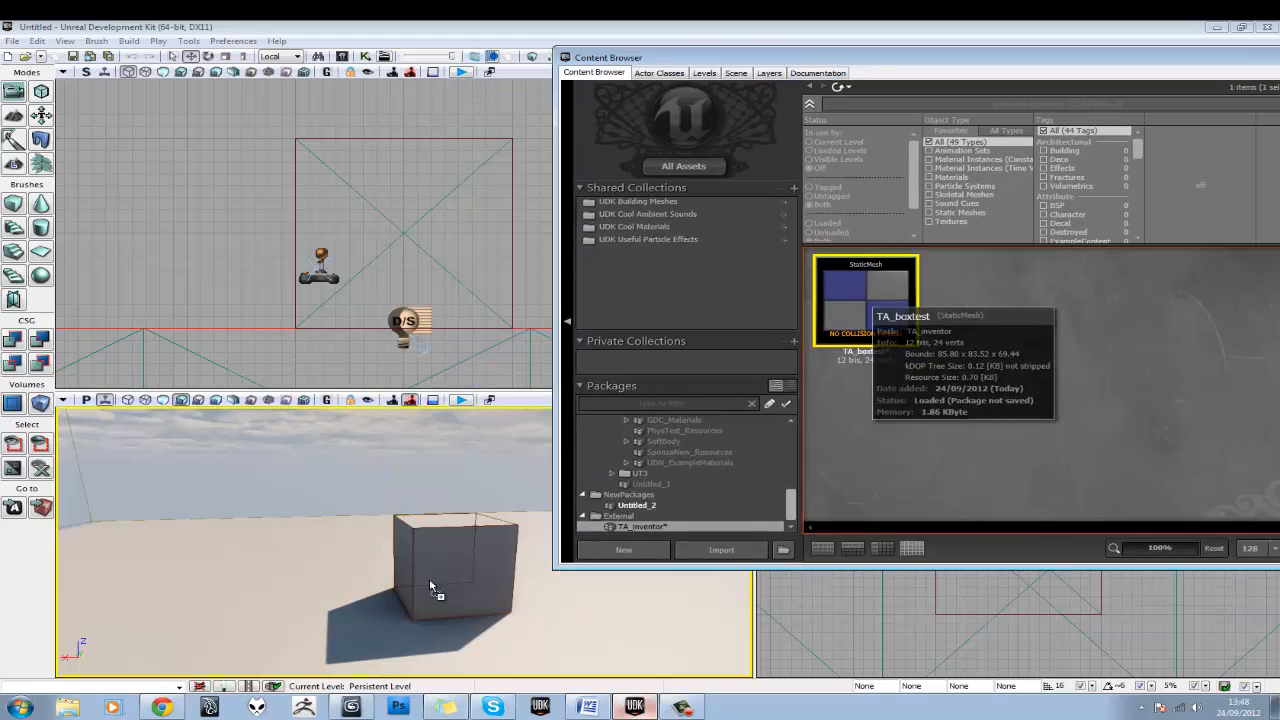
Select the placed StaticMeshActor and bring up the viewport menu offering Play from Here
{"action": "left_click", "coordinate": [430, 584]}
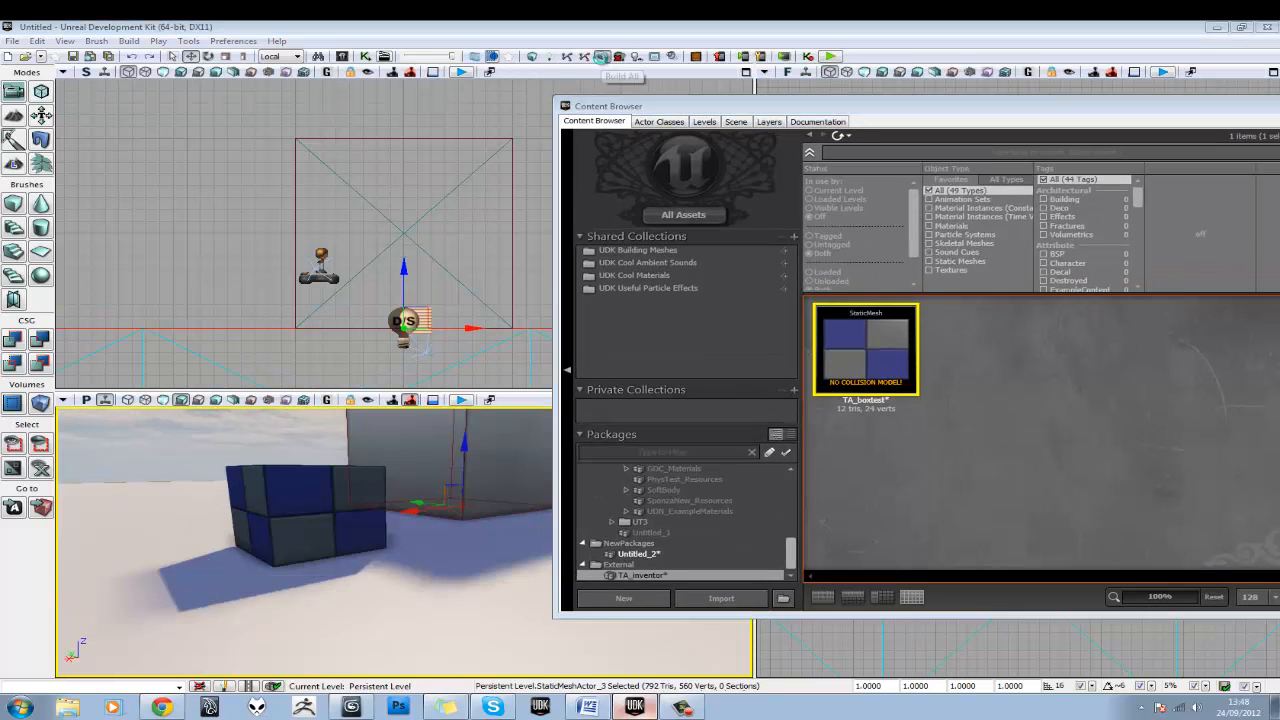
{"action": "left_click", "coordinate": [600, 56]}
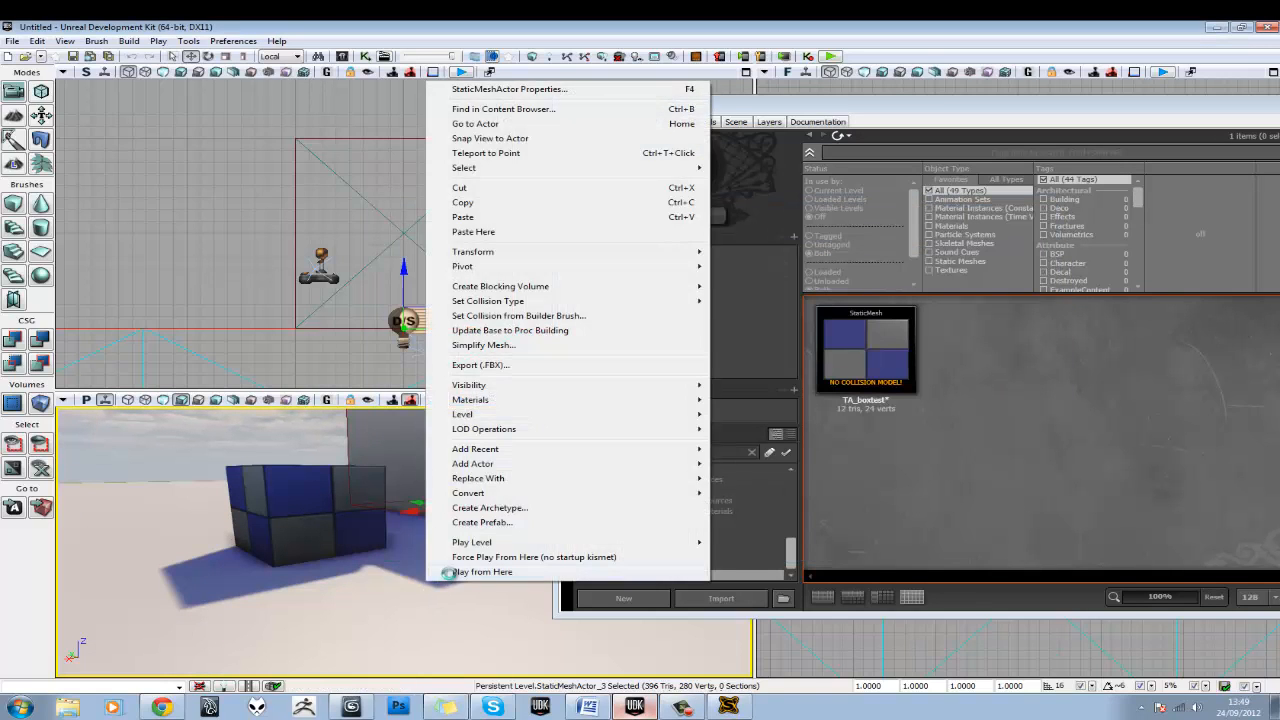
Play the level from the spot near the box, answering Yes to the external packages warning
{"action": "left_click", "coordinate": [504, 108]}
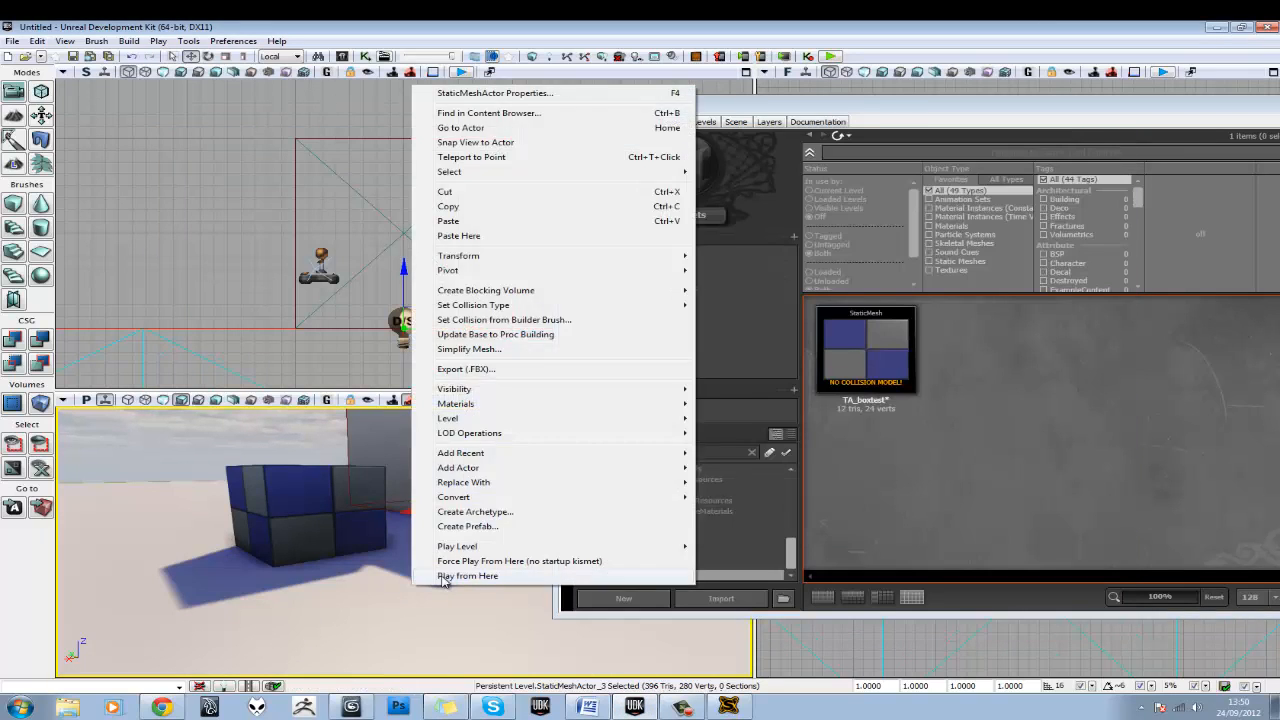
{"action": "left_click", "coordinate": [468, 576]}
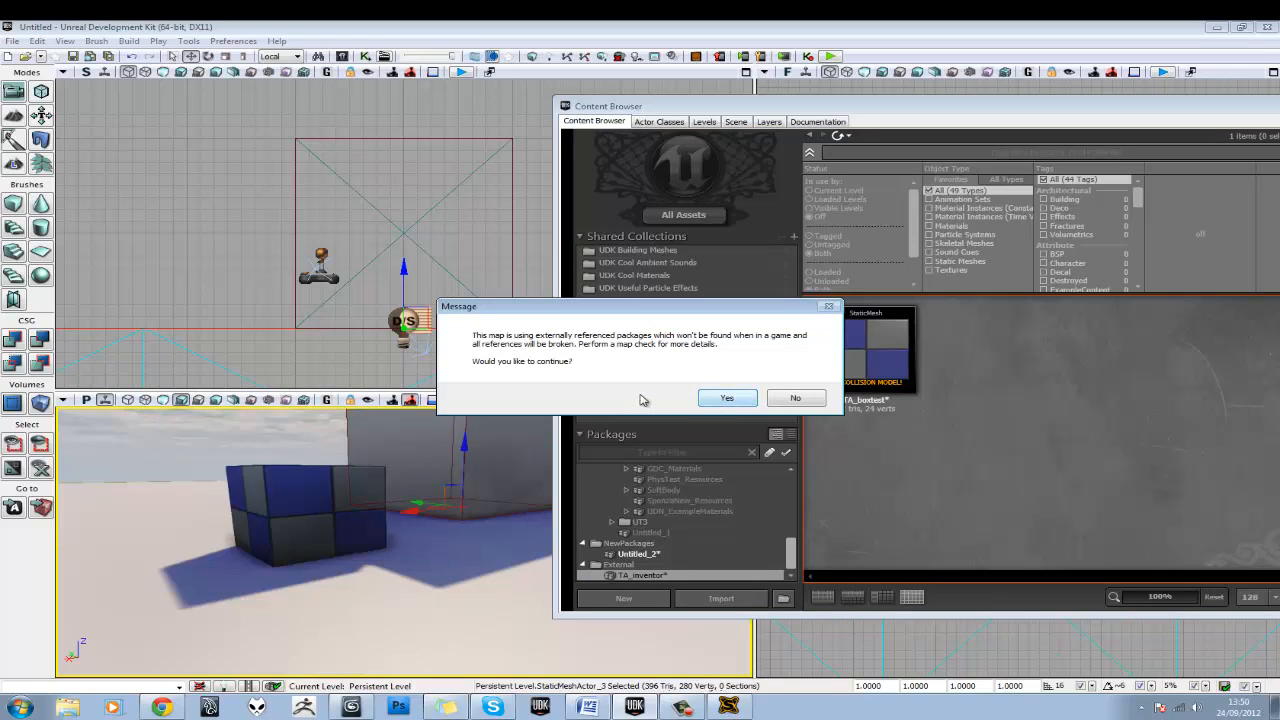
{"action": "mouse_move", "coordinate": [532, 368]}
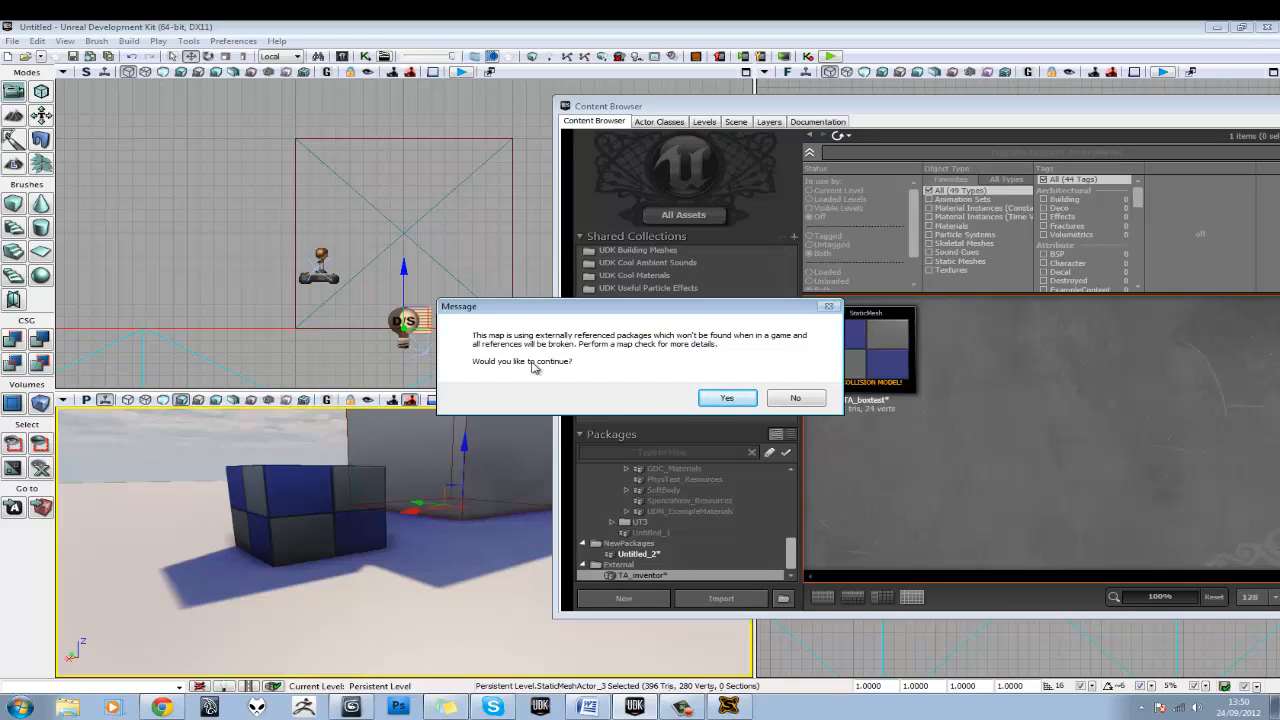
{"action": "mouse_move", "coordinate": [672, 354]}
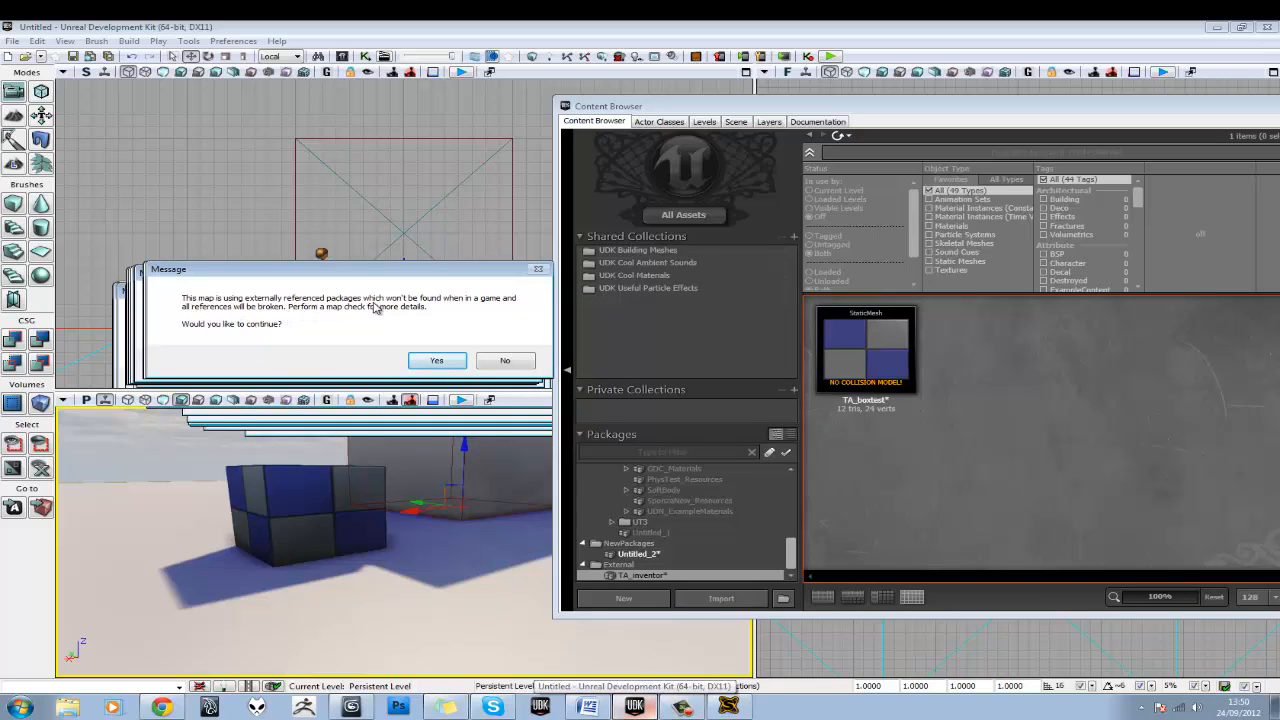
{"action": "mouse_move", "coordinate": [504, 310]}
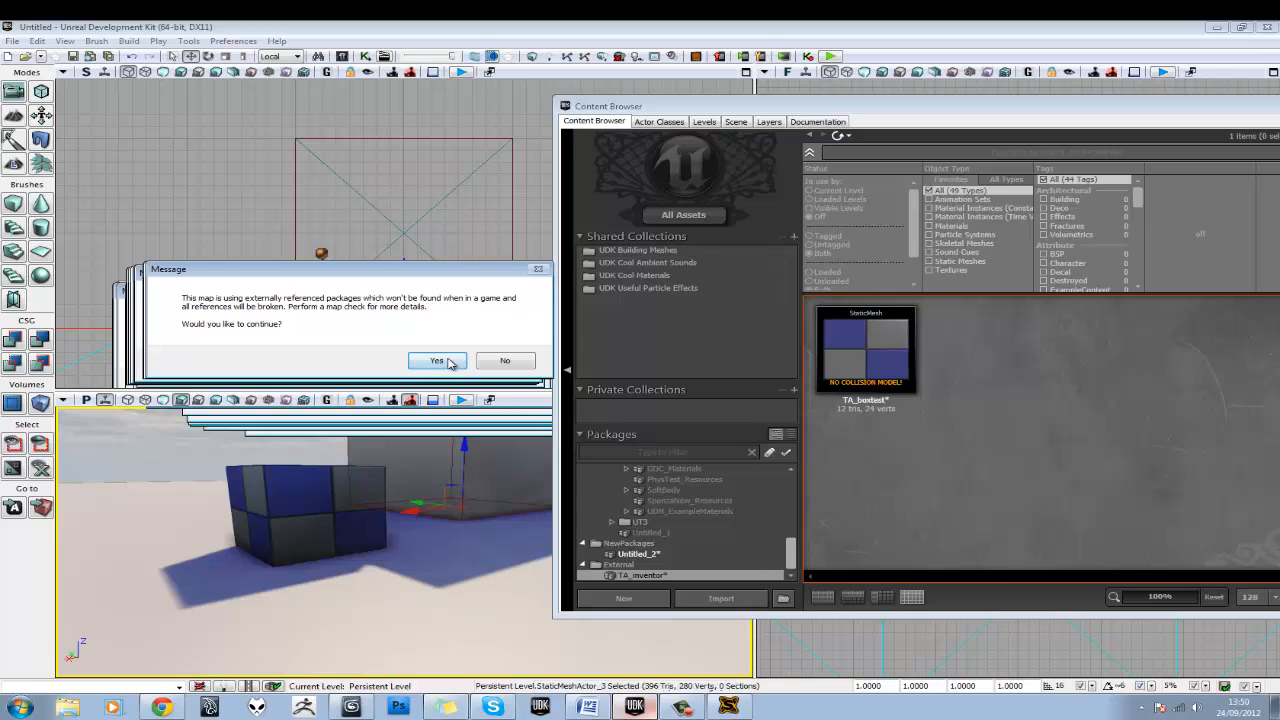
{"action": "mouse_move", "coordinate": [636, 584]}
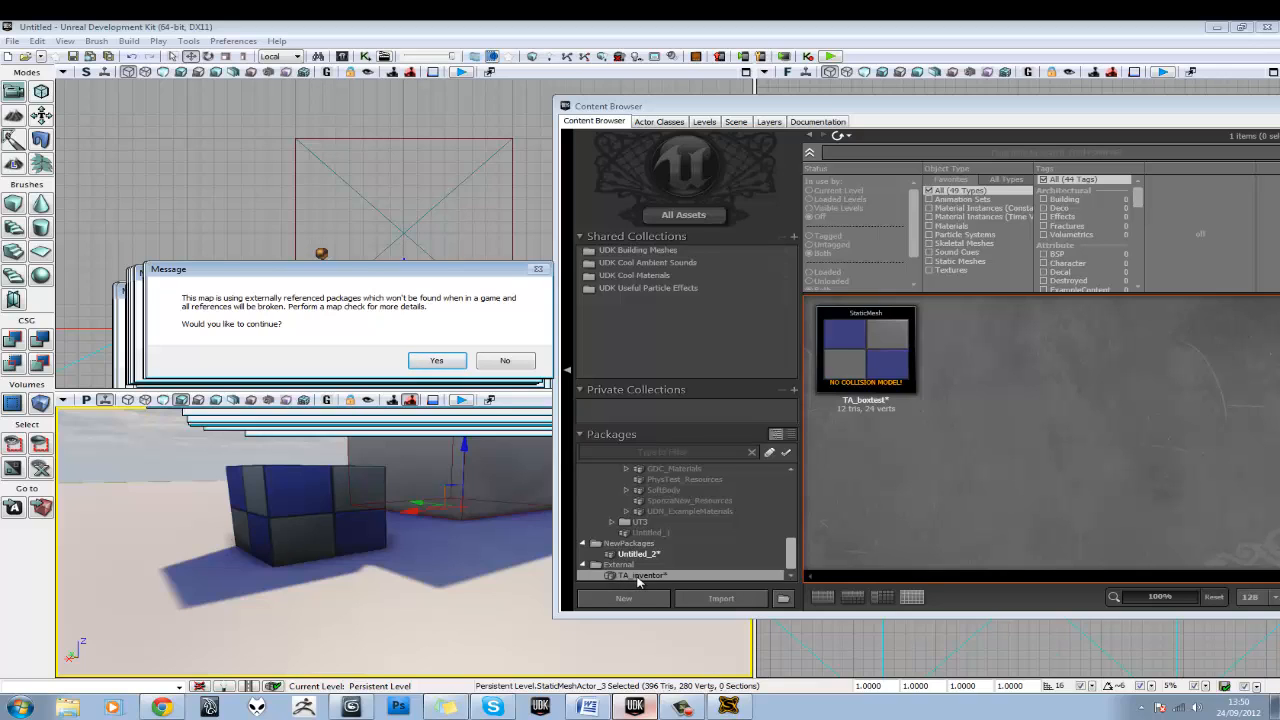
{"action": "mouse_move", "coordinate": [644, 584]}
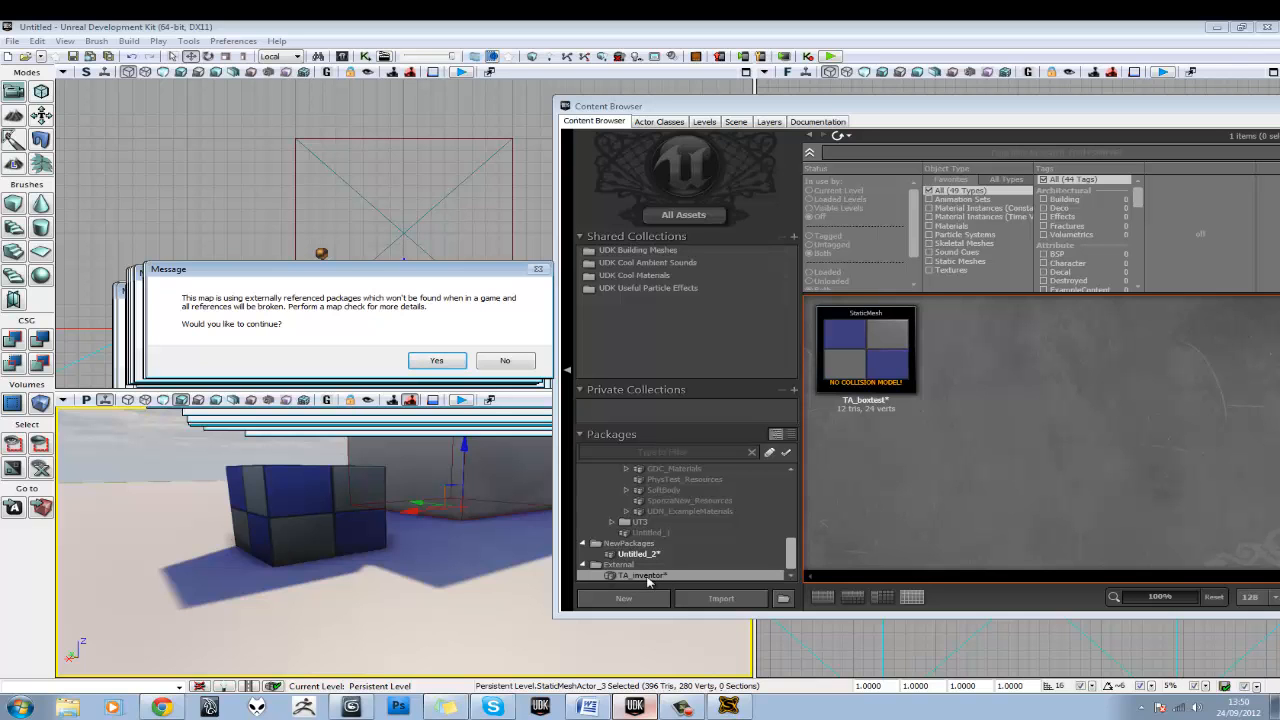
{"action": "left_click", "coordinate": [436, 360]}
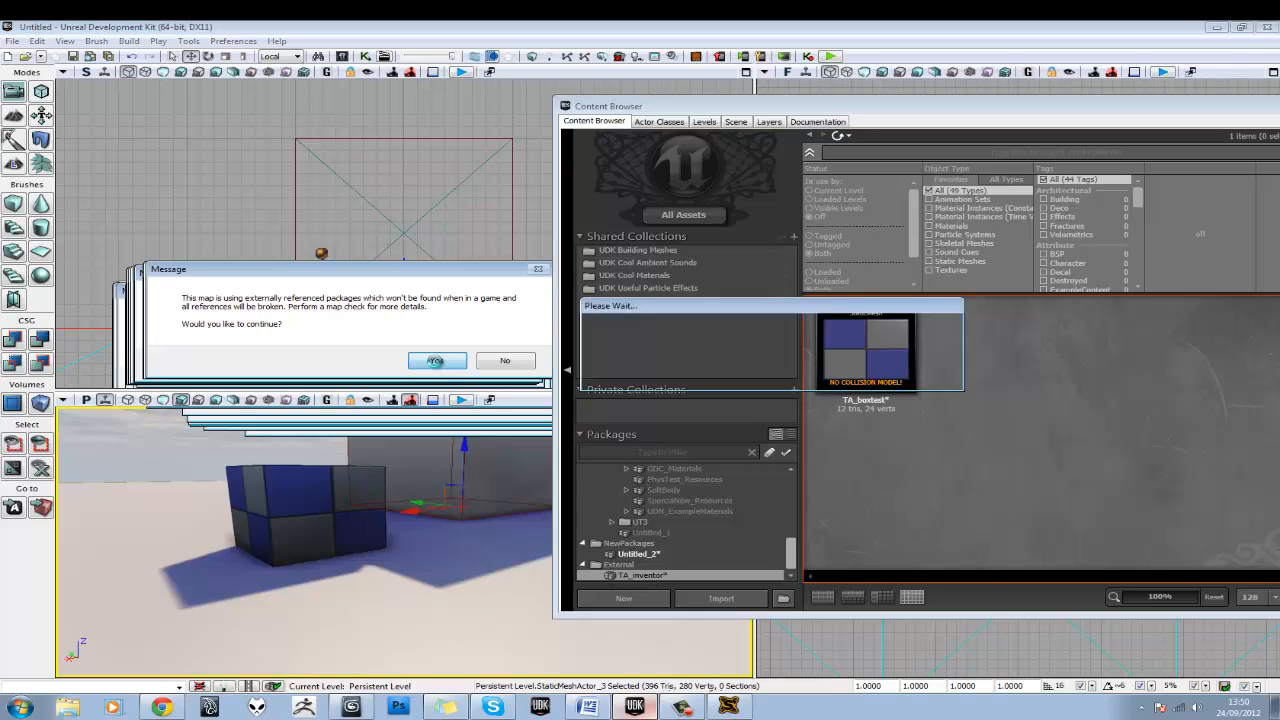
{"action": "left_click", "coordinate": [436, 360]}
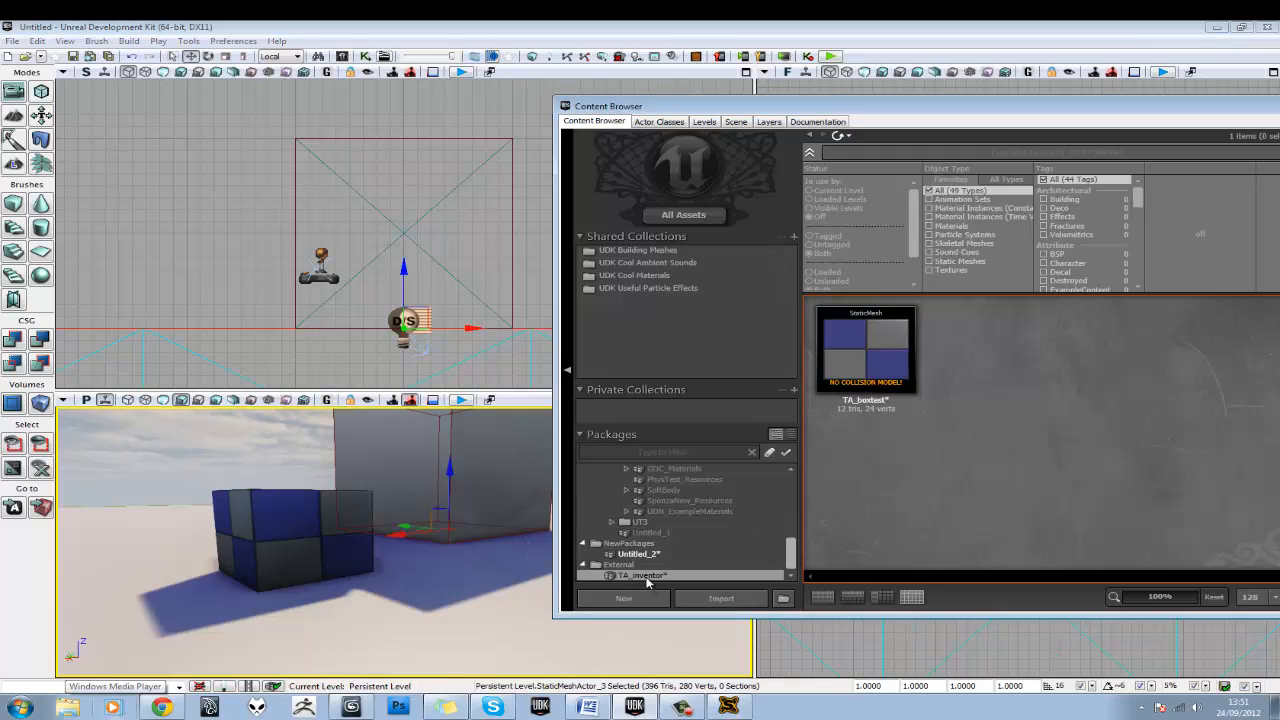
Save the TA_inventor package from the Packages list, briefly visiting 3ds Max and returning
{"action": "right_click", "coordinate": [648, 576]}
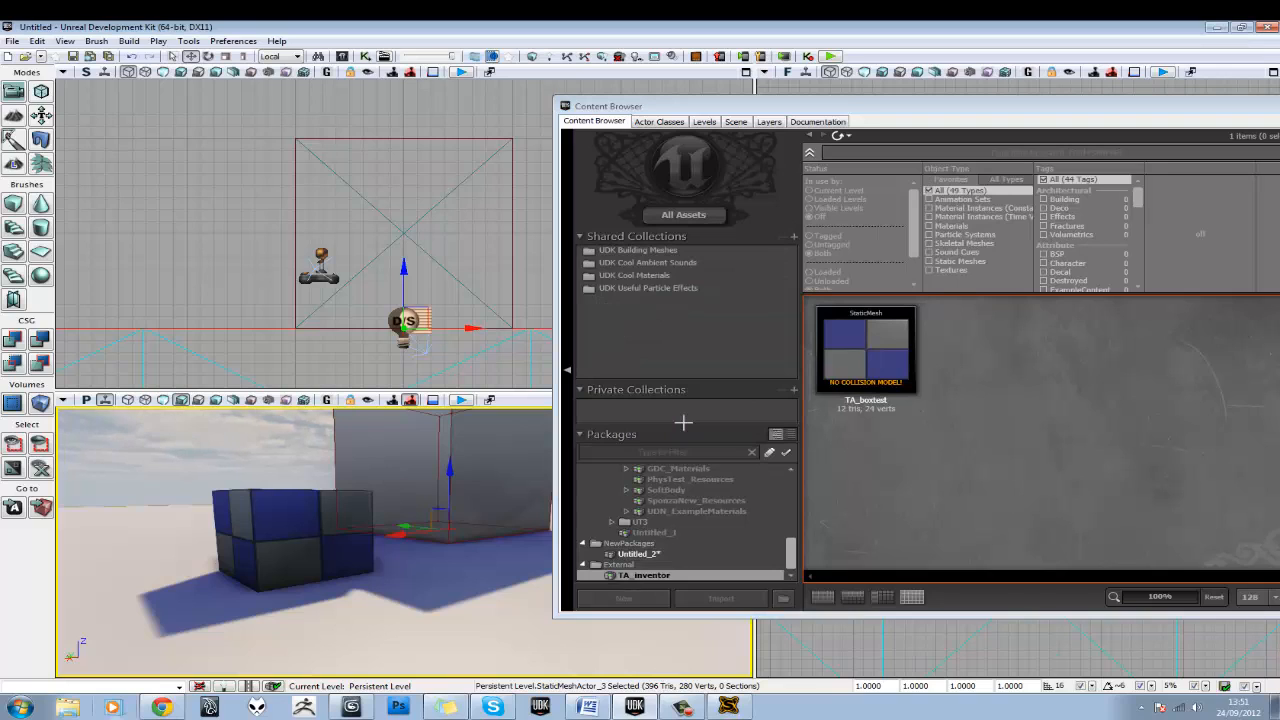
{"action": "left_click", "coordinate": [644, 574]}
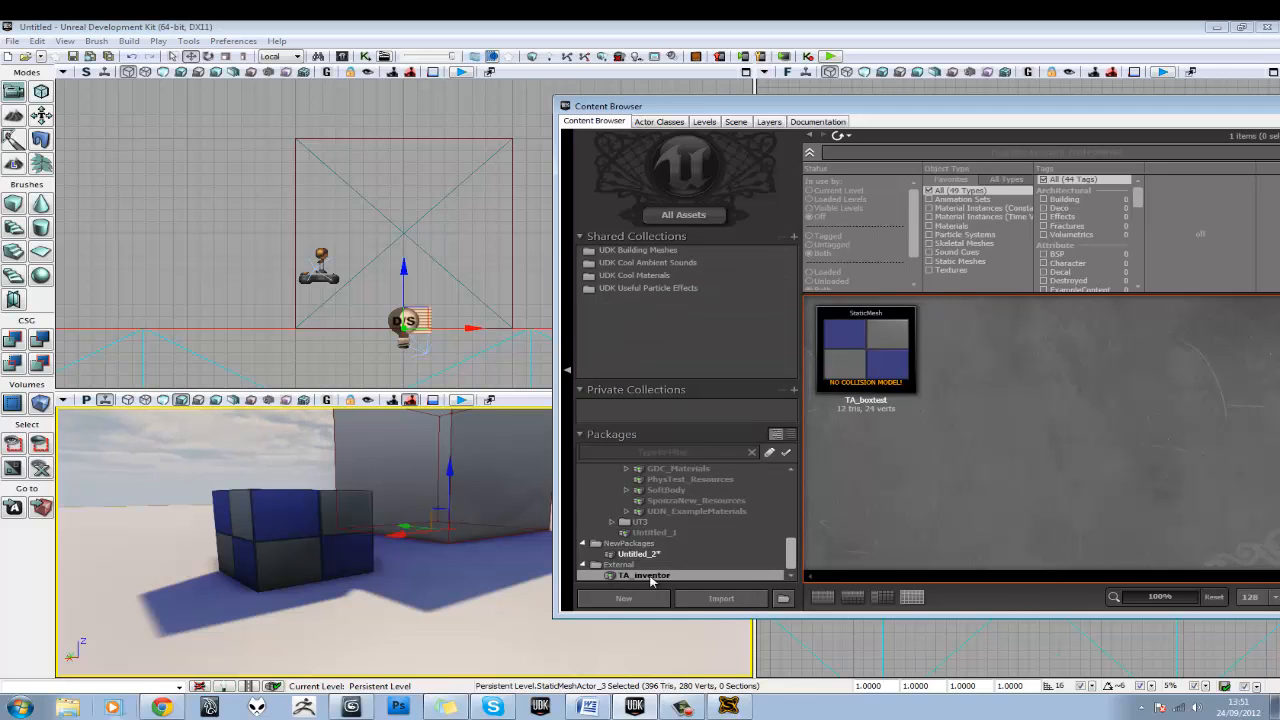
{"action": "left_click", "coordinate": [644, 574]}
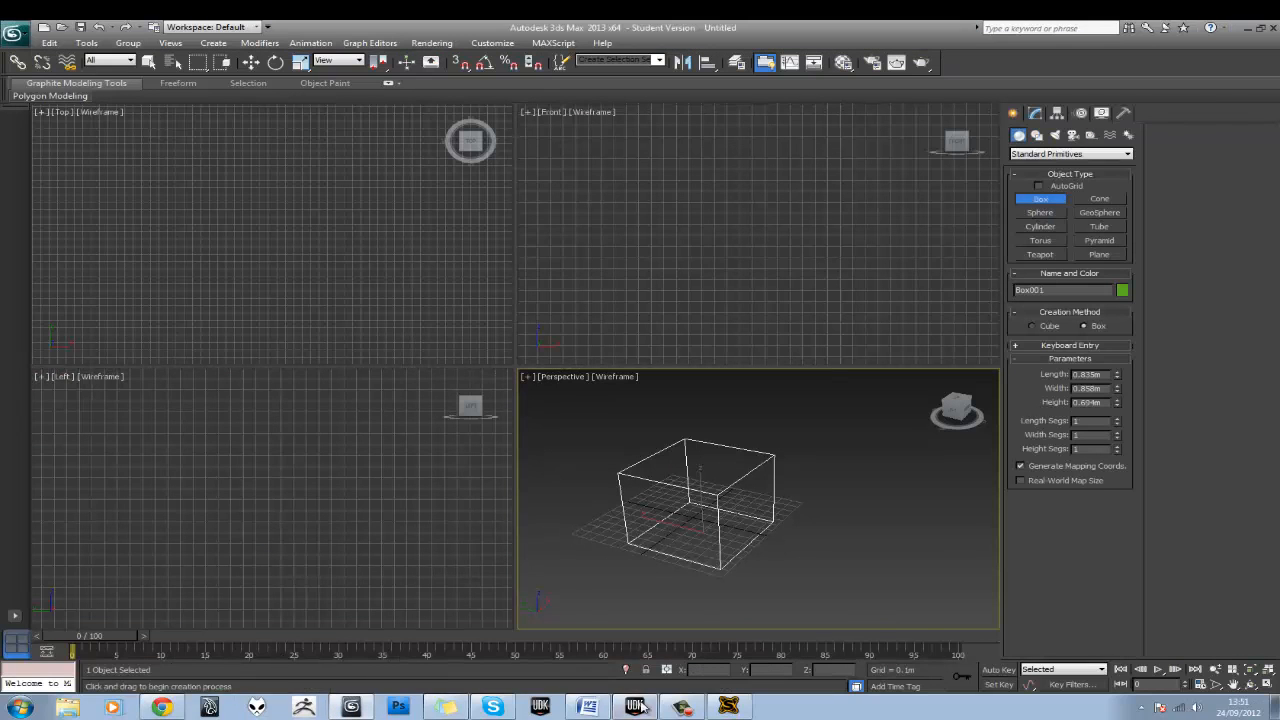
{"action": "left_click", "coordinate": [636, 708]}
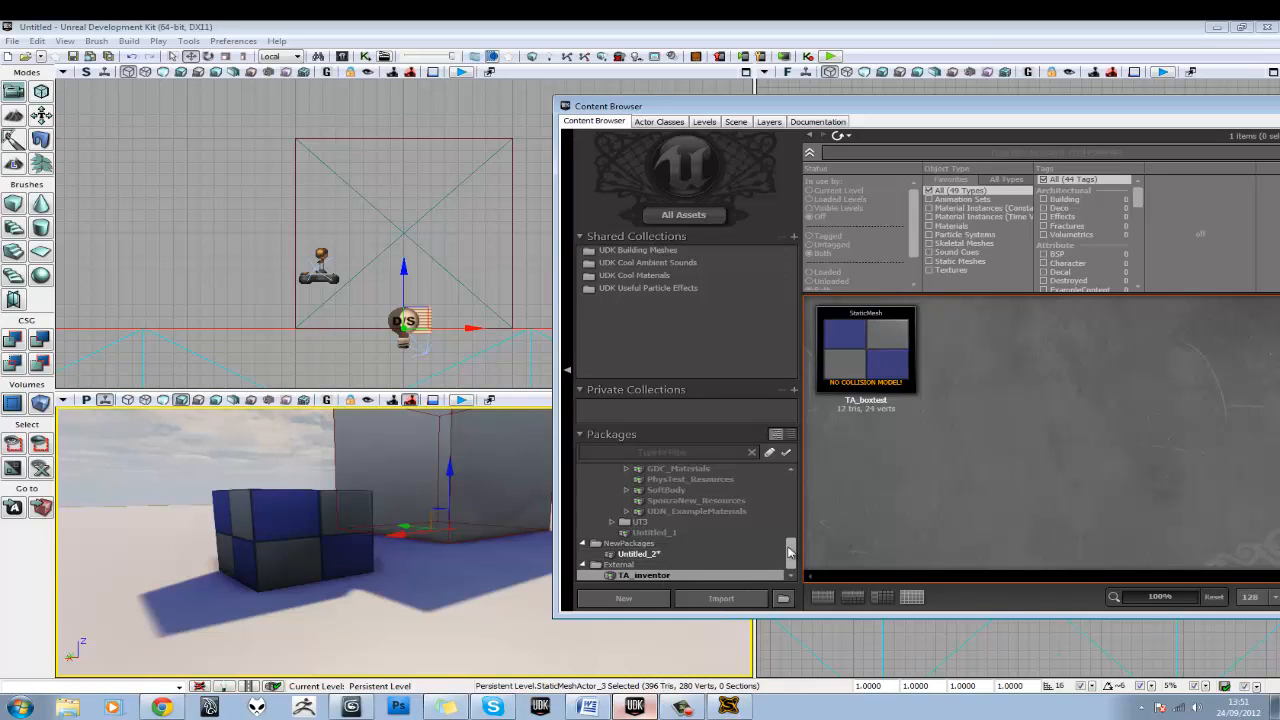
{"action": "mouse_move", "coordinate": [1010, 448]}
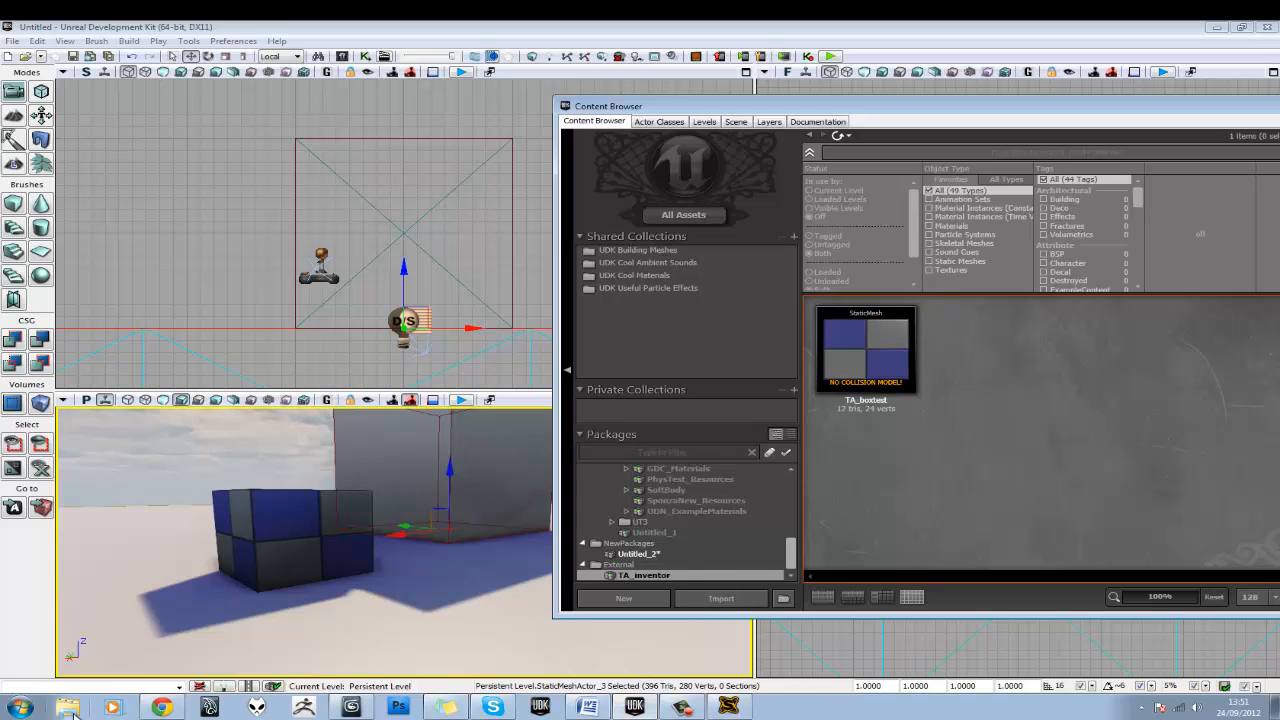
Browse the C: drive into TA_inventorsroom, inspect its package file, and go back up
{"action": "left_click", "coordinate": [68, 708]}
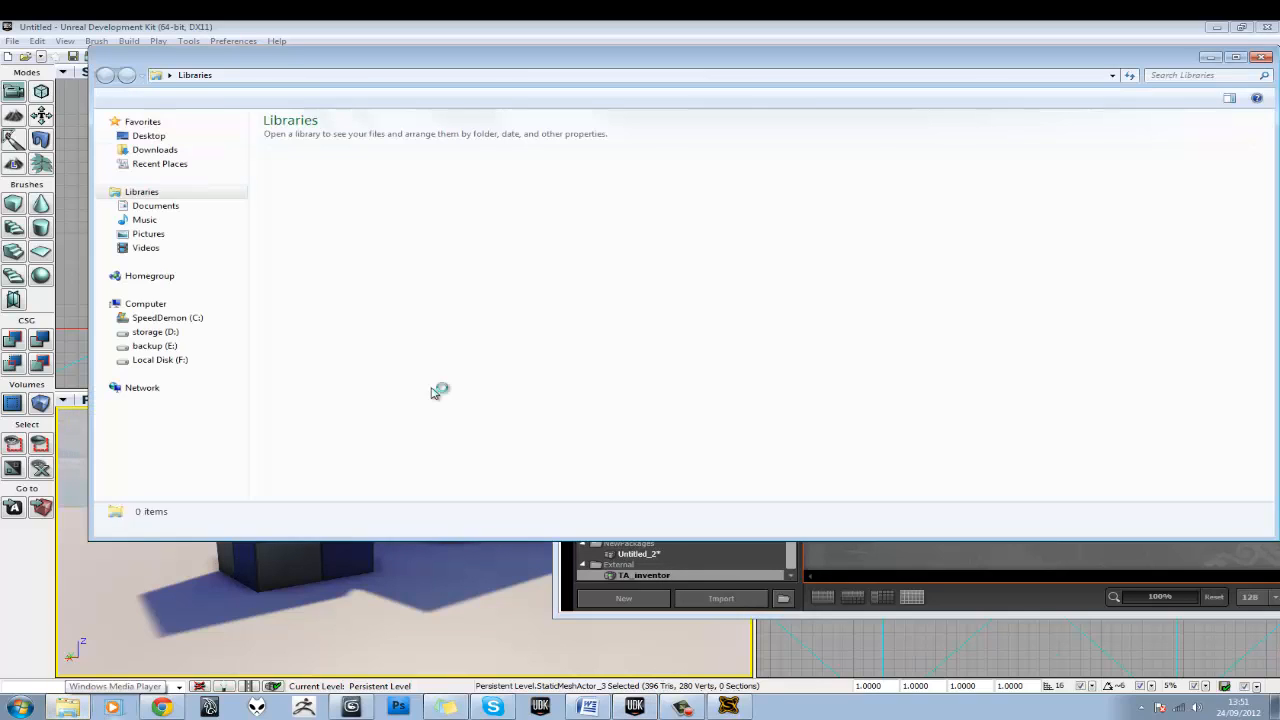
{"action": "left_click", "coordinate": [168, 316]}
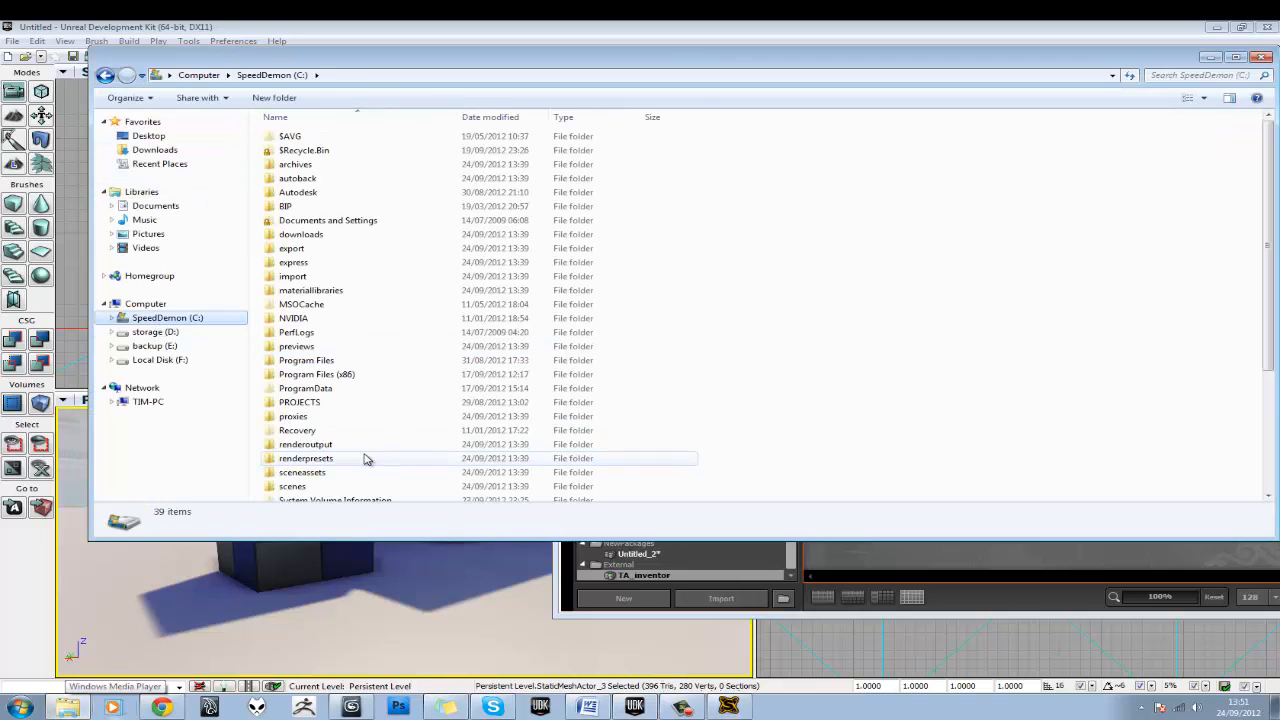
{"action": "left_click", "coordinate": [306, 458]}
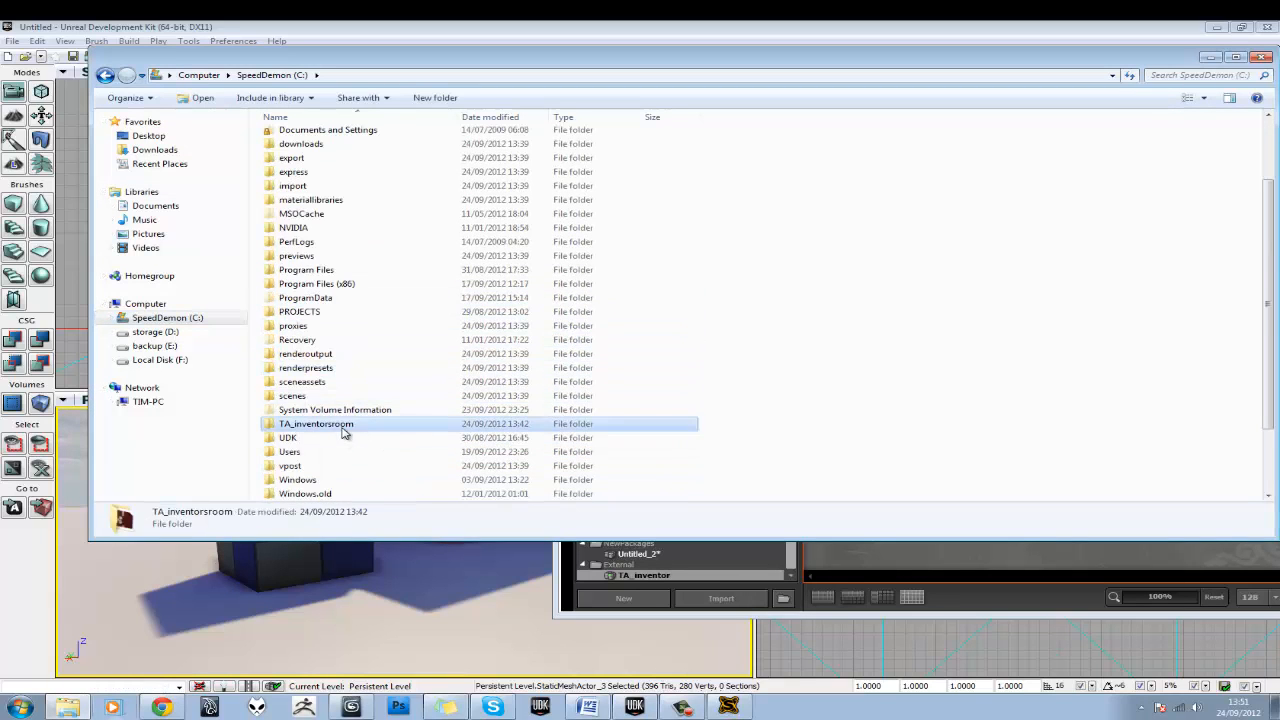
{"action": "double_click", "coordinate": [316, 424]}
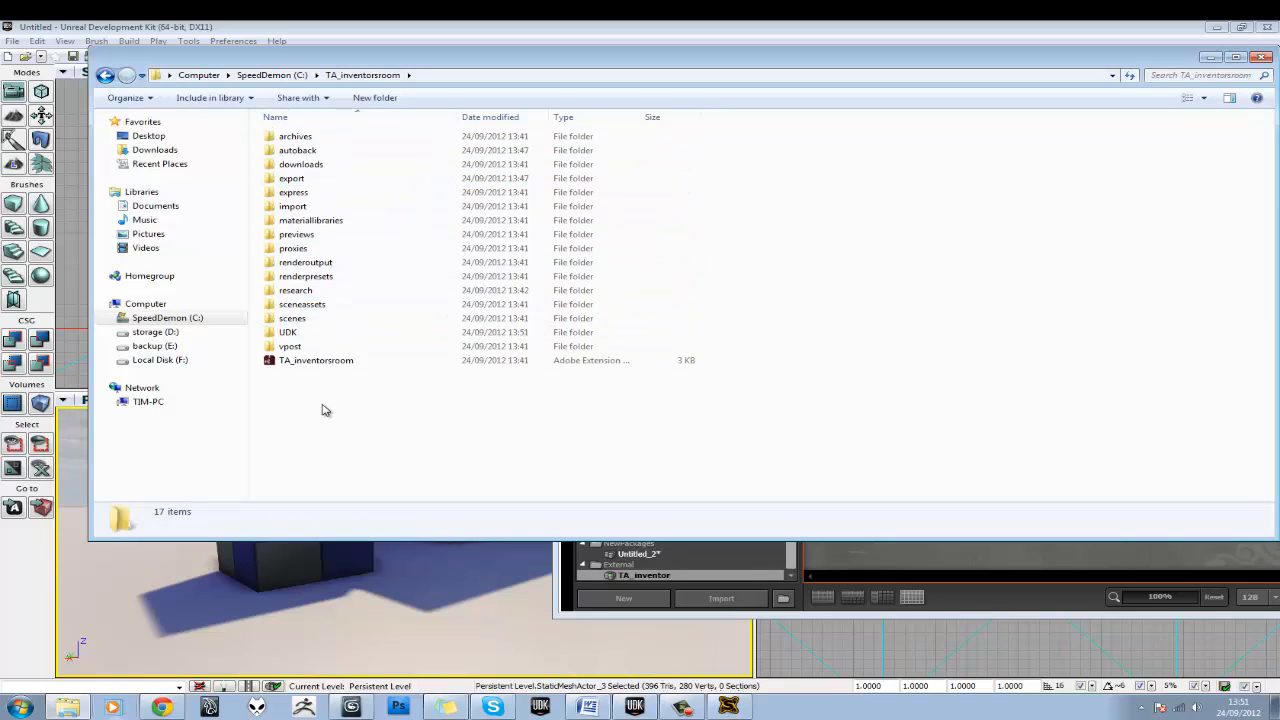
{"action": "left_click", "coordinate": [316, 360]}
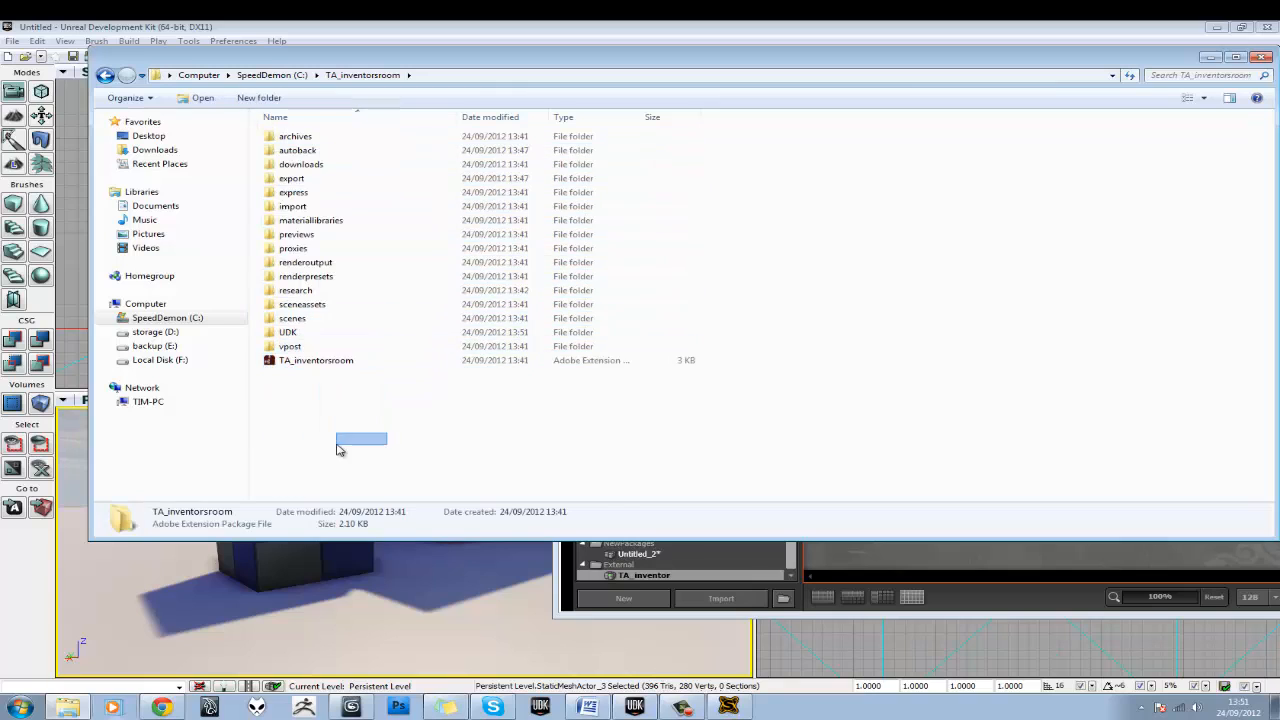
{"action": "left_click", "coordinate": [350, 468]}
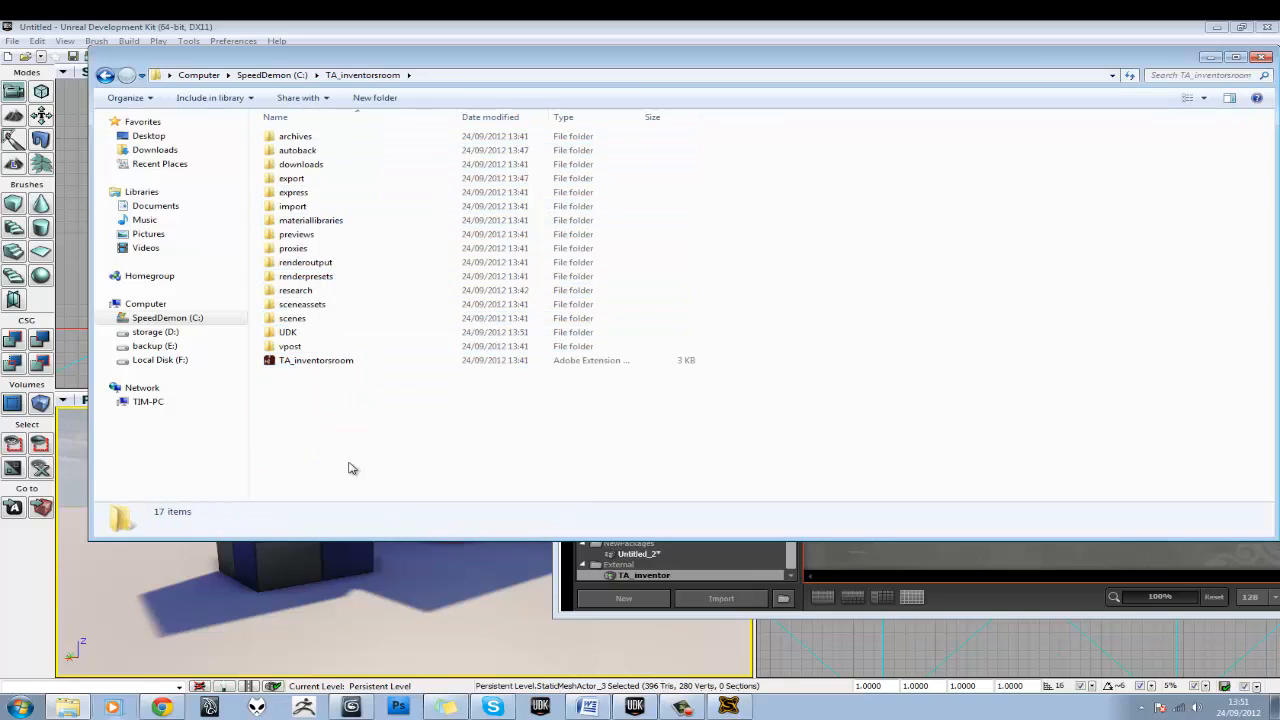
{"action": "left_click", "coordinate": [316, 360]}
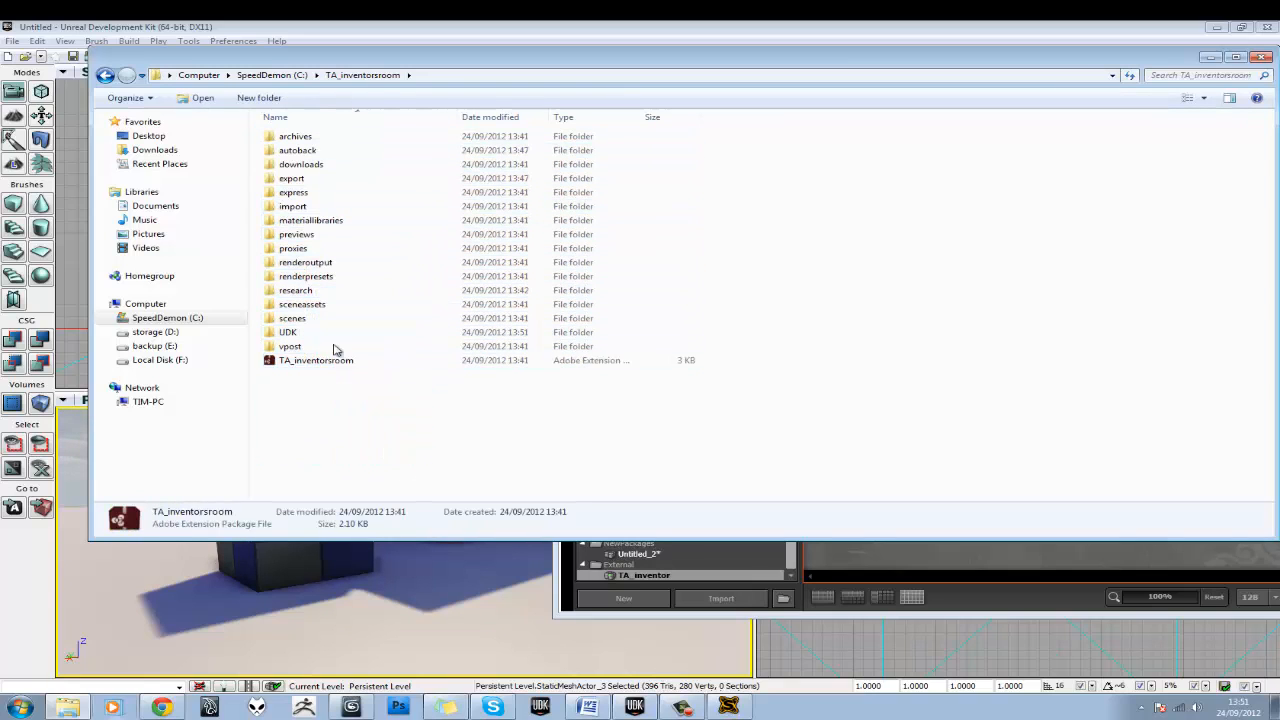
{"action": "left_click", "coordinate": [272, 76]}
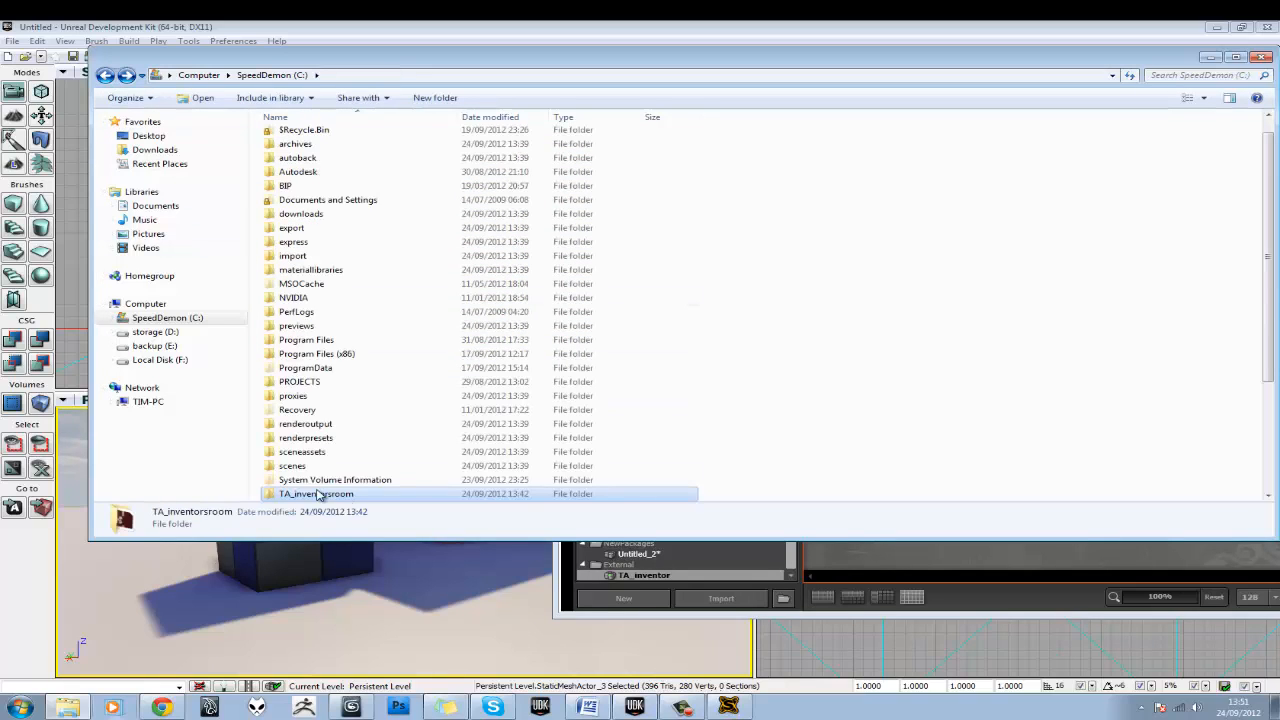
{"action": "mouse_move", "coordinate": [316, 492]}
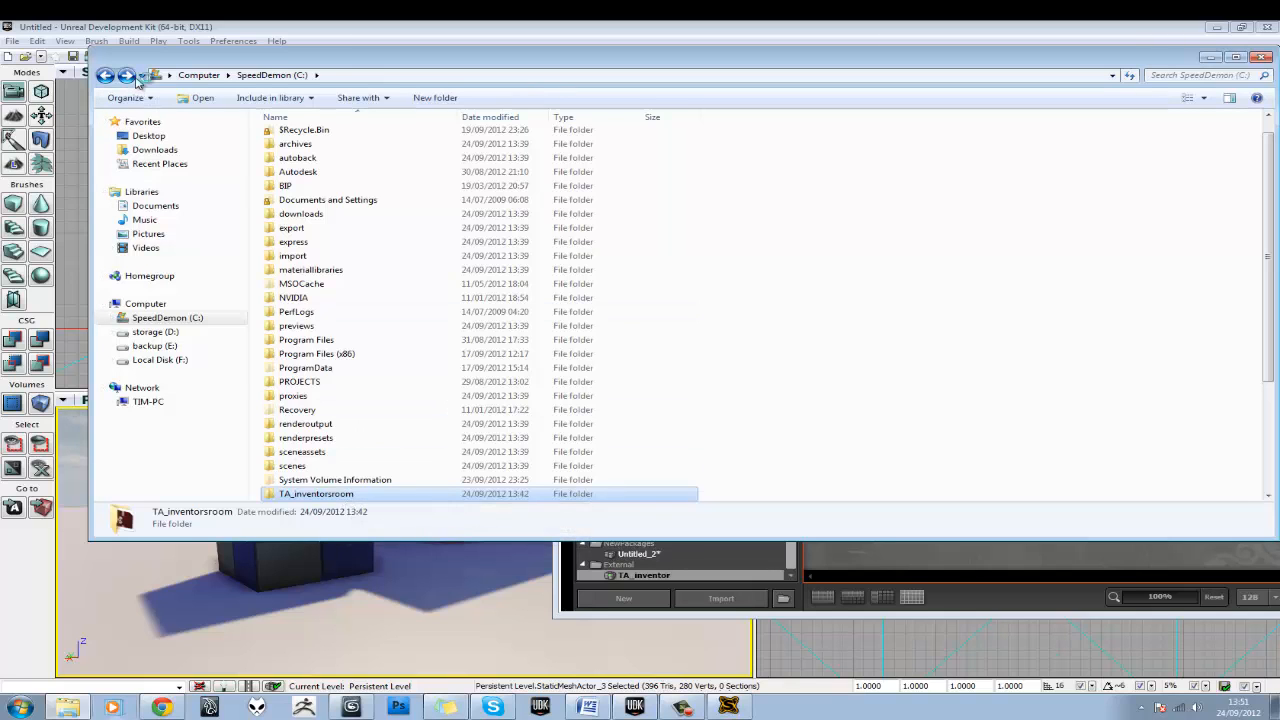
Enter TA_inventorsroom again and open its export folder holding the test subfolder
{"action": "double_click", "coordinate": [316, 492]}
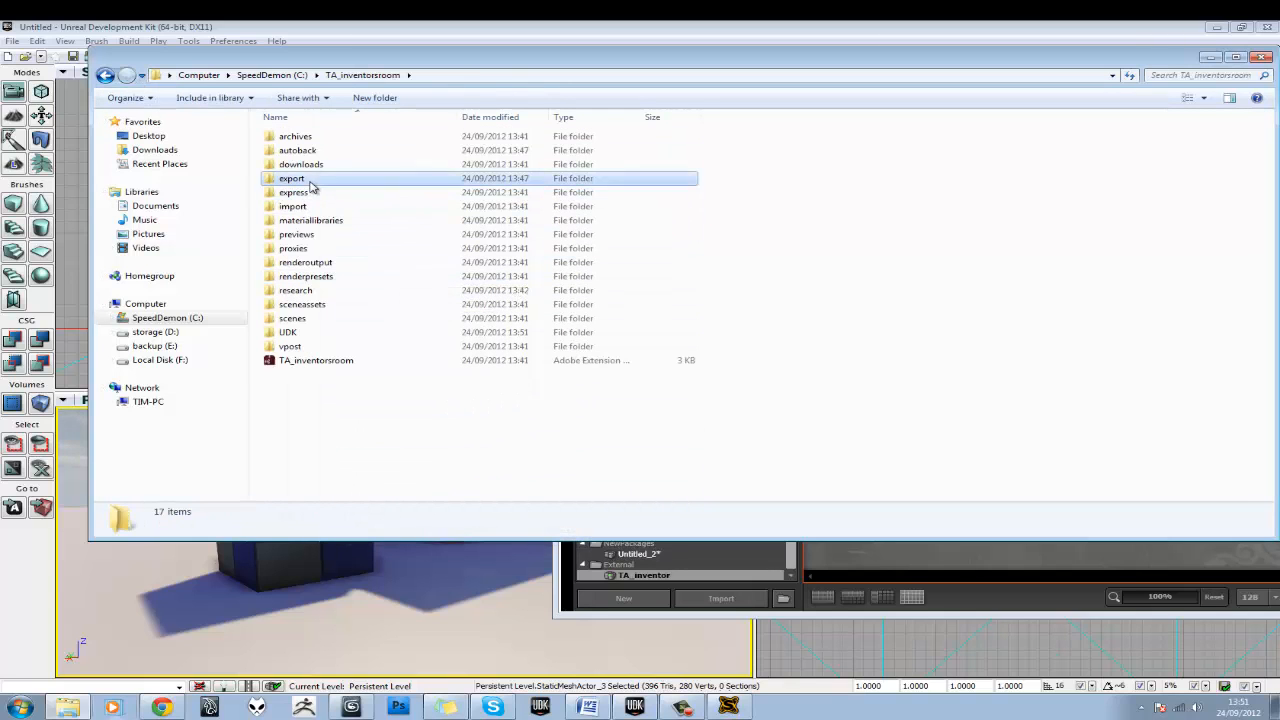
{"action": "double_click", "coordinate": [292, 178]}
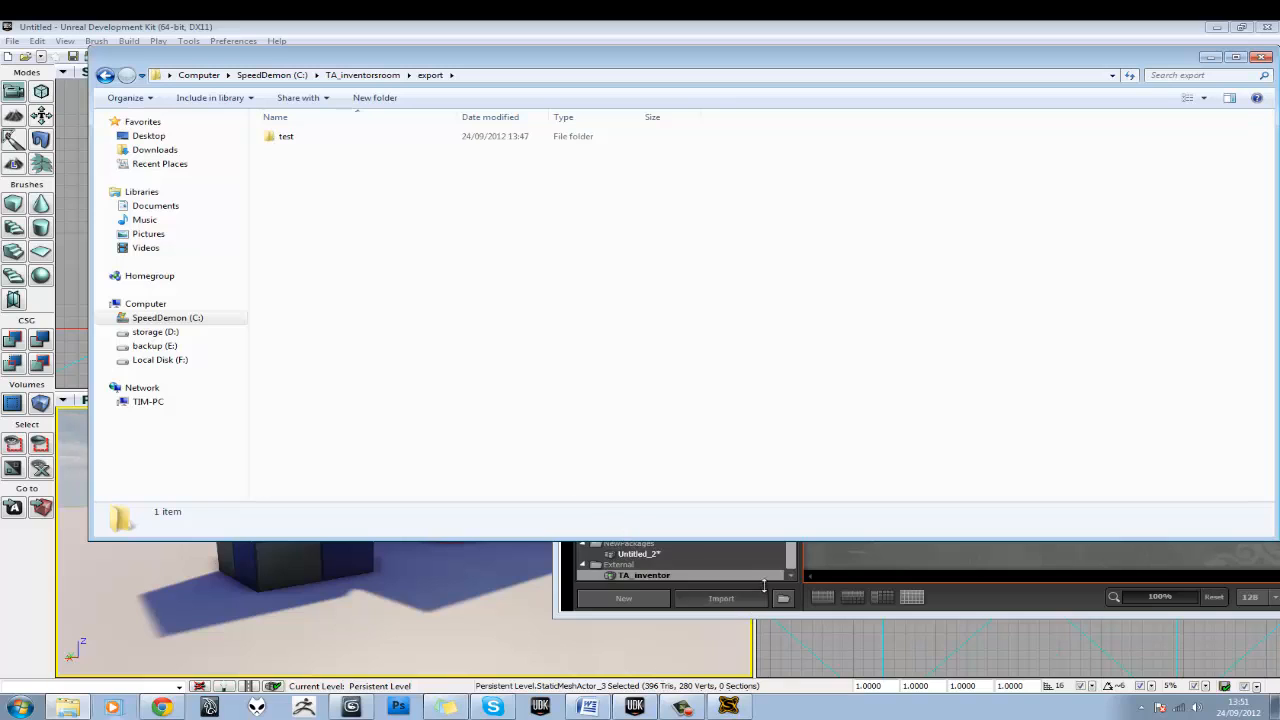